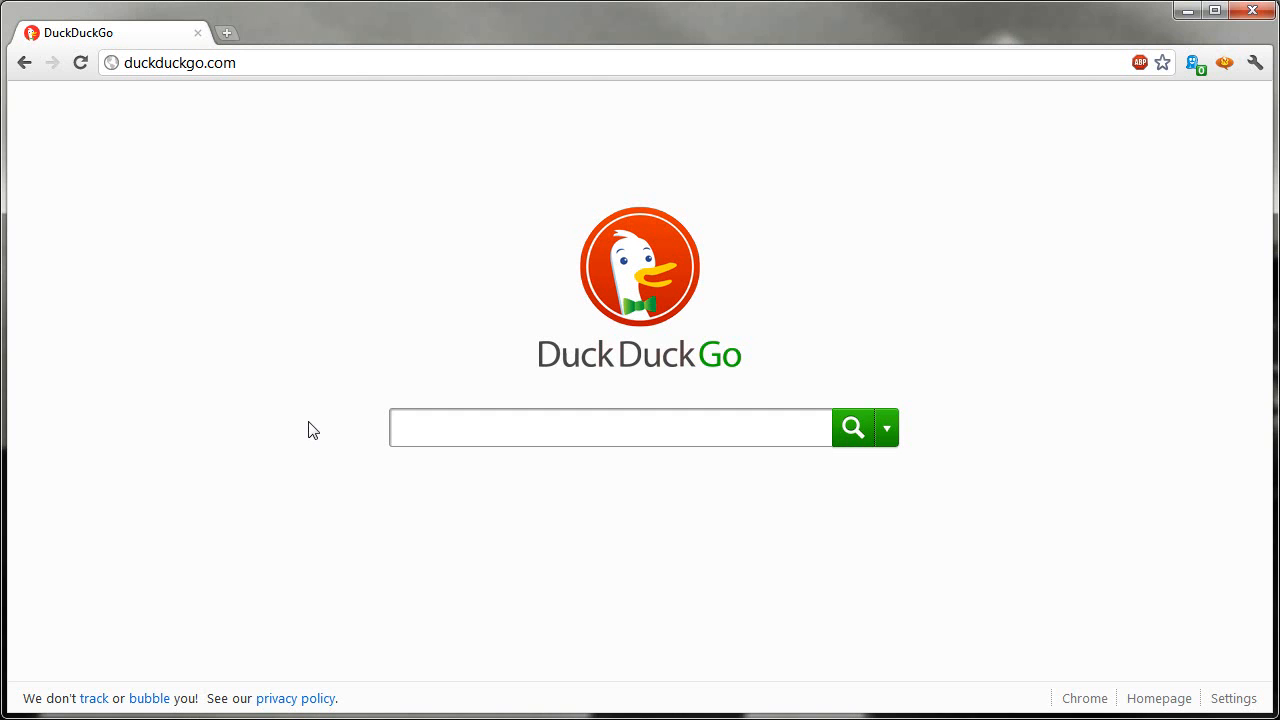
{"action": "mouse_move", "coordinate": [304, 328]}
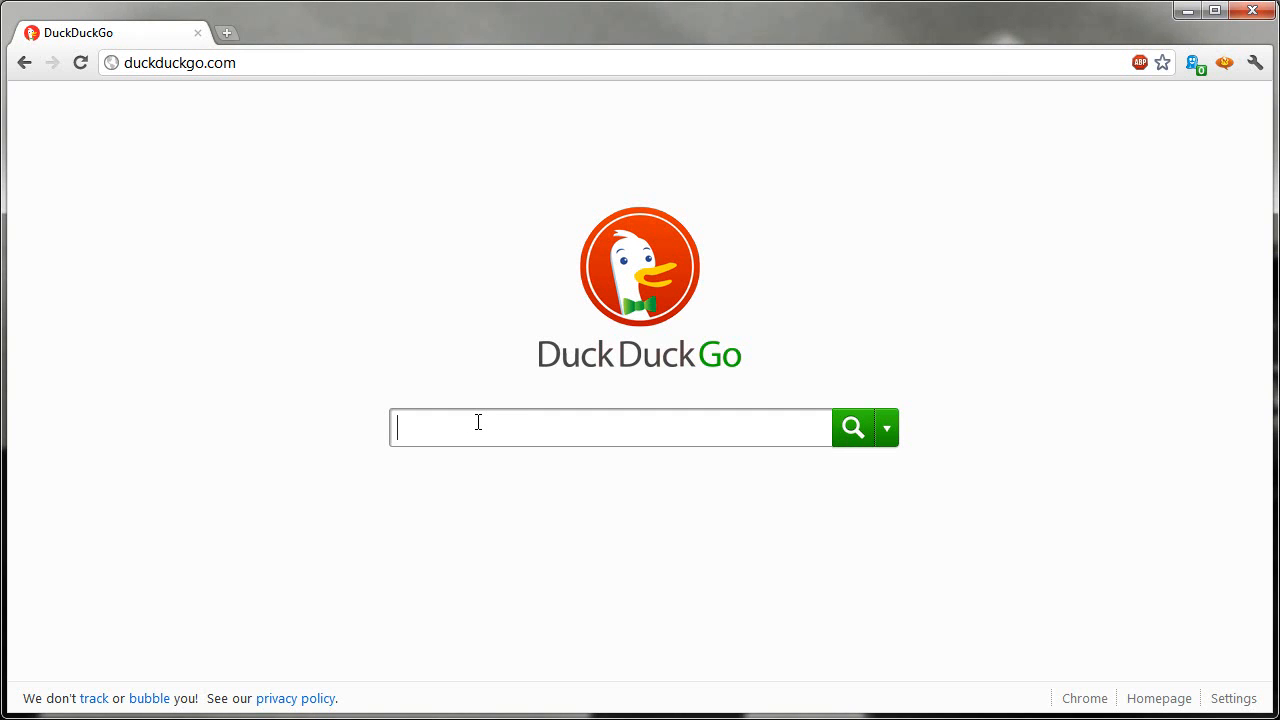
- Search DuckDuckGo for 'pcmech' and bring up its results page
{"action": "type", "text": "pcmech"}
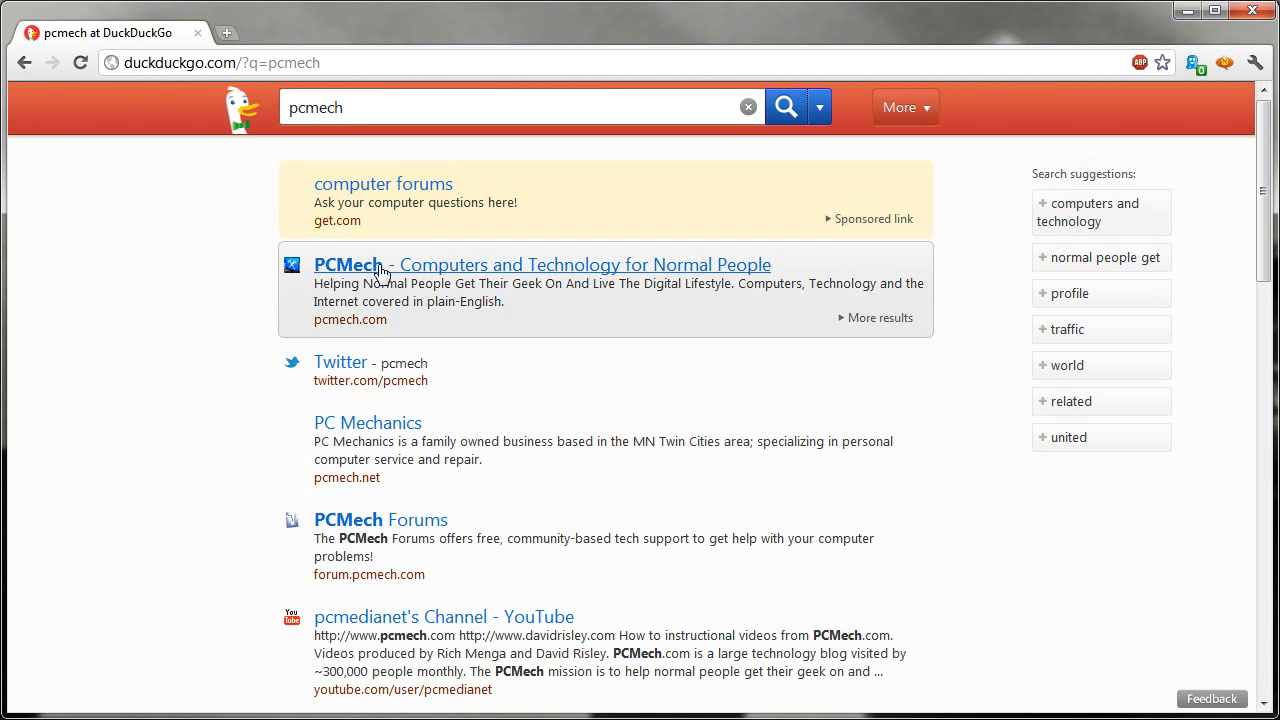
{"action": "mouse_move", "coordinate": [536, 332]}
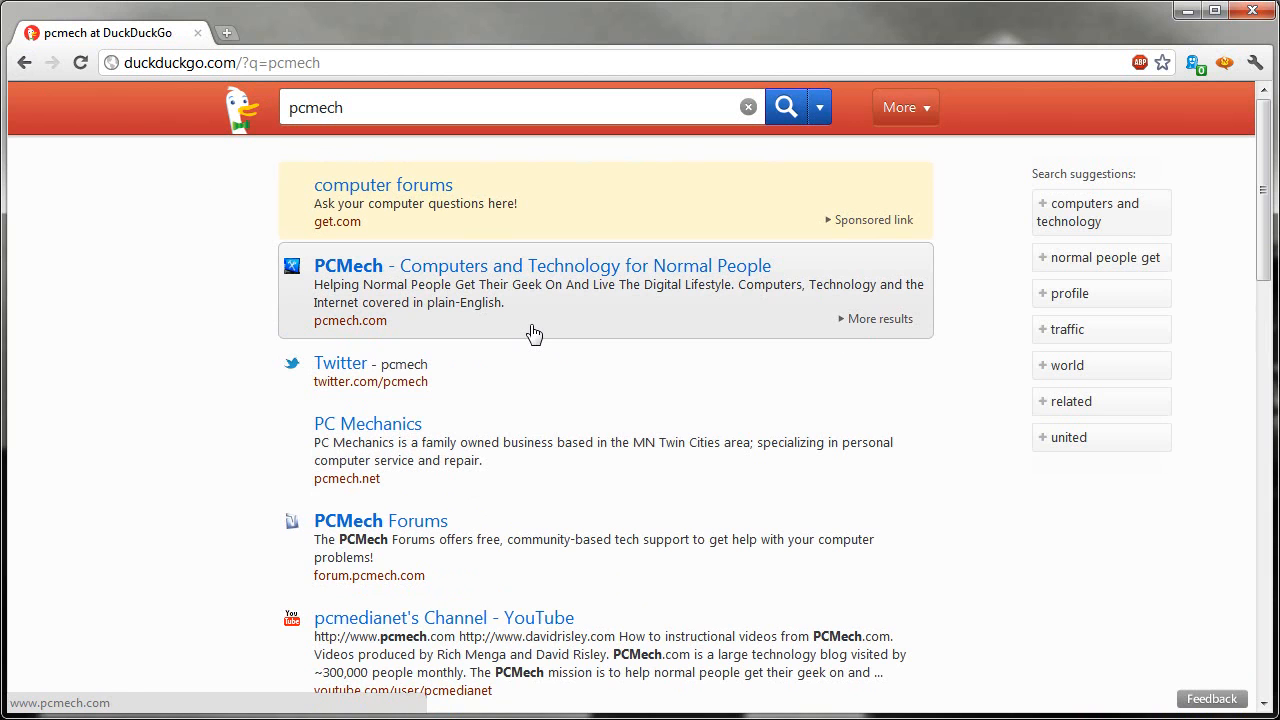
{"action": "mouse_move", "coordinate": [576, 338]}
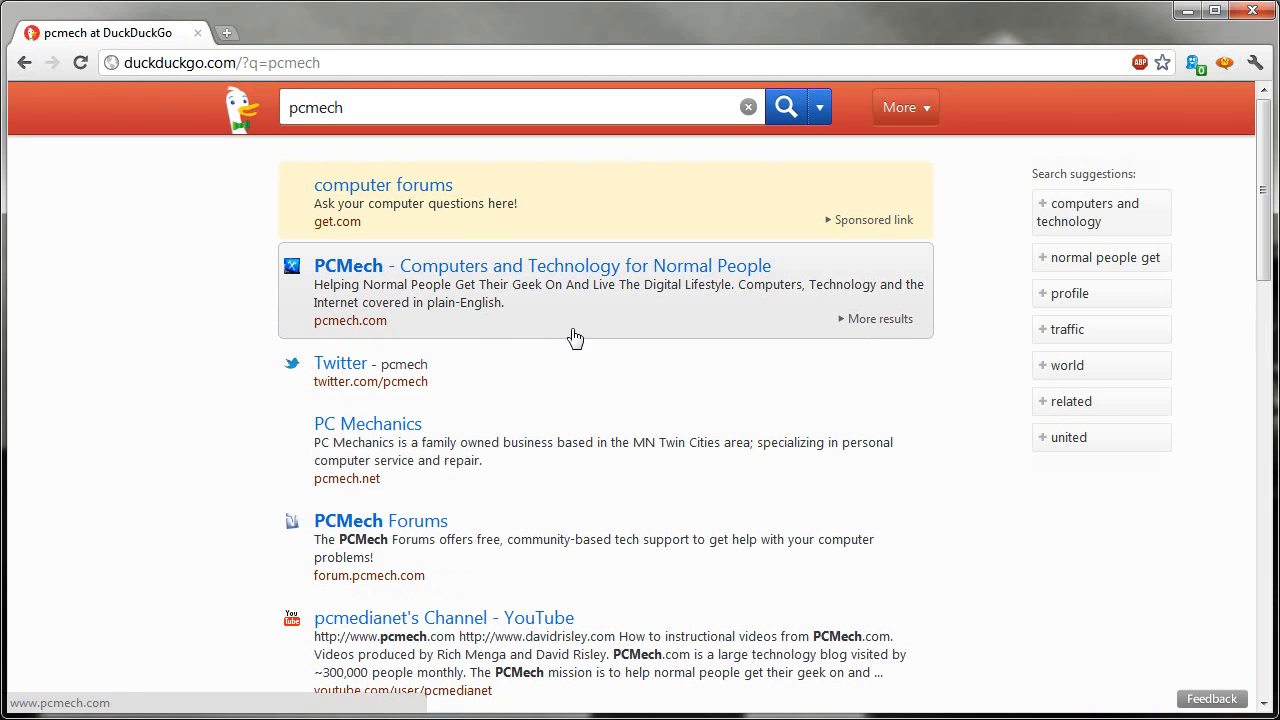
{"action": "mouse_move", "coordinate": [212, 268]}
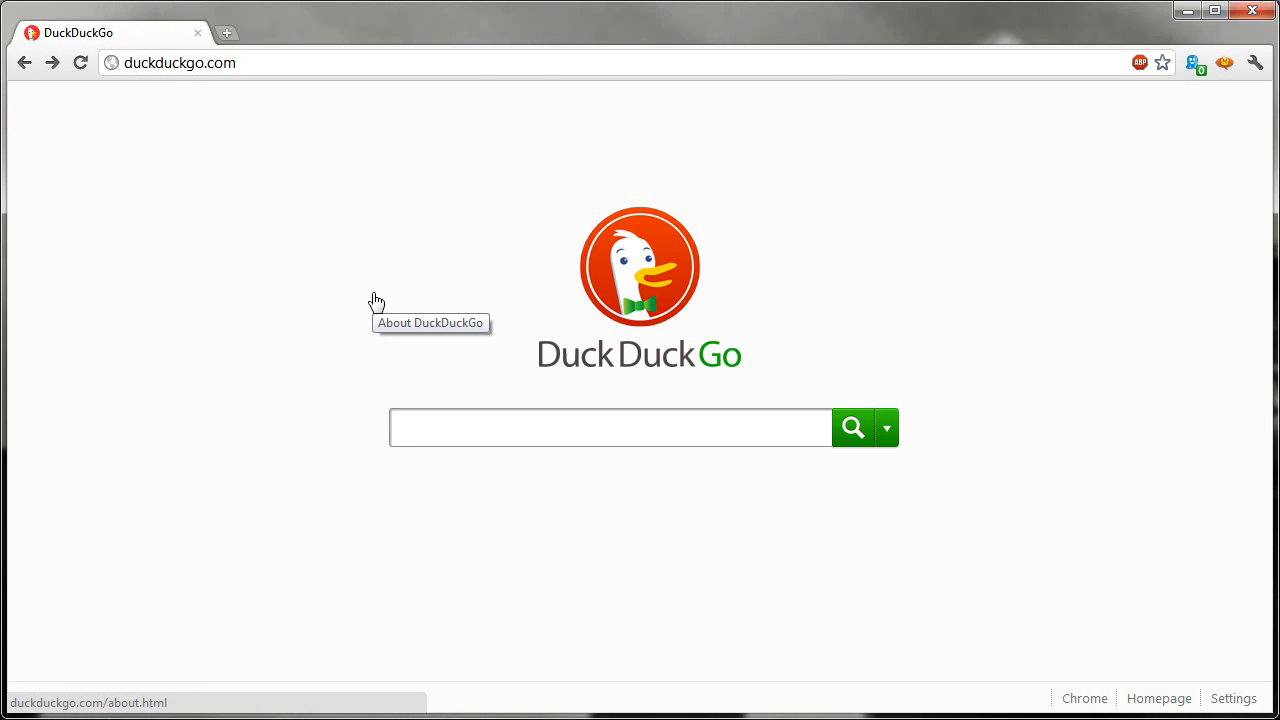
{"action": "mouse_move", "coordinate": [284, 368]}
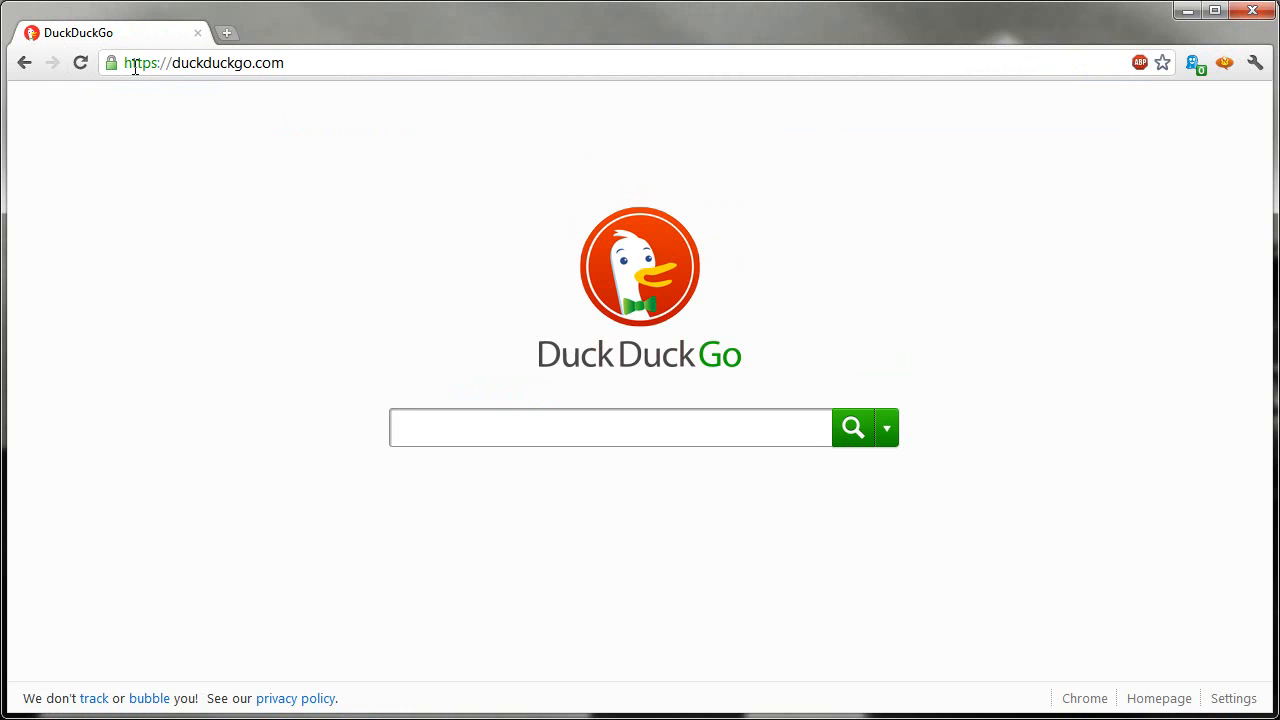
{"action": "mouse_move", "coordinate": [276, 320]}
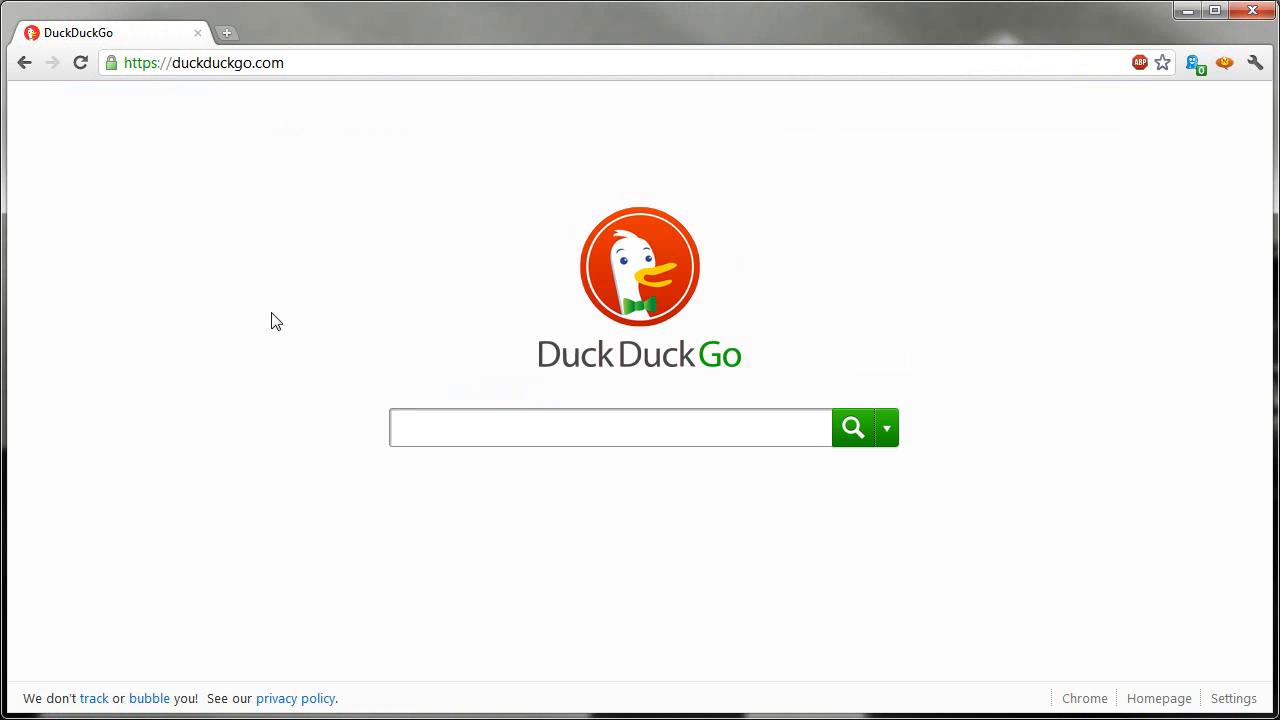
{"action": "mouse_move", "coordinate": [346, 372]}
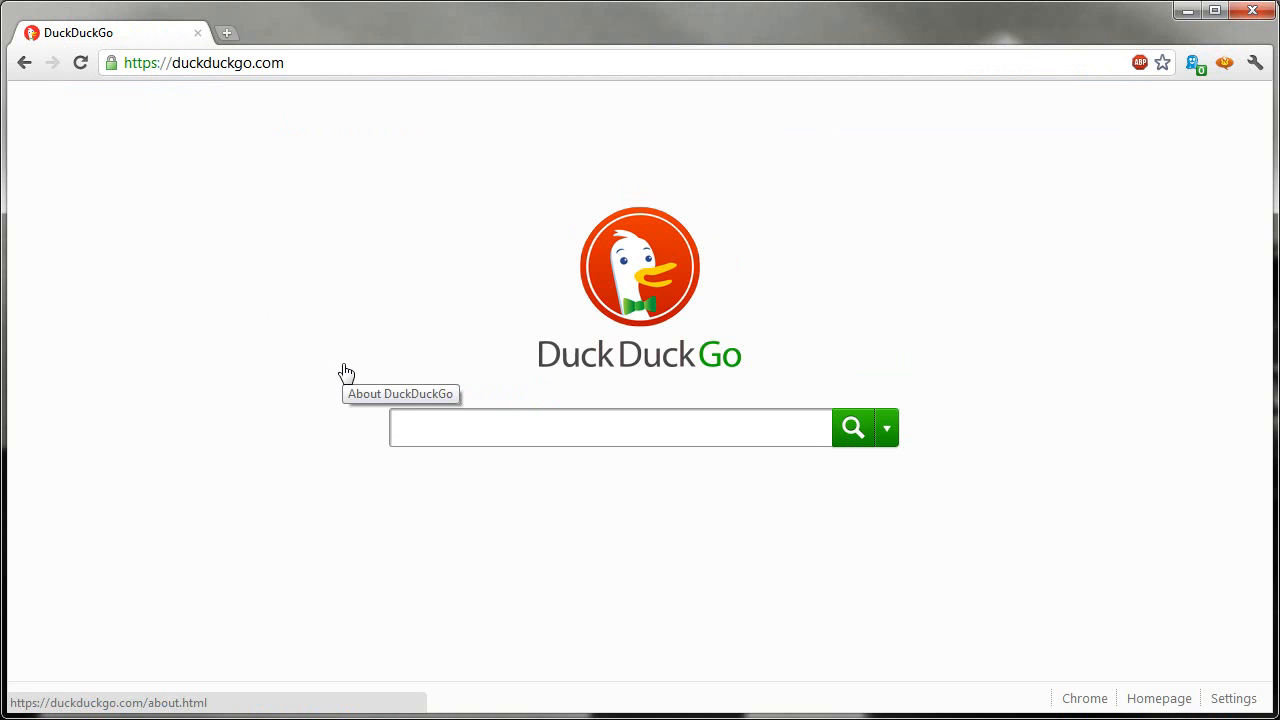
- Load the DuckDuckGo home page over its secure https address
{"action": "left_click", "coordinate": [610, 428]}
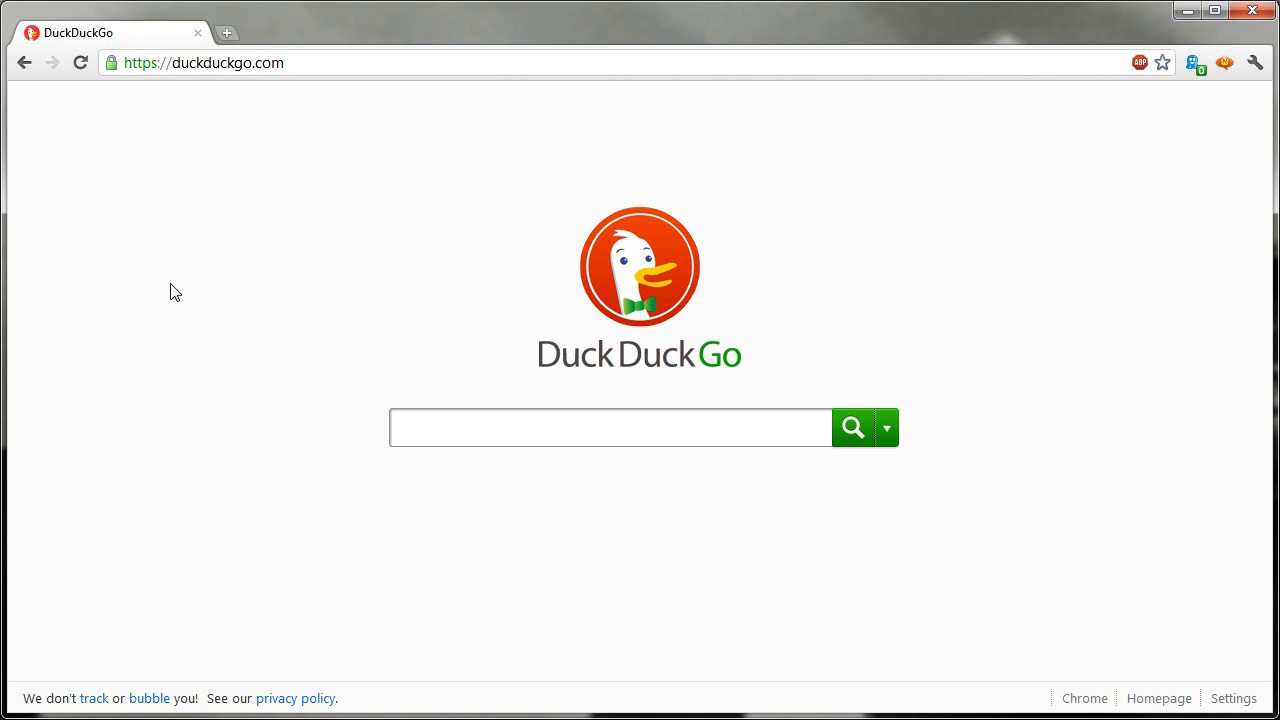
{"action": "mouse_move", "coordinate": [172, 94]}
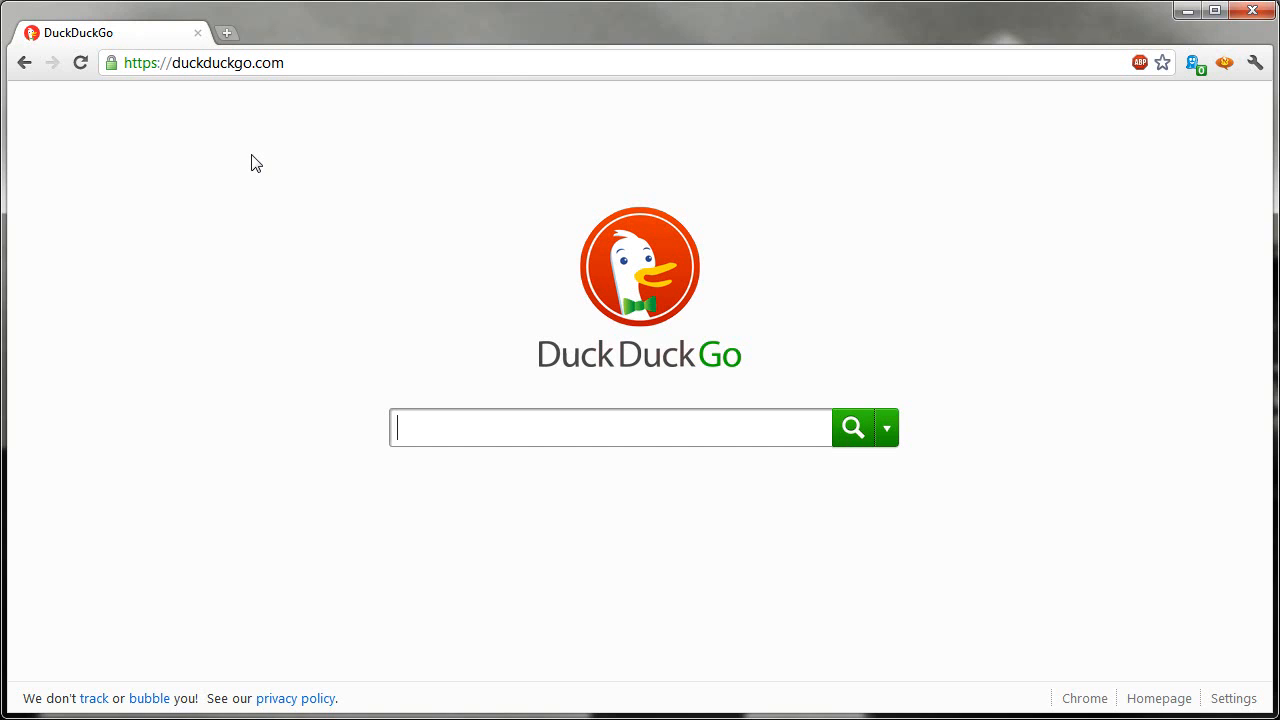
{"action": "mouse_move", "coordinate": [244, 156]}
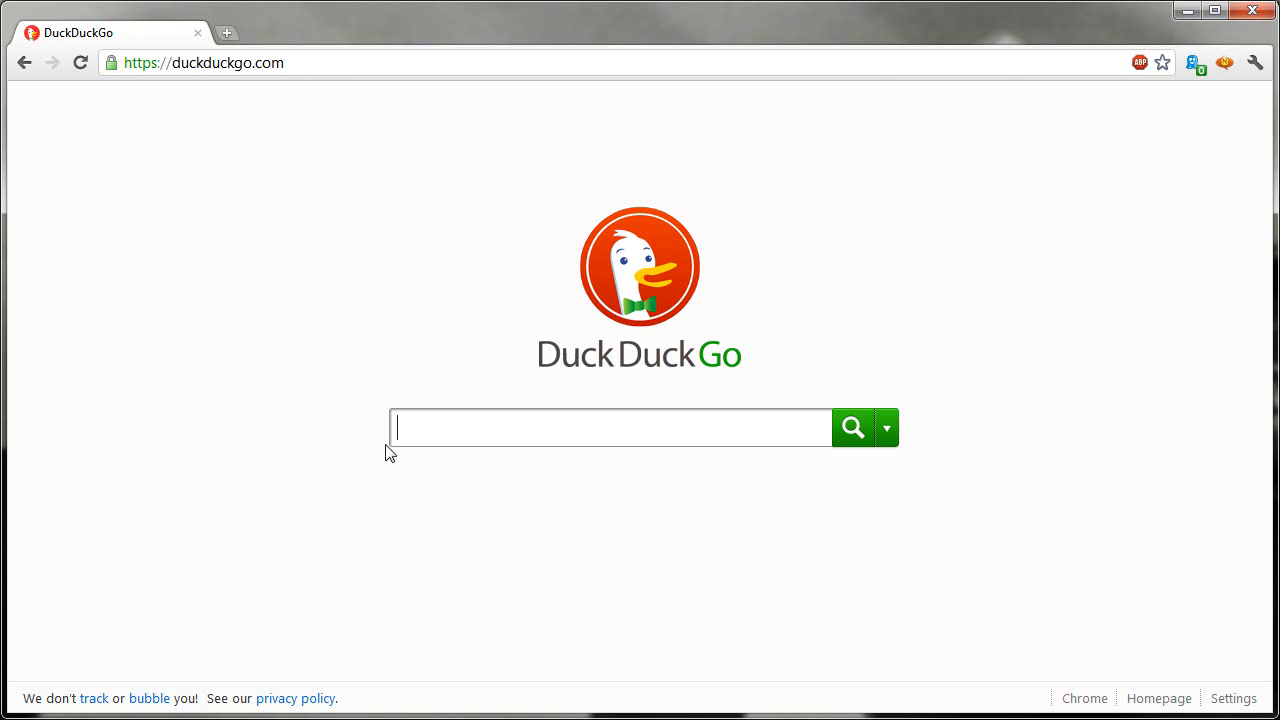
{"action": "mouse_move", "coordinate": [716, 368]}
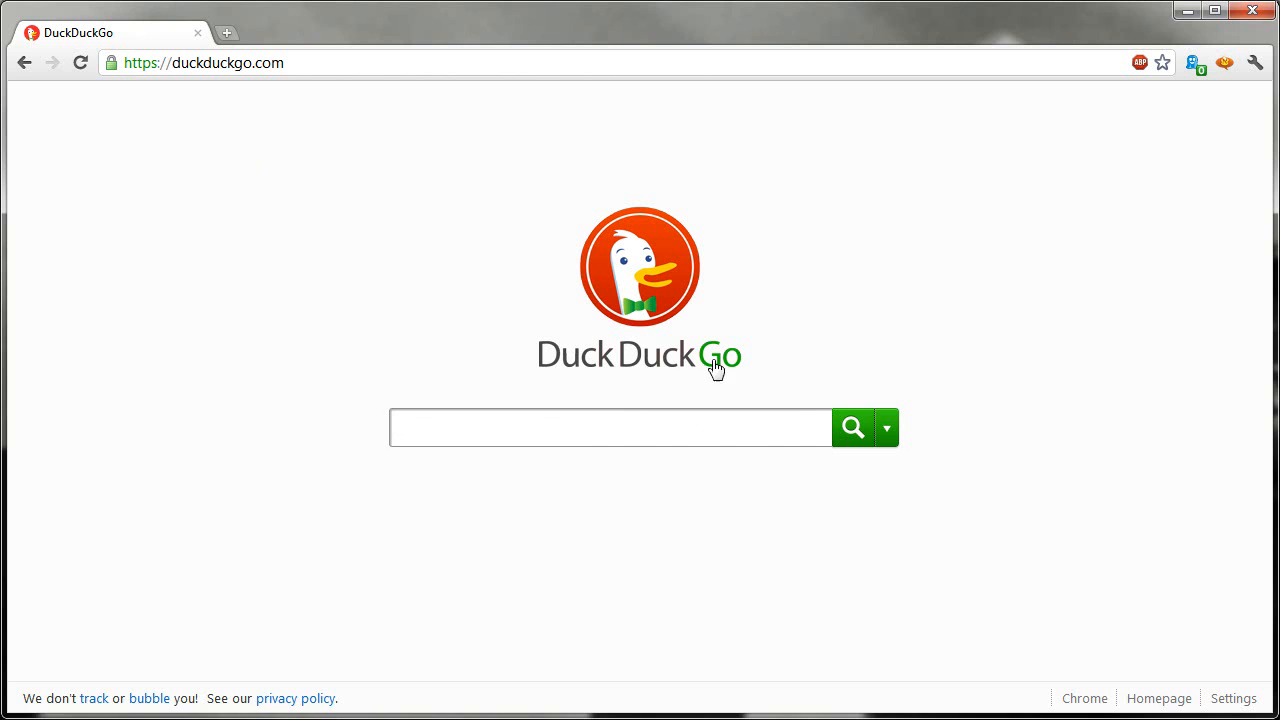
- Add the DuckDuckGo search box as a Chrome search engine named DuckDuckGo
{"action": "right_click", "coordinate": [488, 442]}
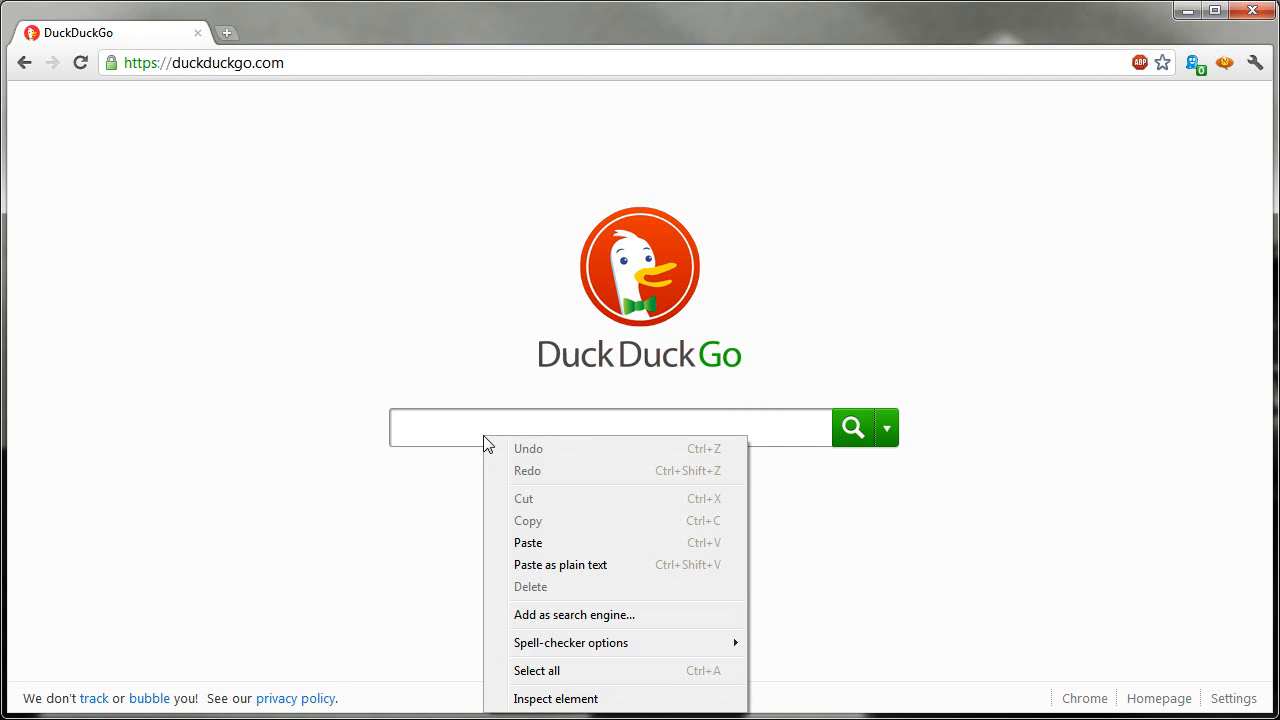
{"action": "mouse_move", "coordinate": [584, 616]}
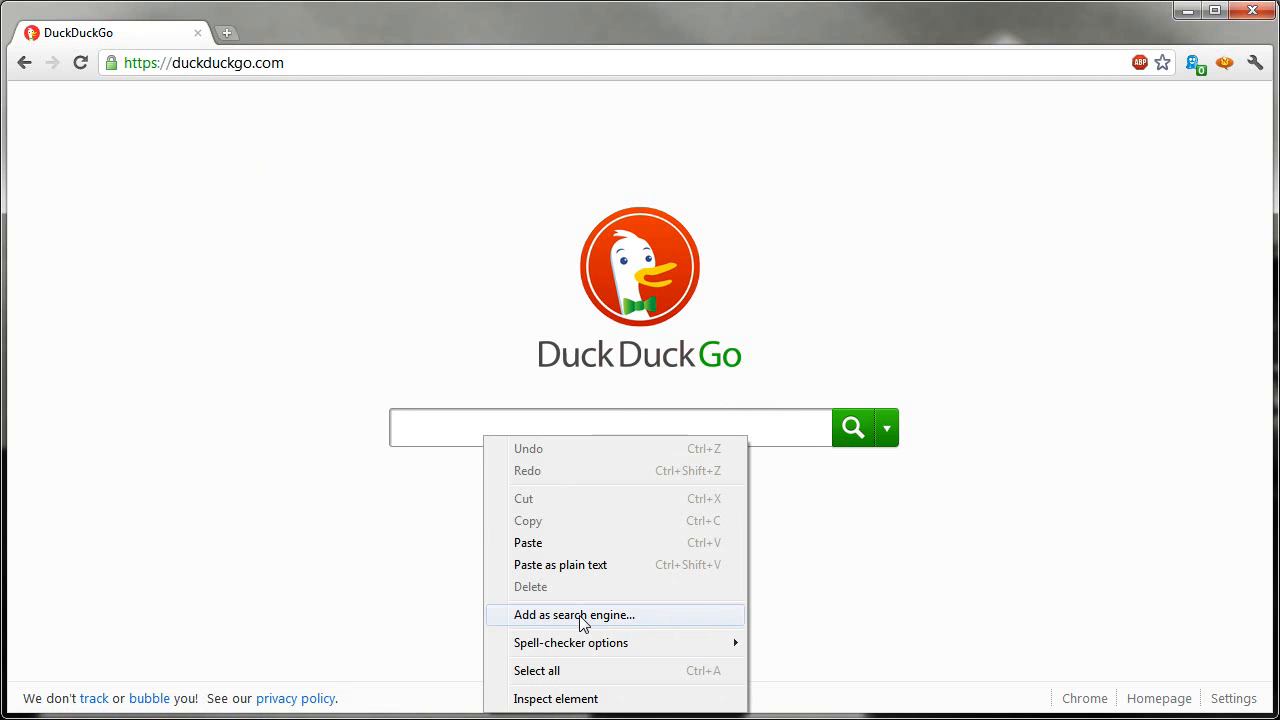
{"action": "left_click", "coordinate": [574, 614]}
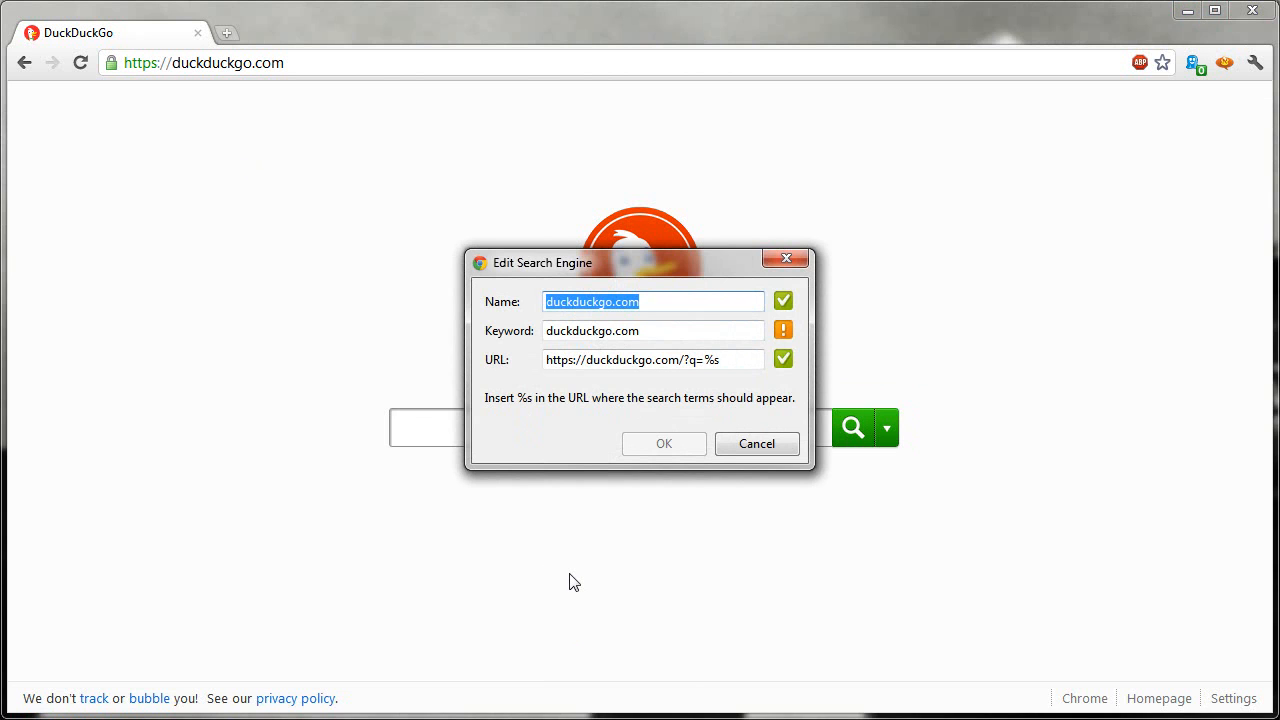
{"action": "type", "text": "DuckD"}
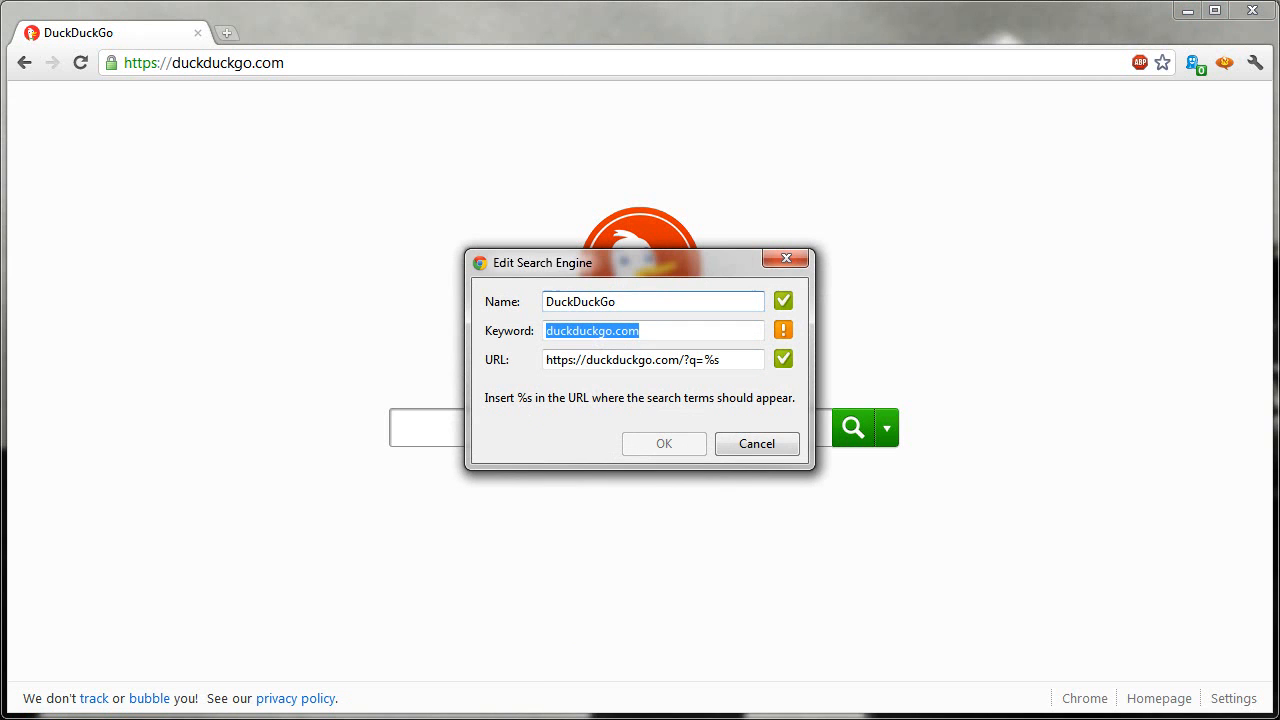
- Set the search engine keyword to 'duck' (after trying 'ddg') and confirm the entry
{"action": "left_click", "coordinate": [644, 332]}
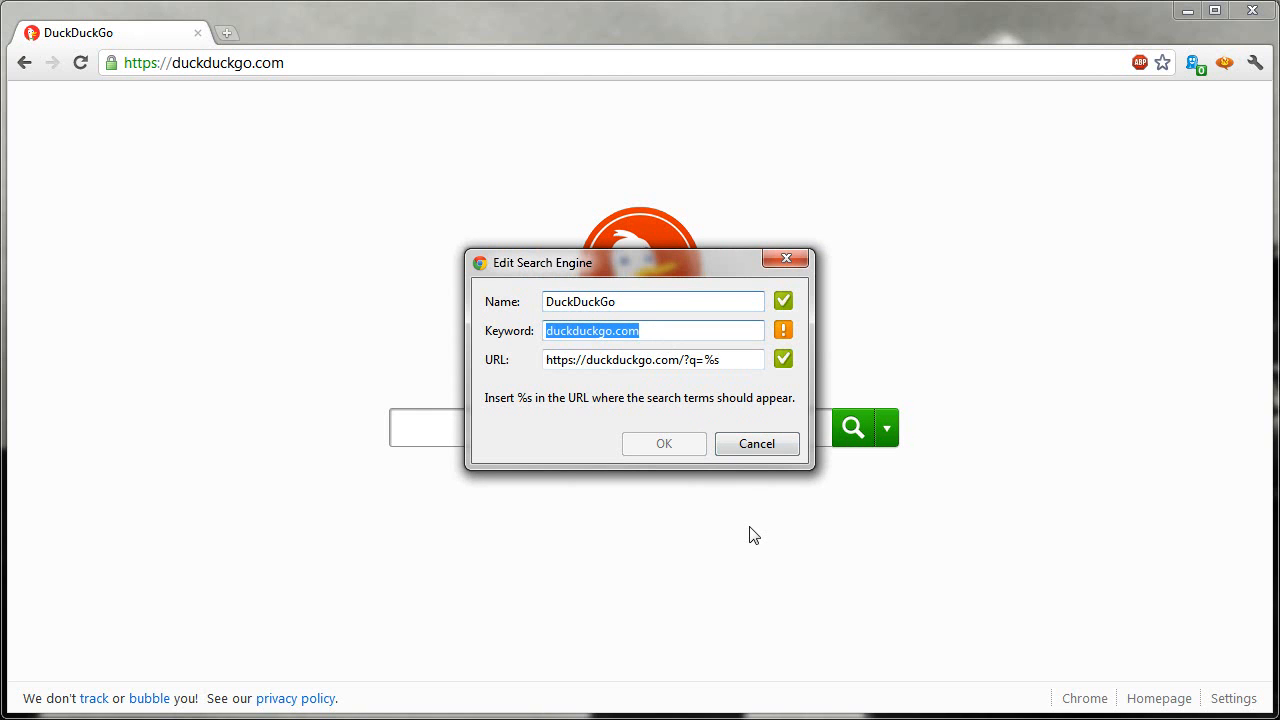
{"action": "type", "text": "duck"}
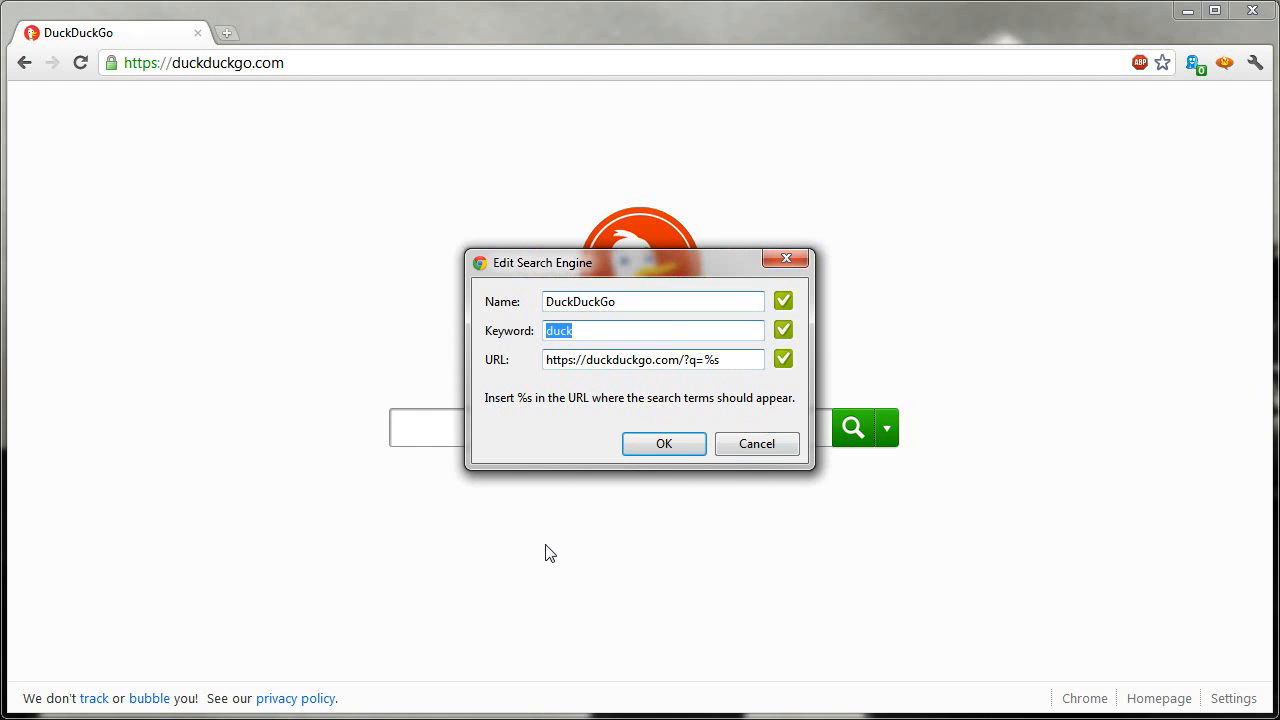
{"action": "type", "text": "ddg"}
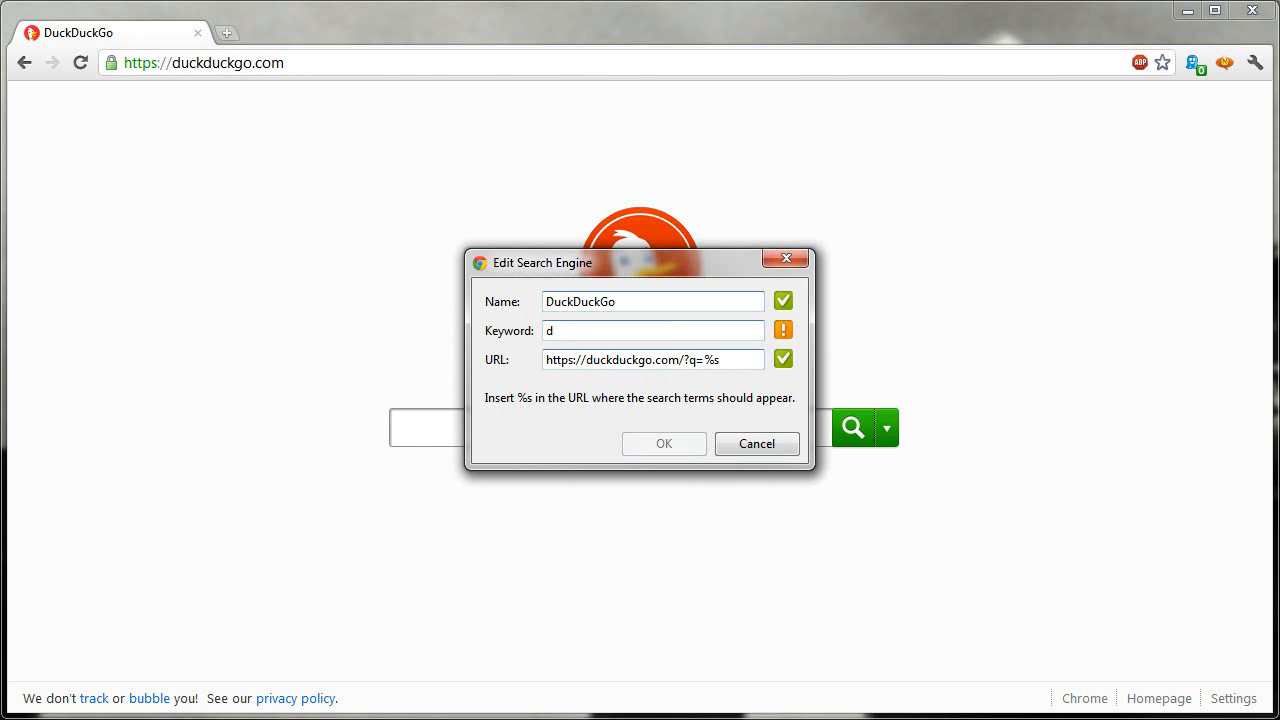
{"action": "mouse_move", "coordinate": [780, 330]}
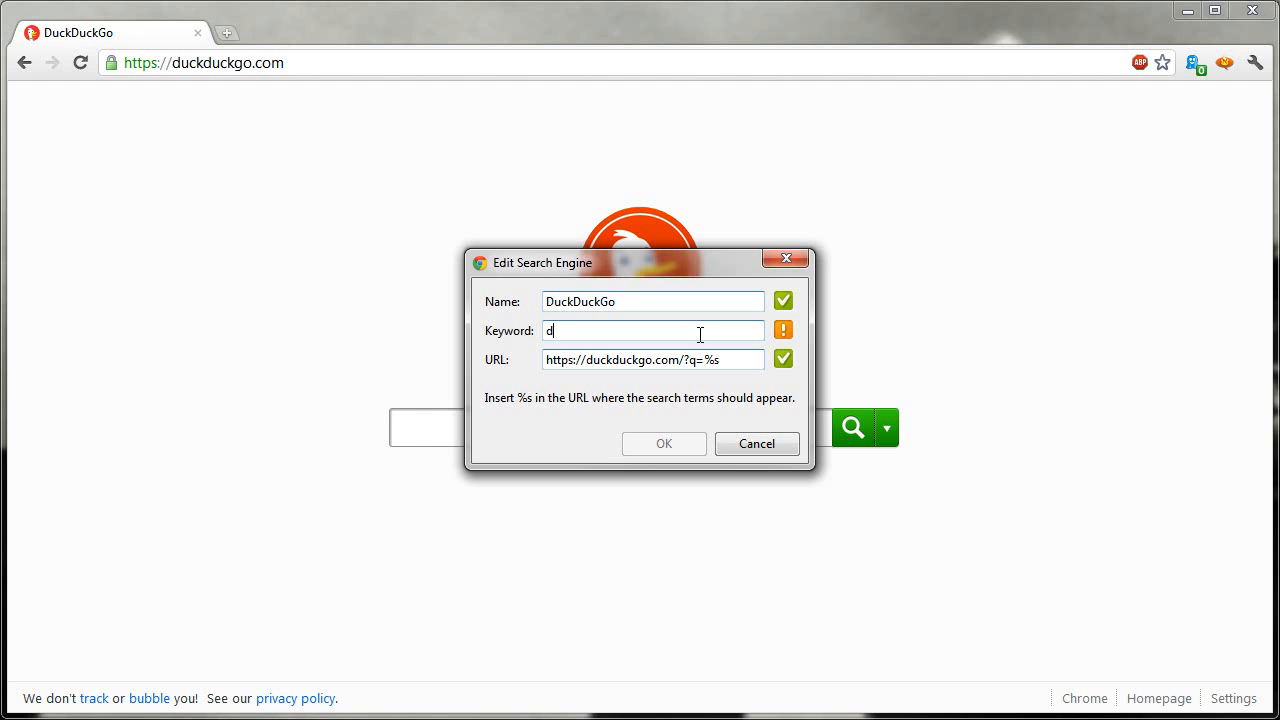
{"action": "key", "text": "Backspace"}
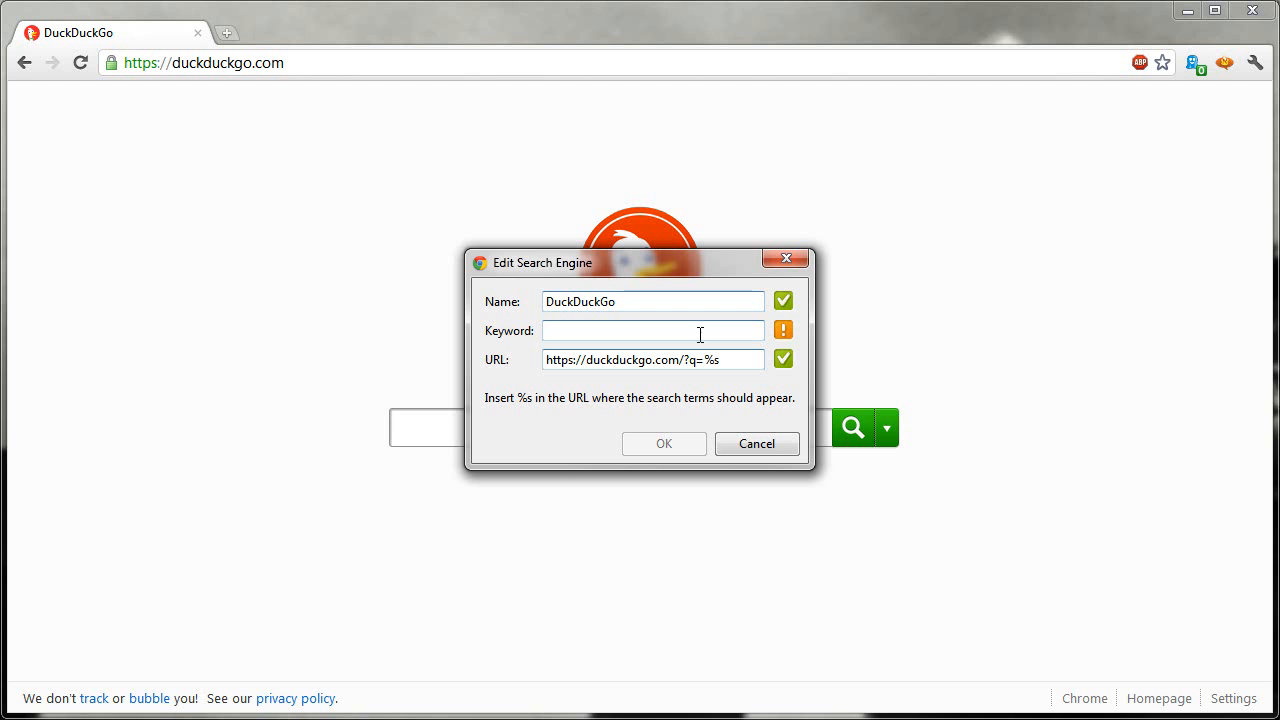
{"action": "type", "text": "duck"}
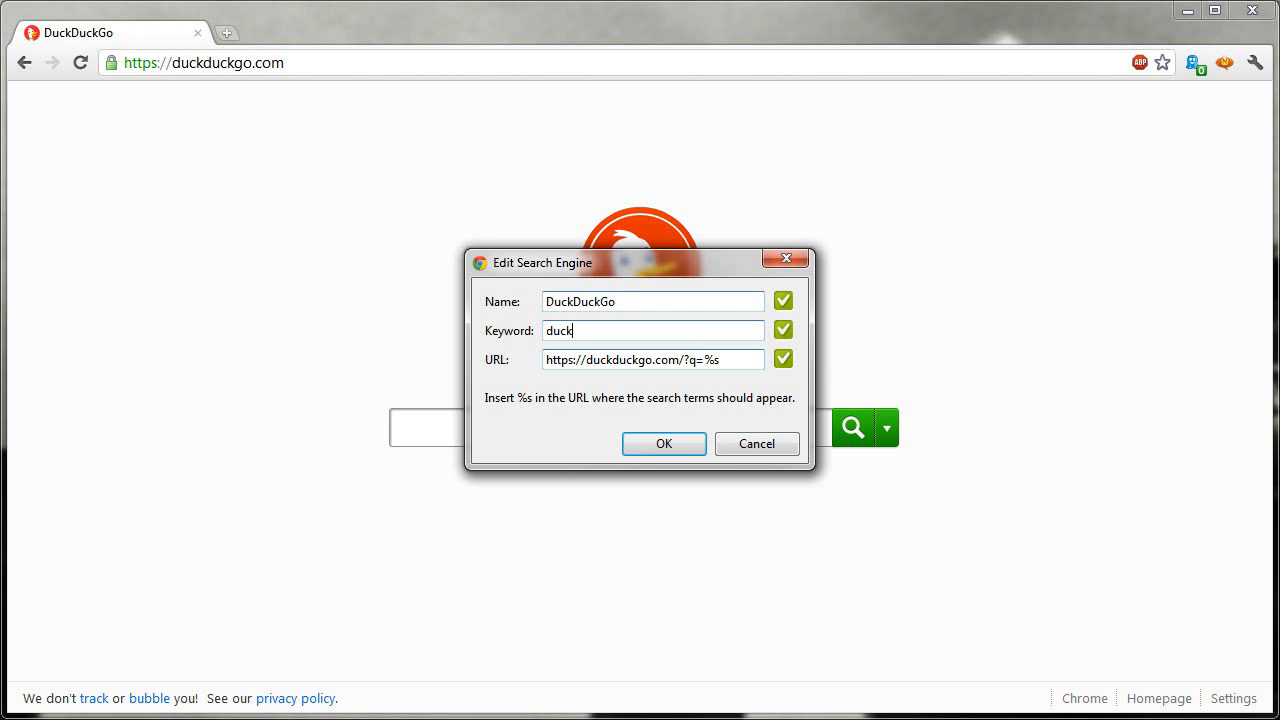
{"action": "left_click", "coordinate": [664, 444]}
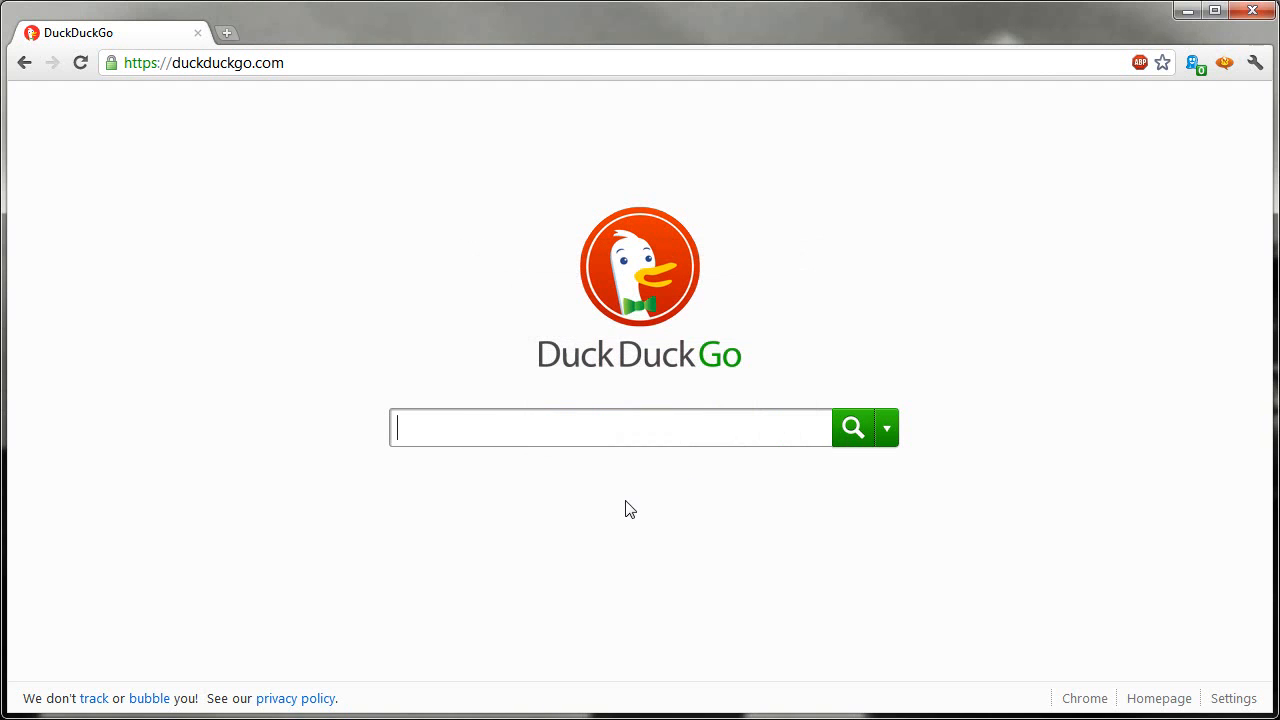
{"action": "left_click", "coordinate": [204, 62]}
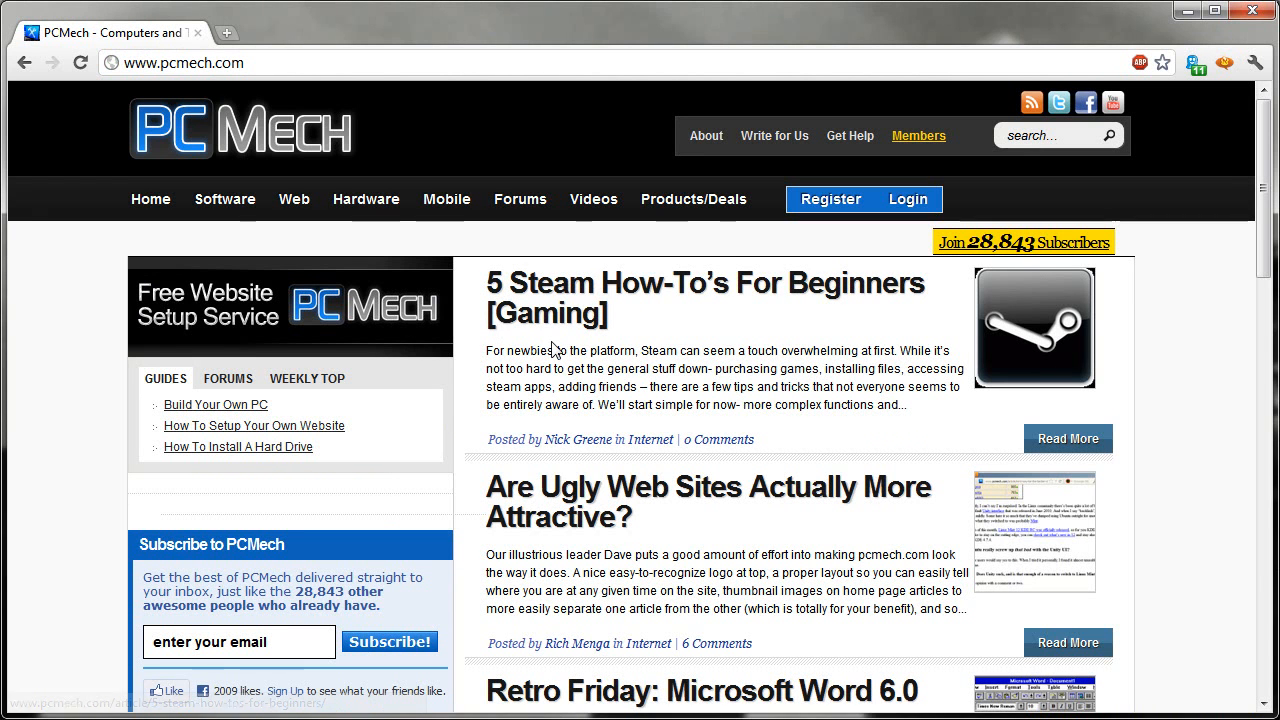
{"action": "left_click", "coordinate": [180, 62]}
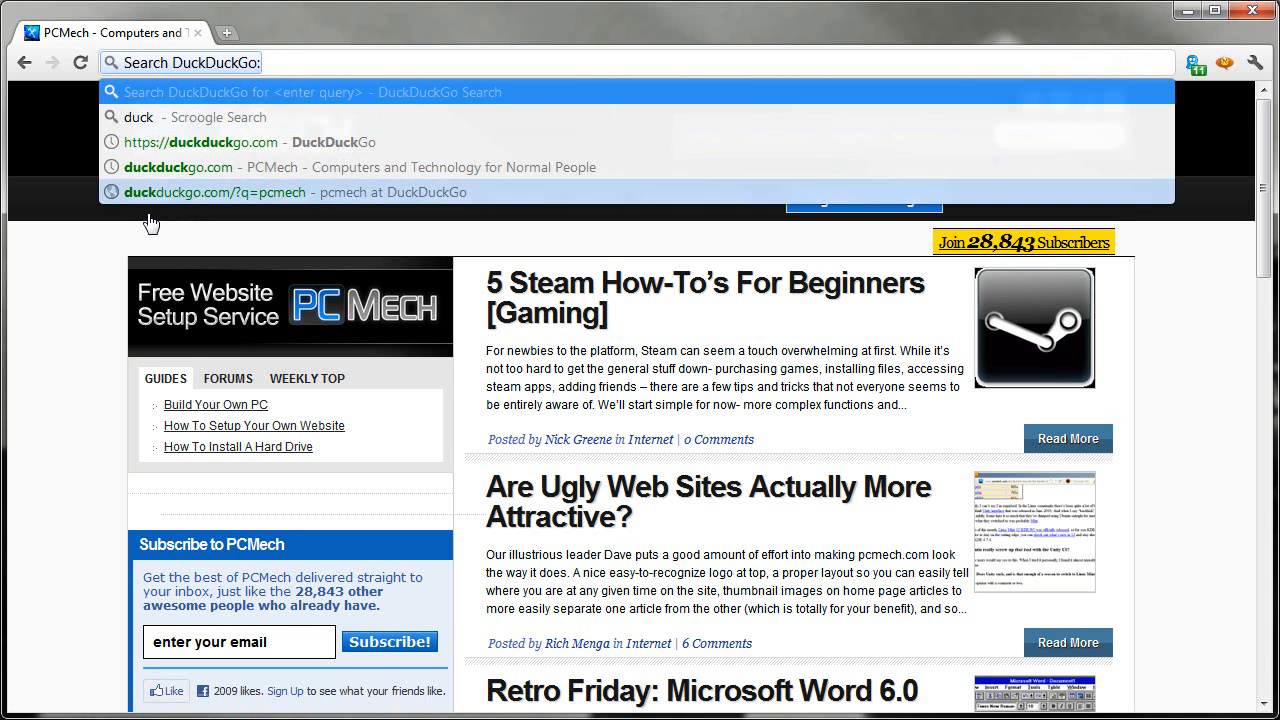
{"action": "type", "text": "pcmech.com"}
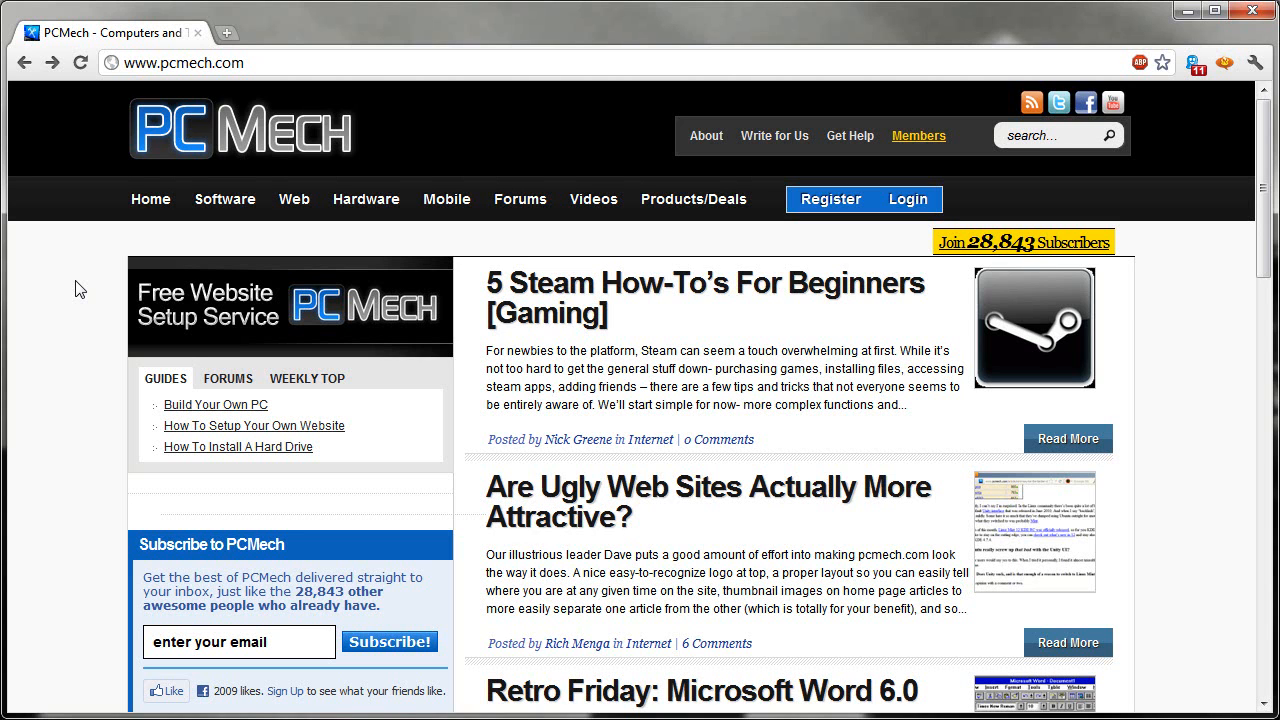
- In Manage search engines, make DuckDuckGo (keyword duck) the default search engine
{"action": "left_click", "coordinate": [1256, 62]}
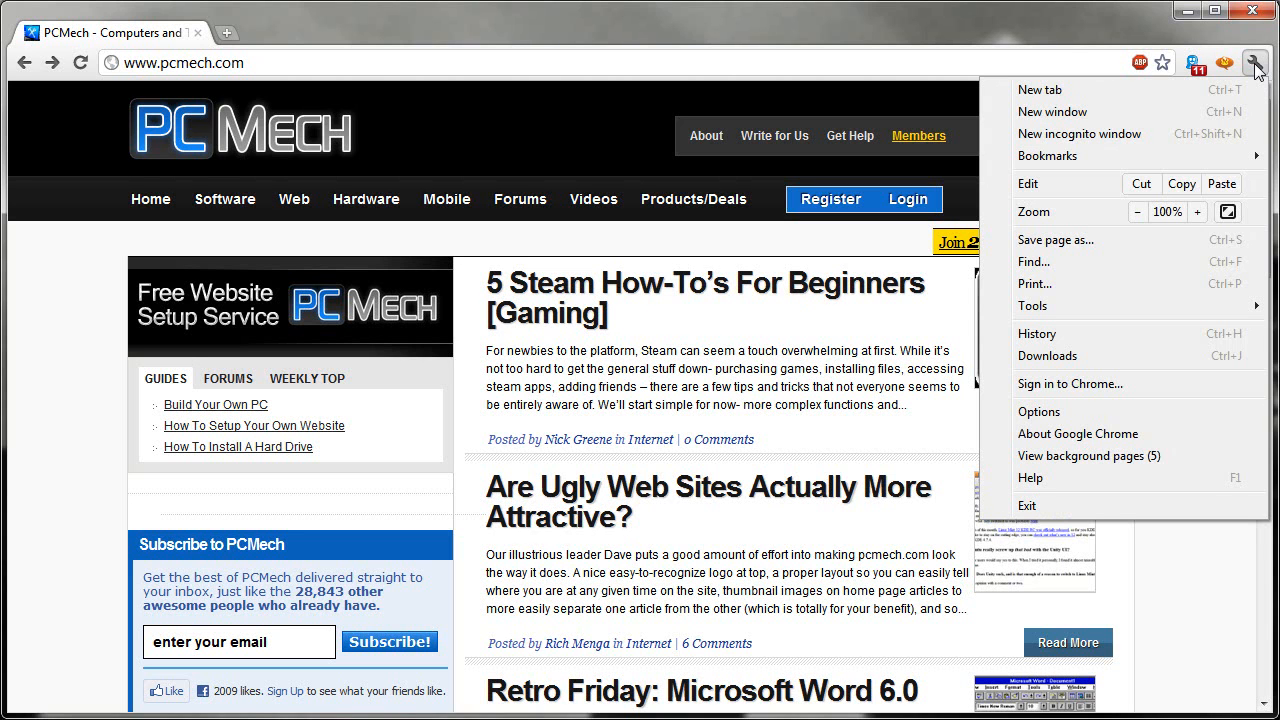
{"action": "mouse_move", "coordinate": [1068, 334]}
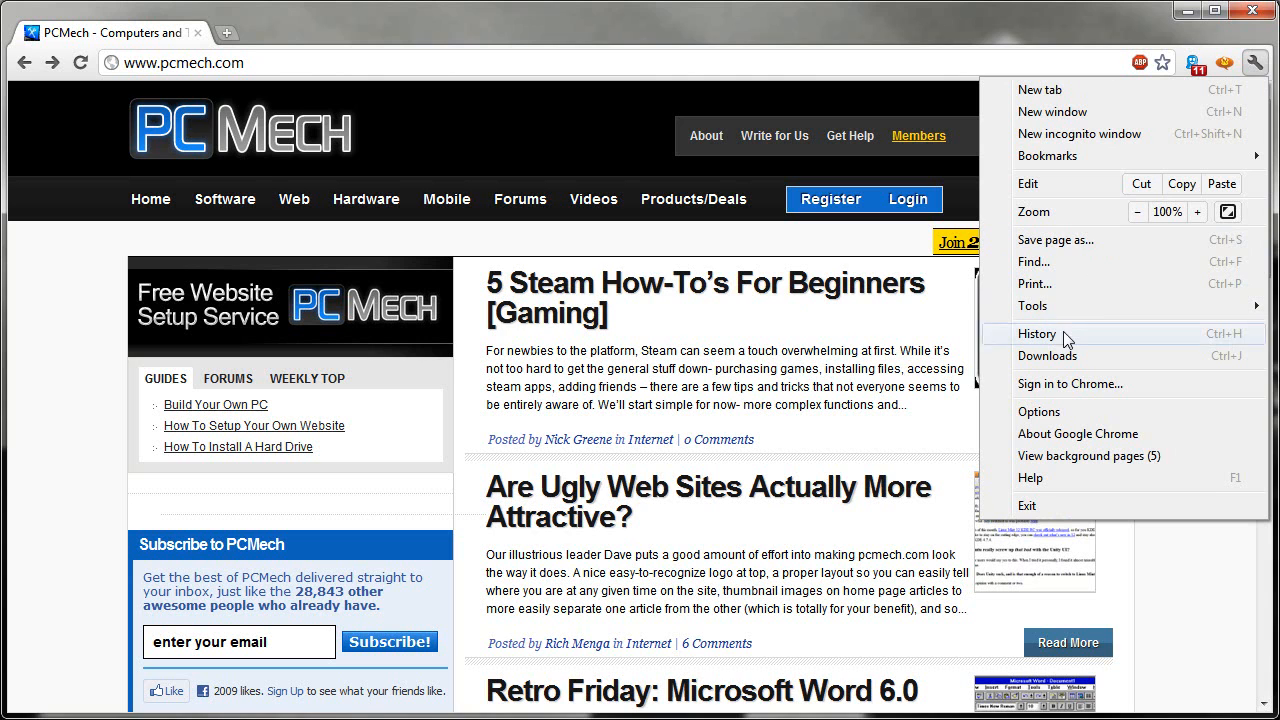
{"action": "mouse_move", "coordinate": [1032, 306]}
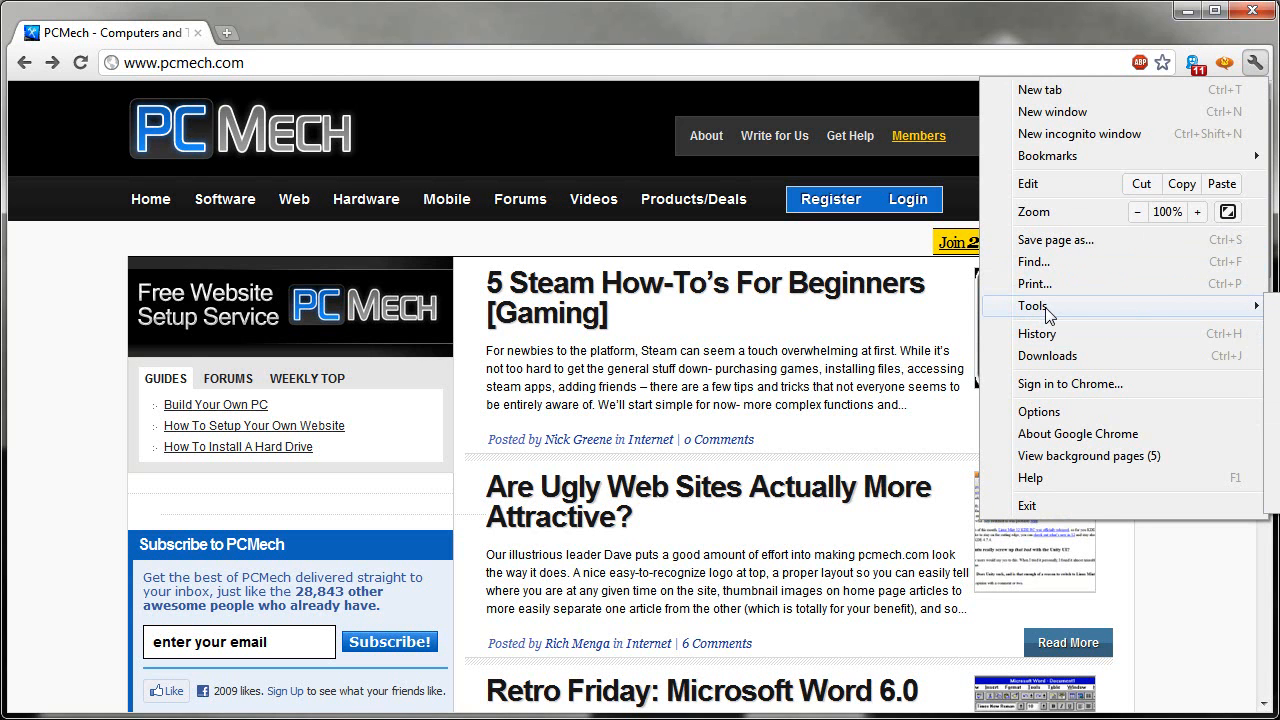
{"action": "mouse_move", "coordinate": [1040, 412]}
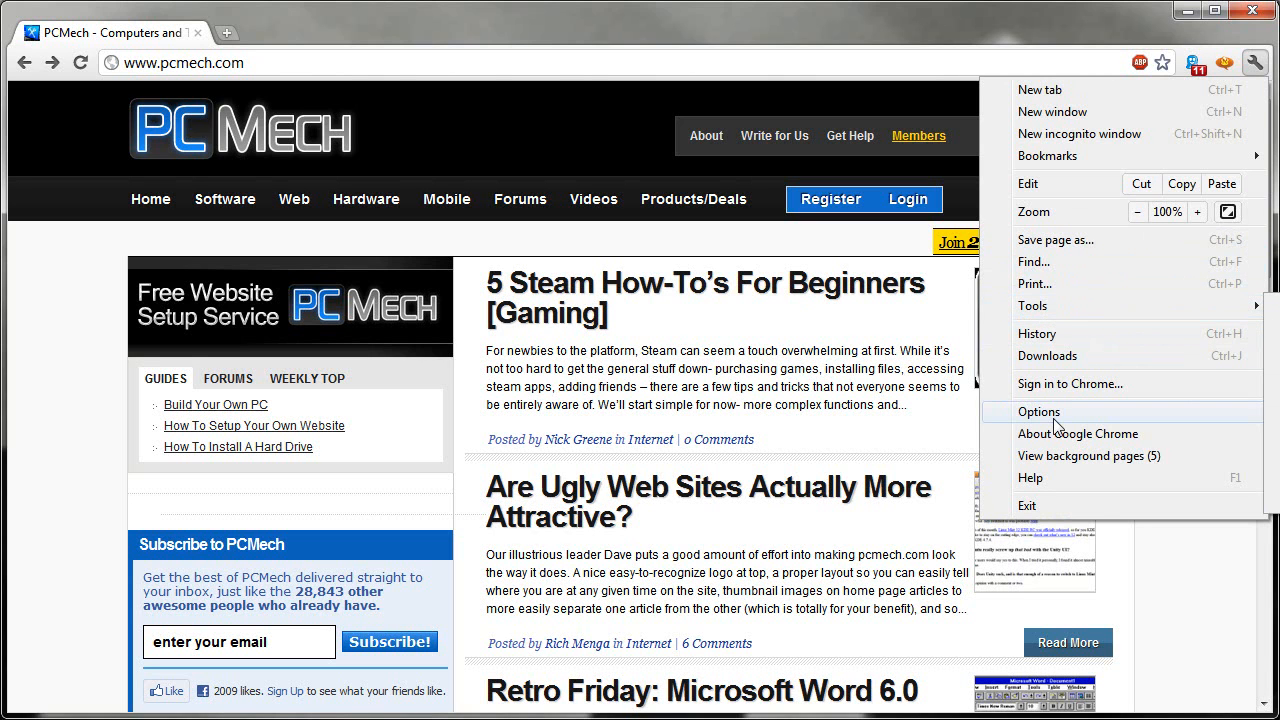
{"action": "left_click", "coordinate": [1040, 412]}
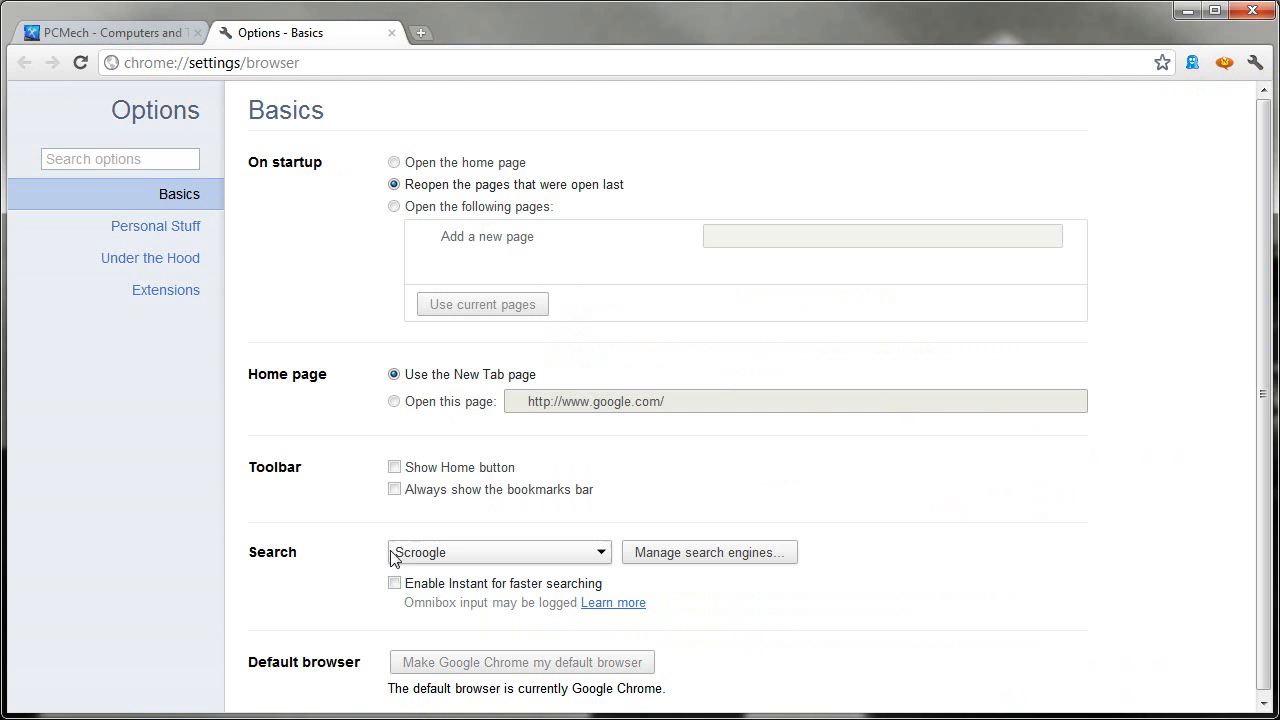
{"action": "left_click", "coordinate": [708, 552]}
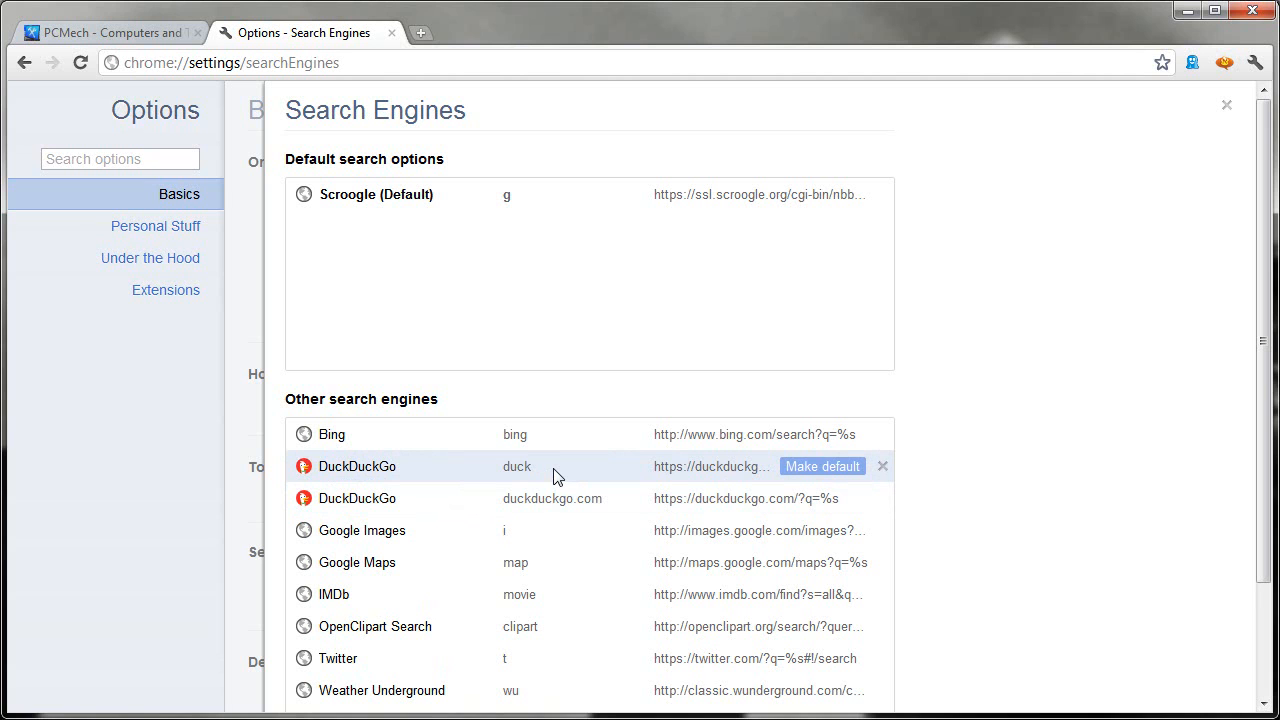
{"action": "mouse_move", "coordinate": [510, 498]}
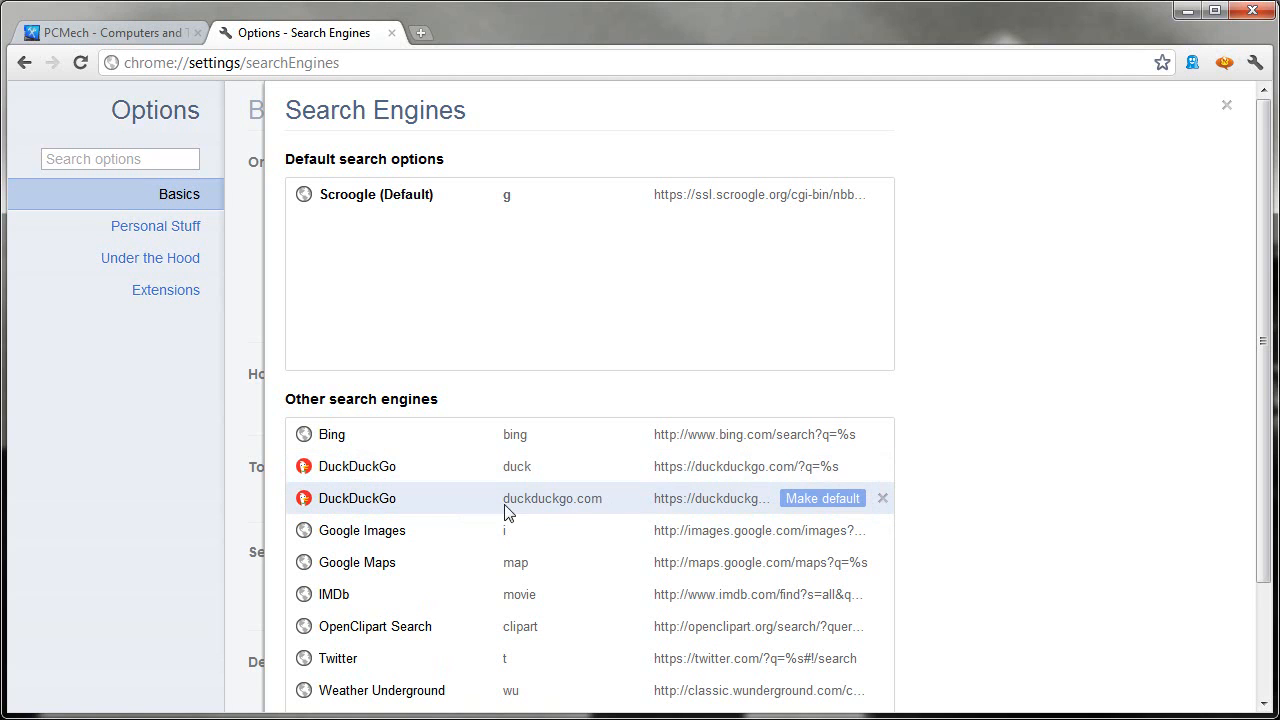
{"action": "mouse_move", "coordinate": [568, 466]}
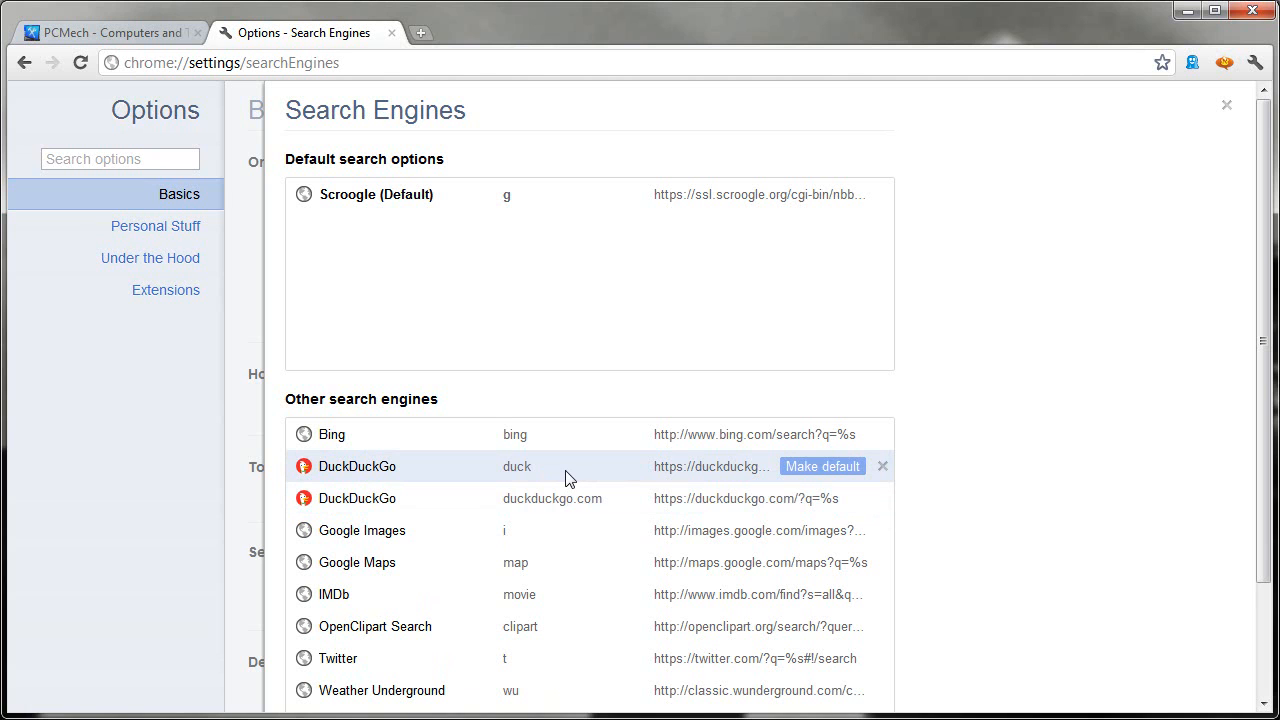
{"action": "mouse_move", "coordinate": [776, 504]}
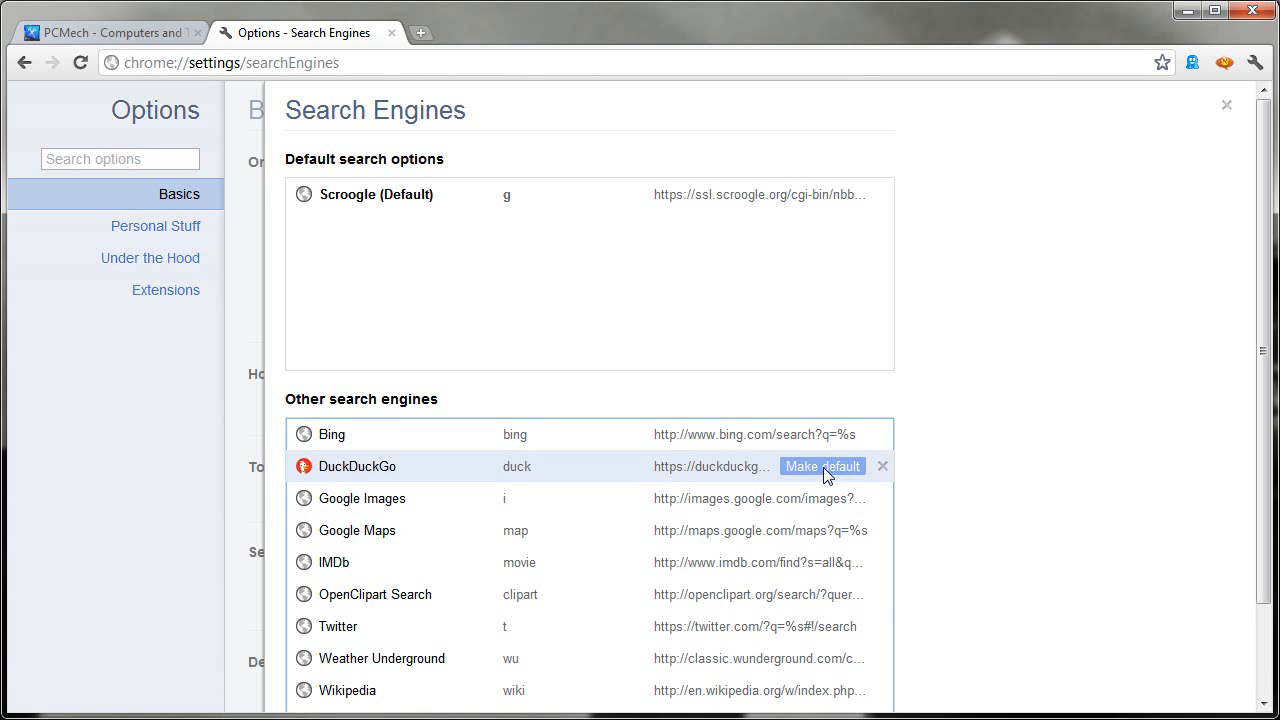
{"action": "left_click", "coordinate": [820, 466]}
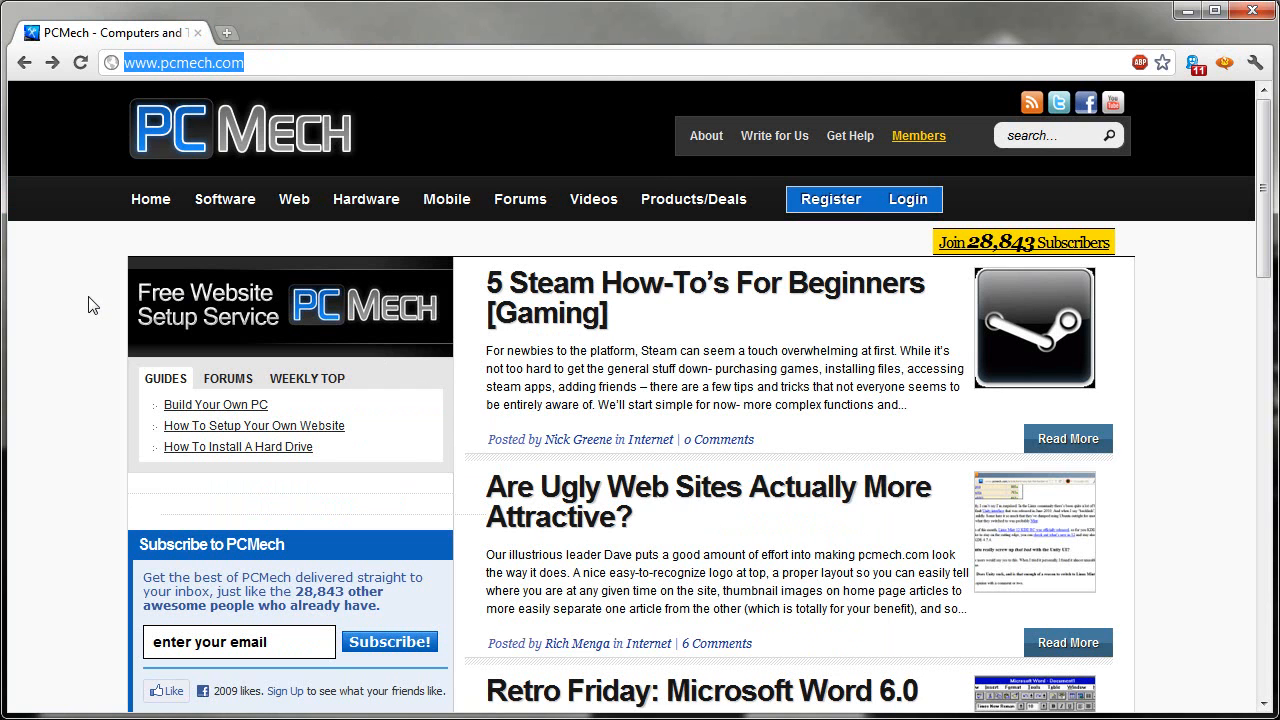
- Search 'fender stratocaster' from the address bar to get DuckDuckGo results
{"action": "type", "text": "f"}
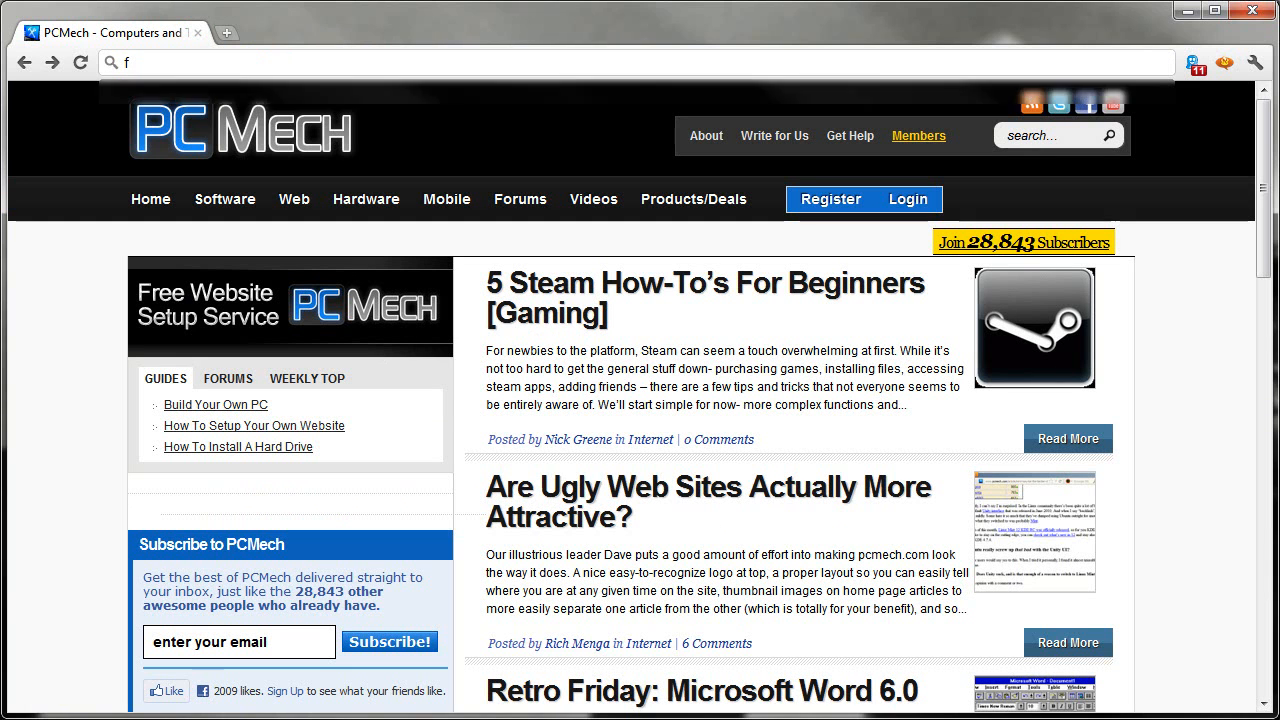
{"action": "type", "text": "ender stratocaste"}
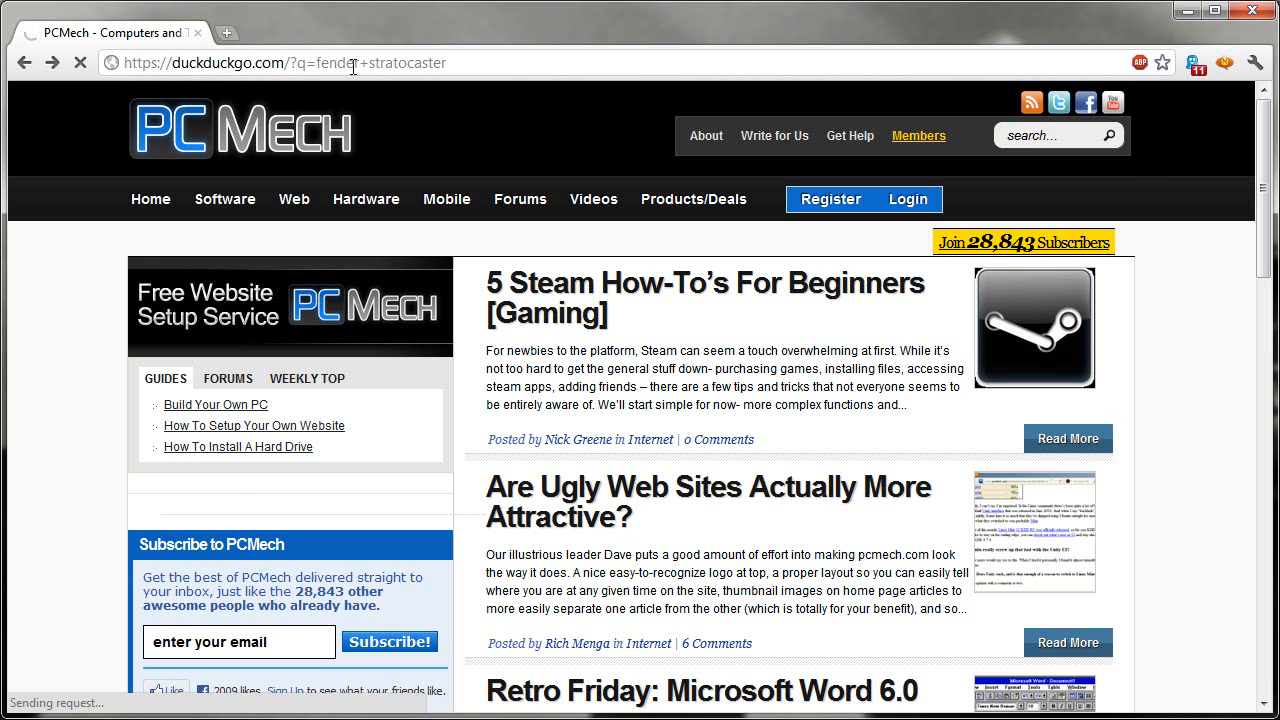
{"action": "key", "text": "Enter"}
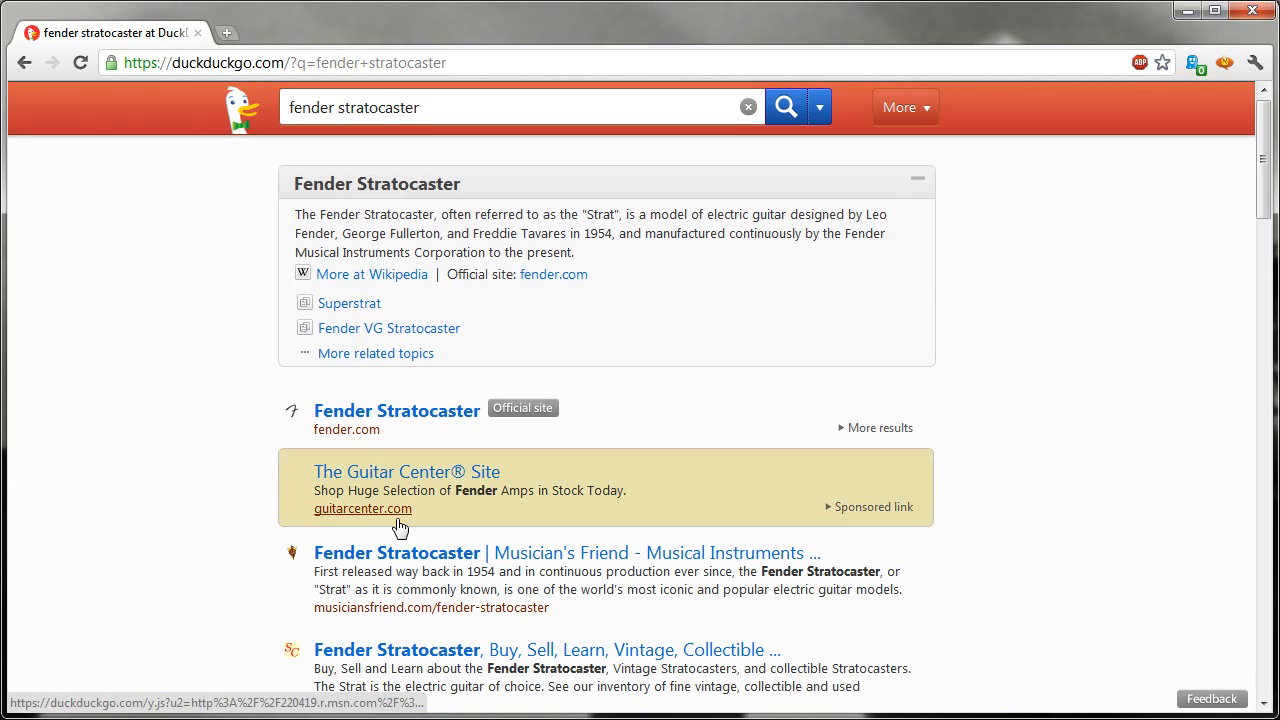
{"action": "mouse_move", "coordinate": [168, 324]}
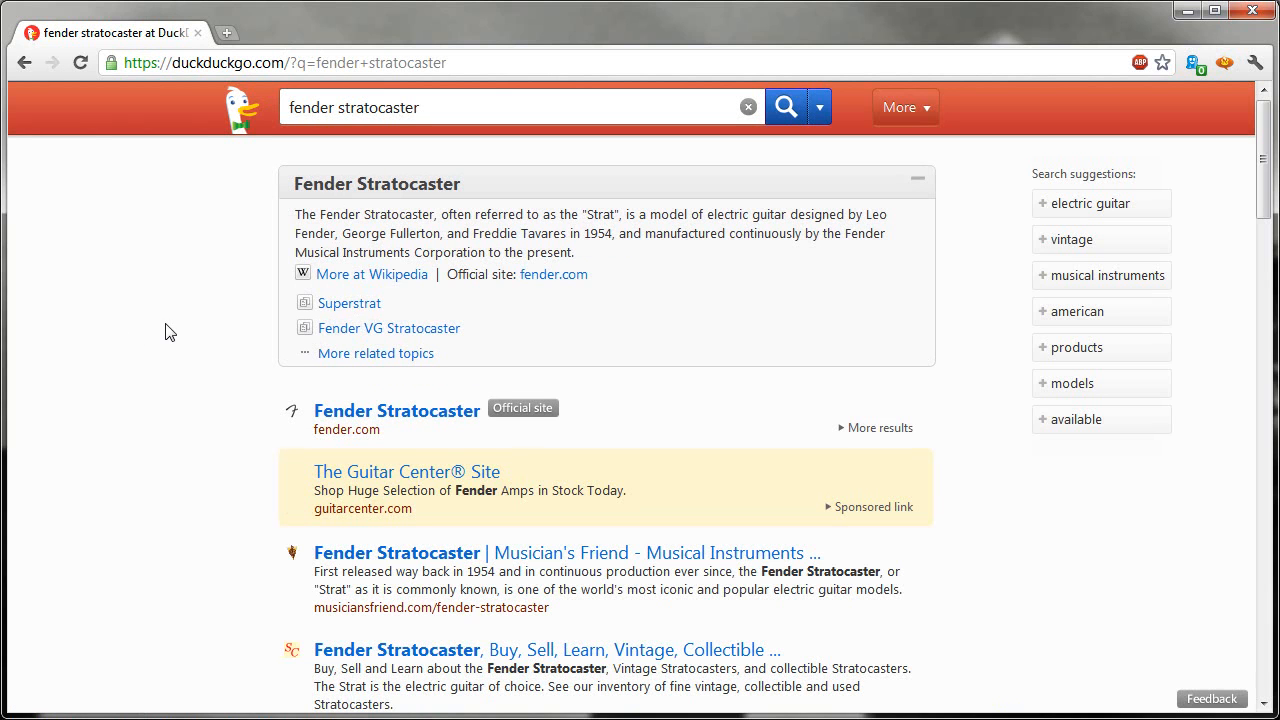
{"action": "mouse_move", "coordinate": [166, 360]}
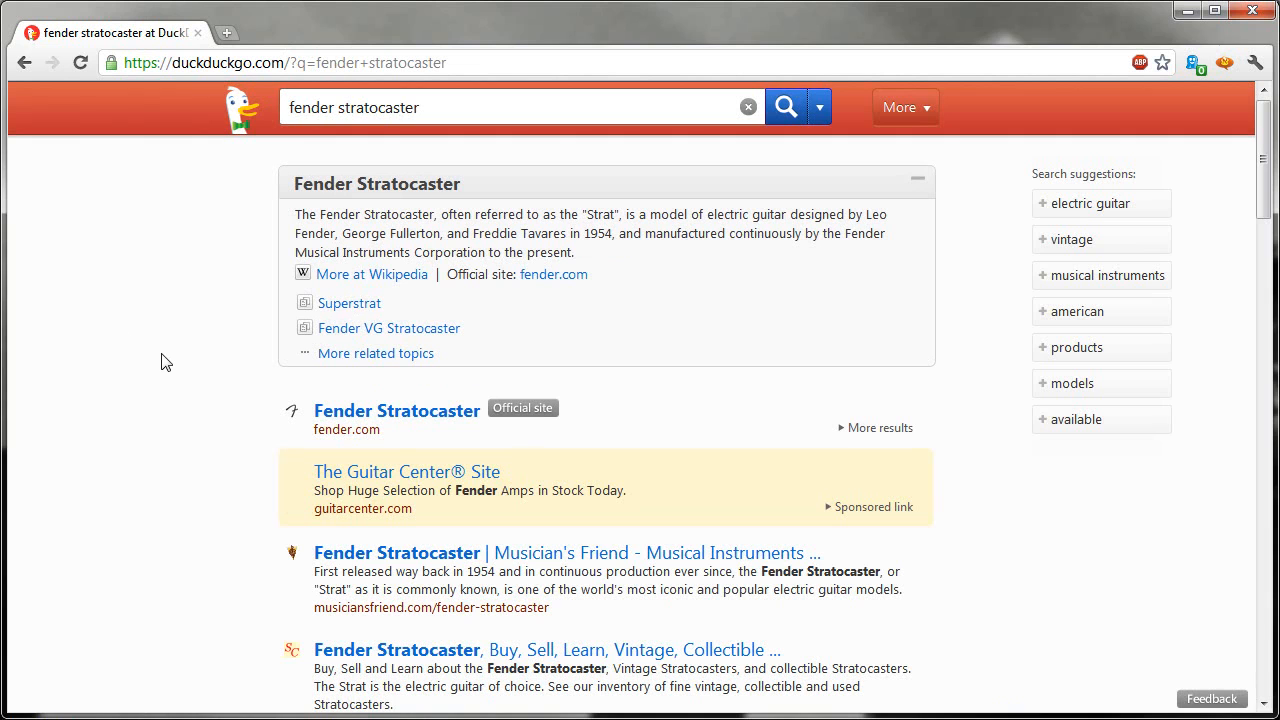
{"action": "mouse_move", "coordinate": [156, 362]}
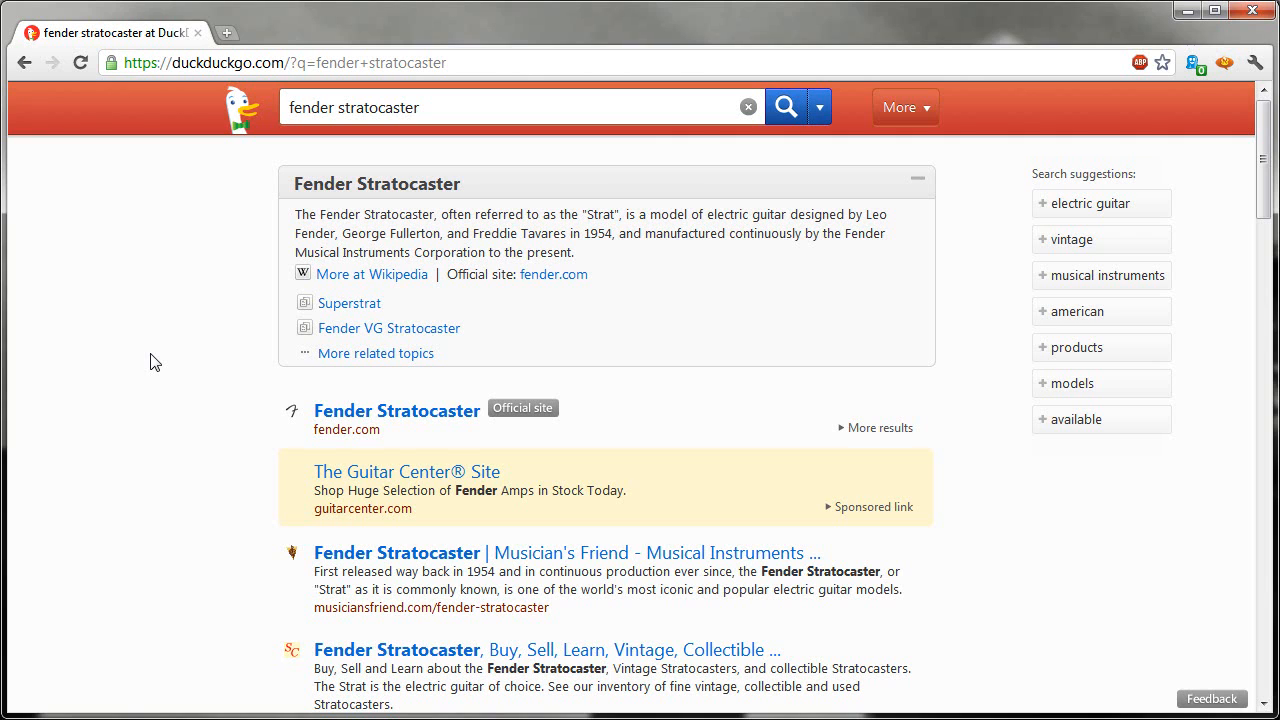
{"action": "mouse_move", "coordinate": [146, 364]}
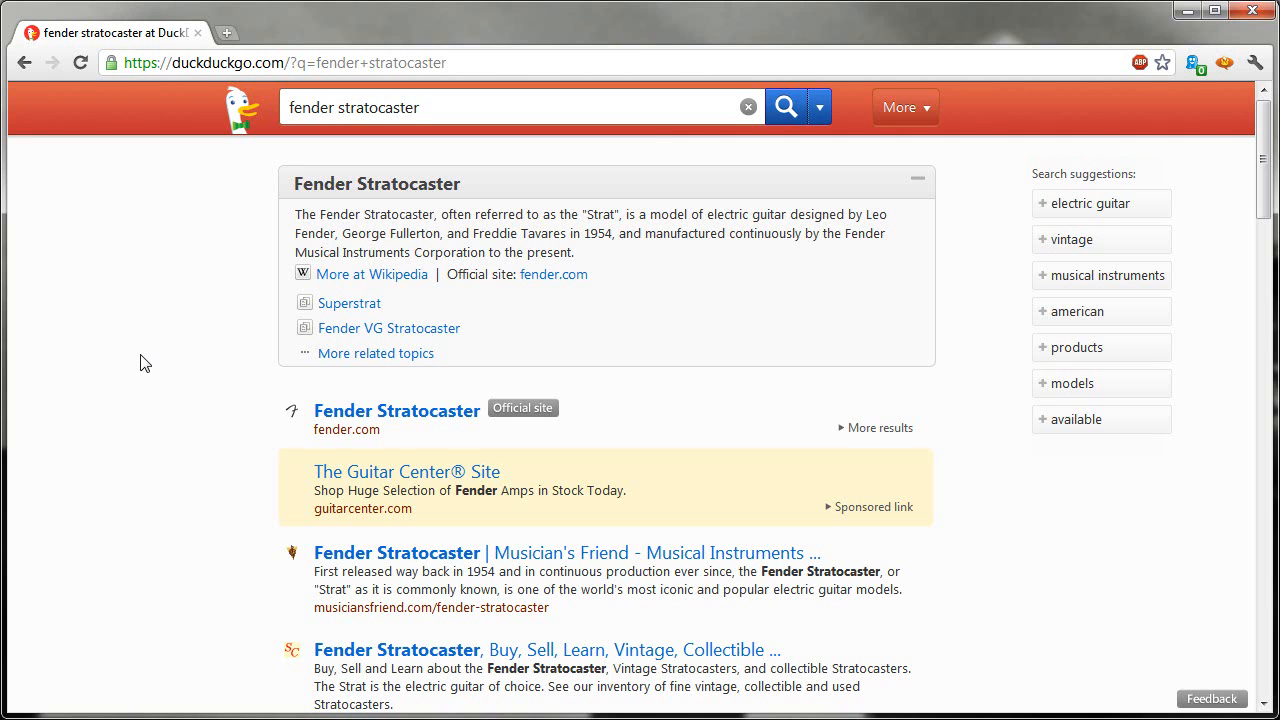
{"action": "mouse_move", "coordinate": [140, 364]}
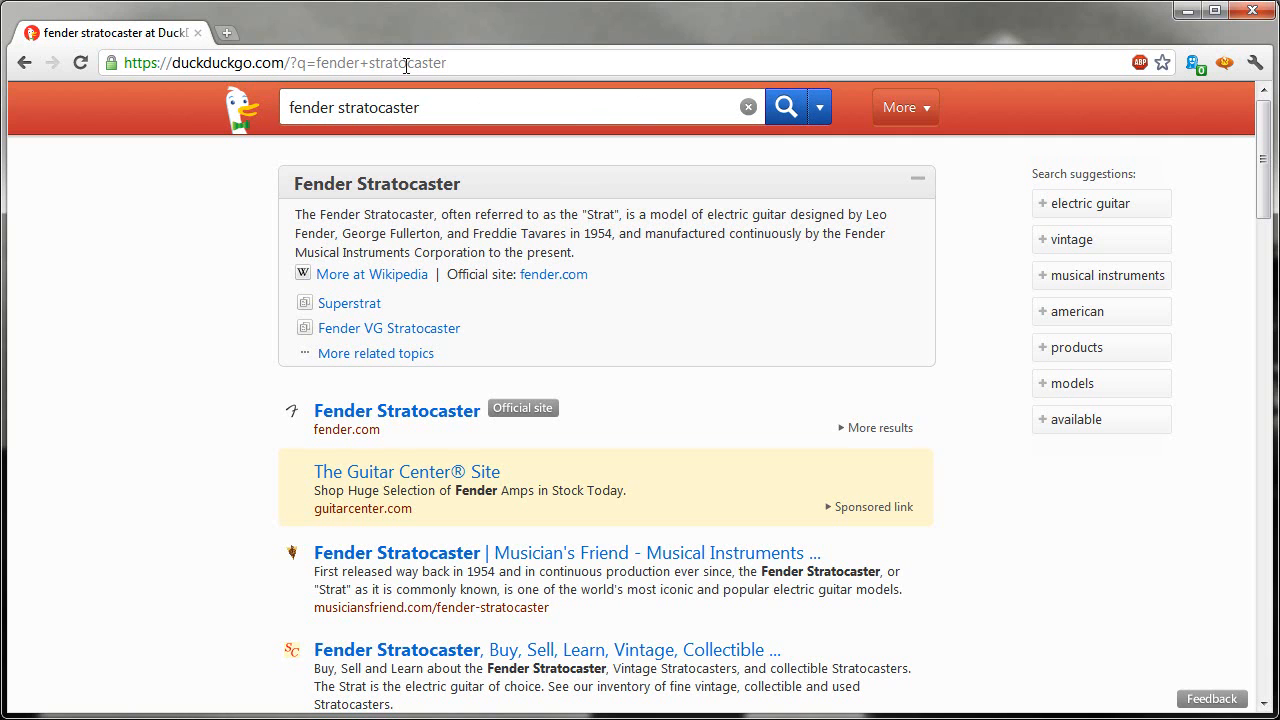
- Go to duckduckgo.com and dismiss the search box's context menu
{"action": "left_click", "coordinate": [290, 62]}
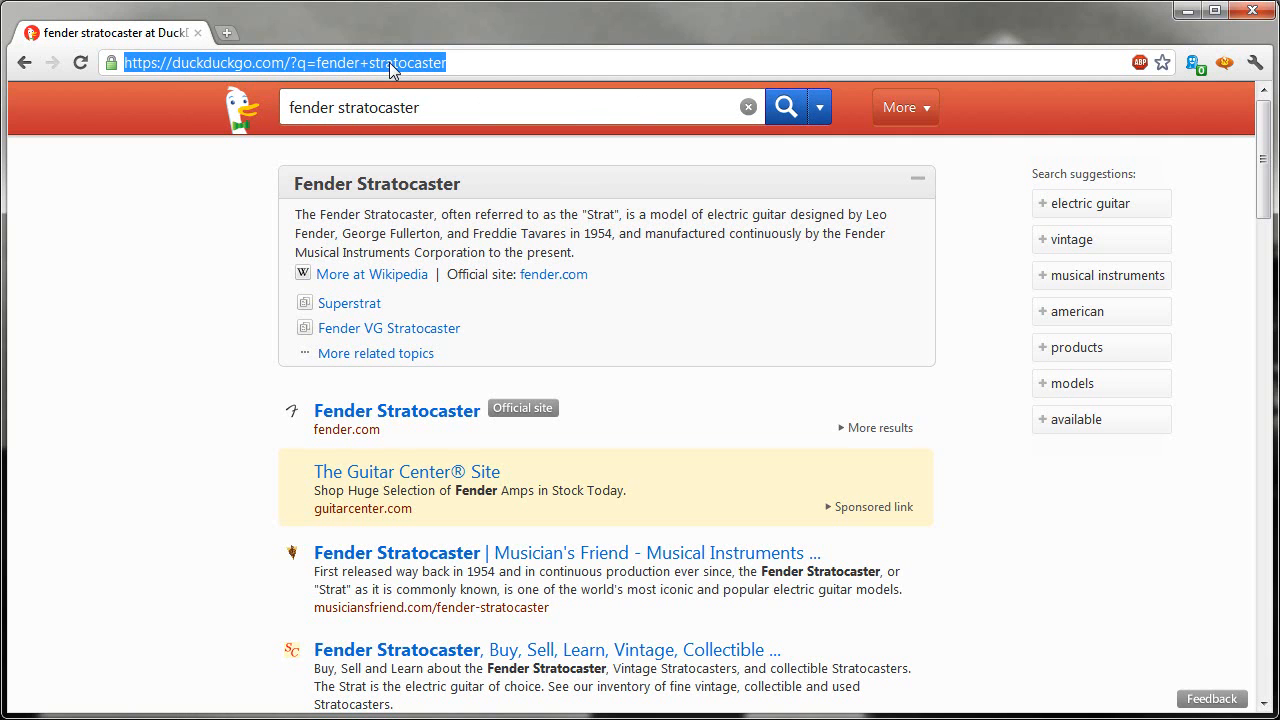
{"action": "type", "text": "duckduckgo.com"}
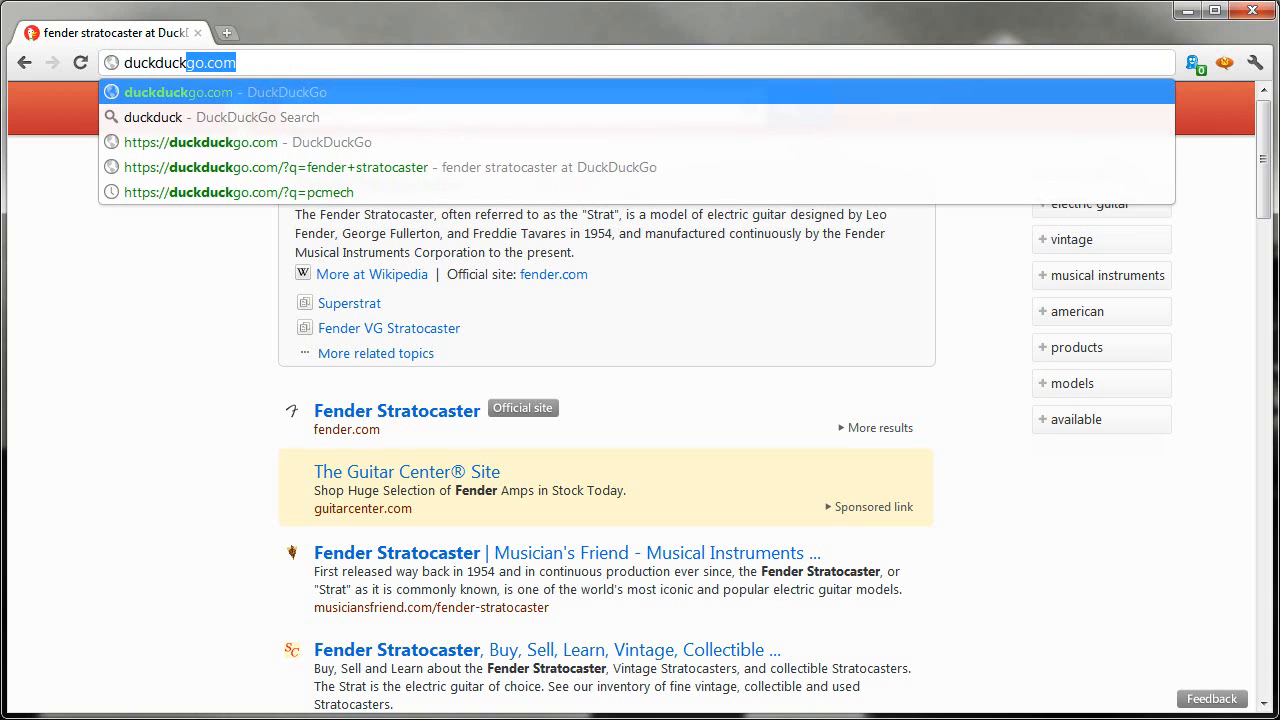
{"action": "left_click", "coordinate": [178, 92]}
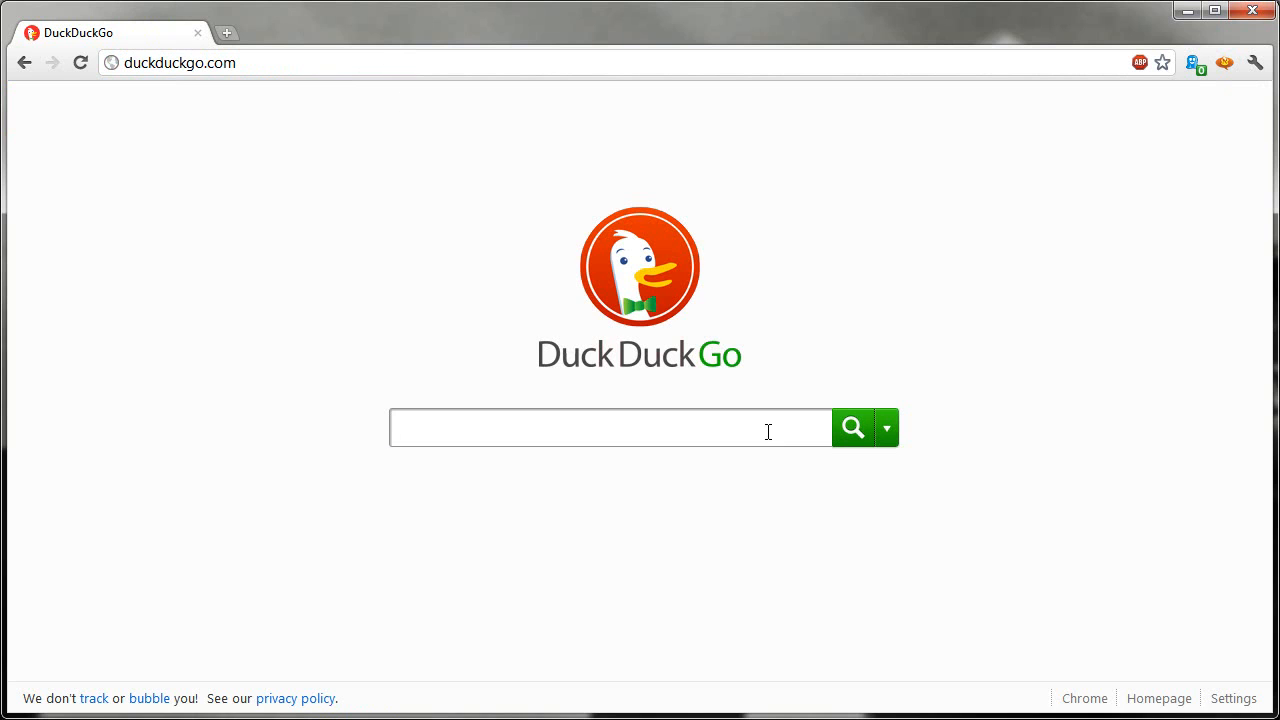
{"action": "mouse_move", "coordinate": [460, 426]}
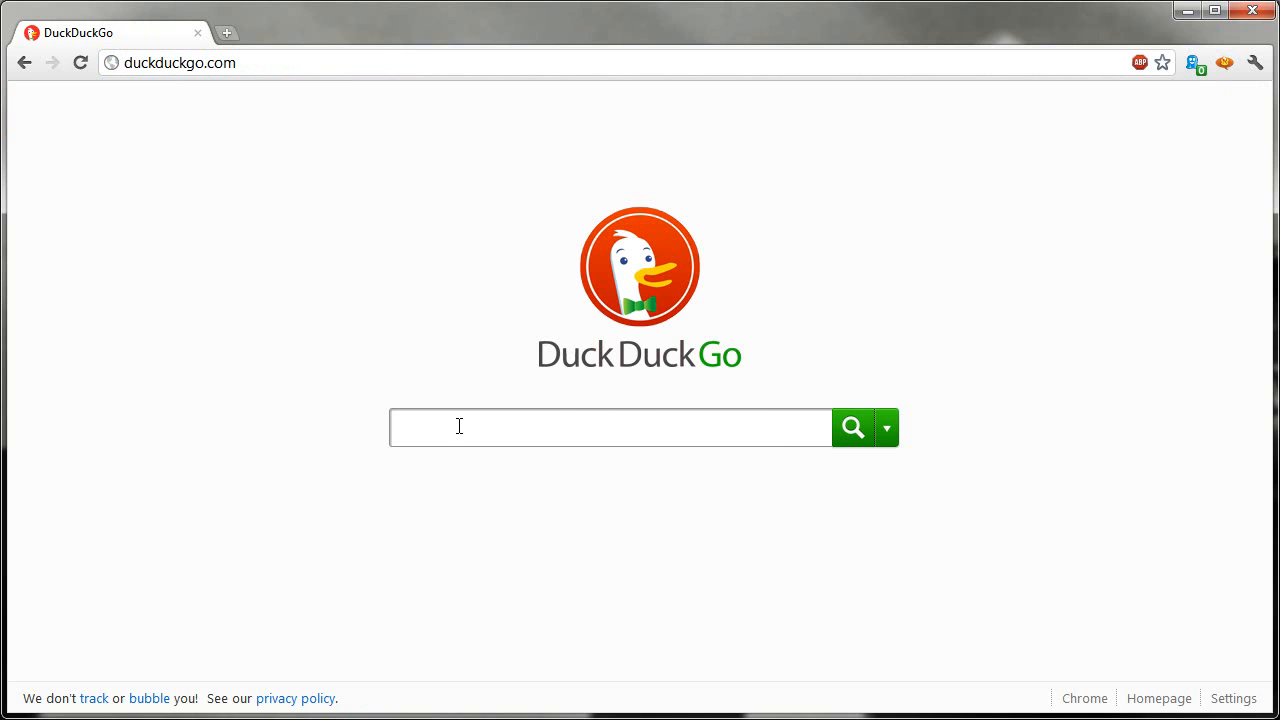
{"action": "right_click", "coordinate": [460, 428]}
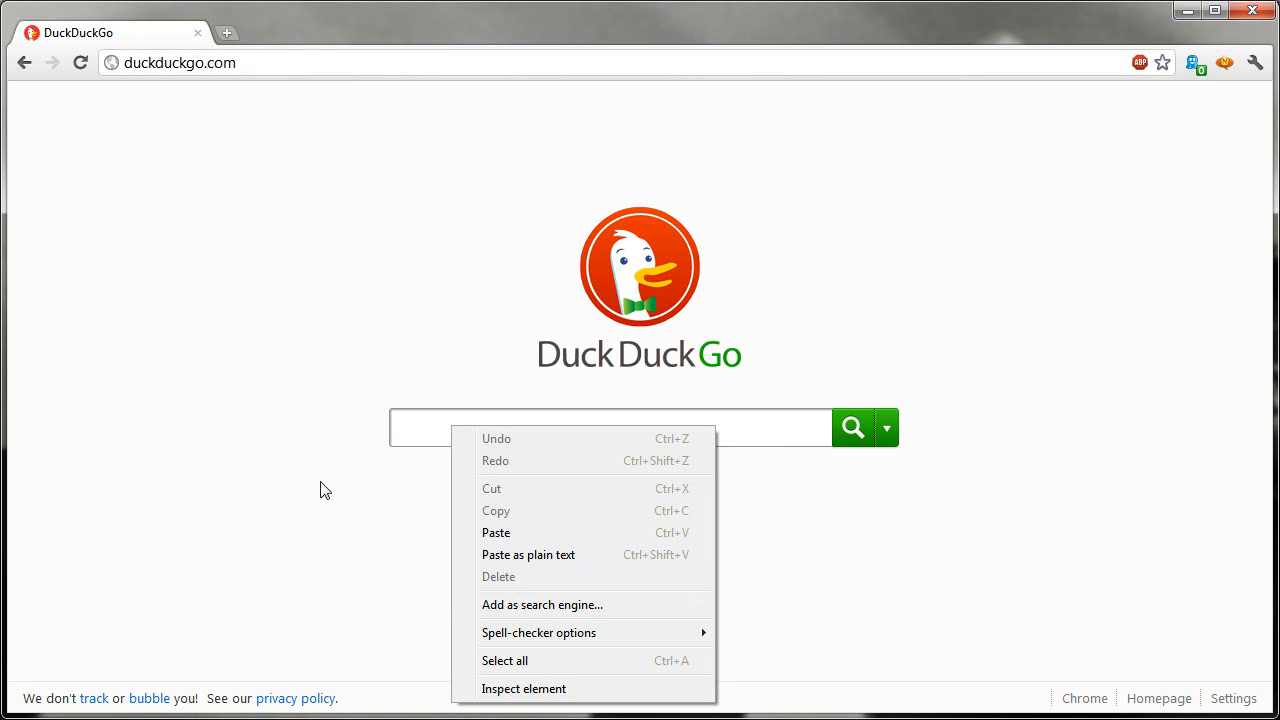
{"action": "left_click", "coordinate": [324, 476]}
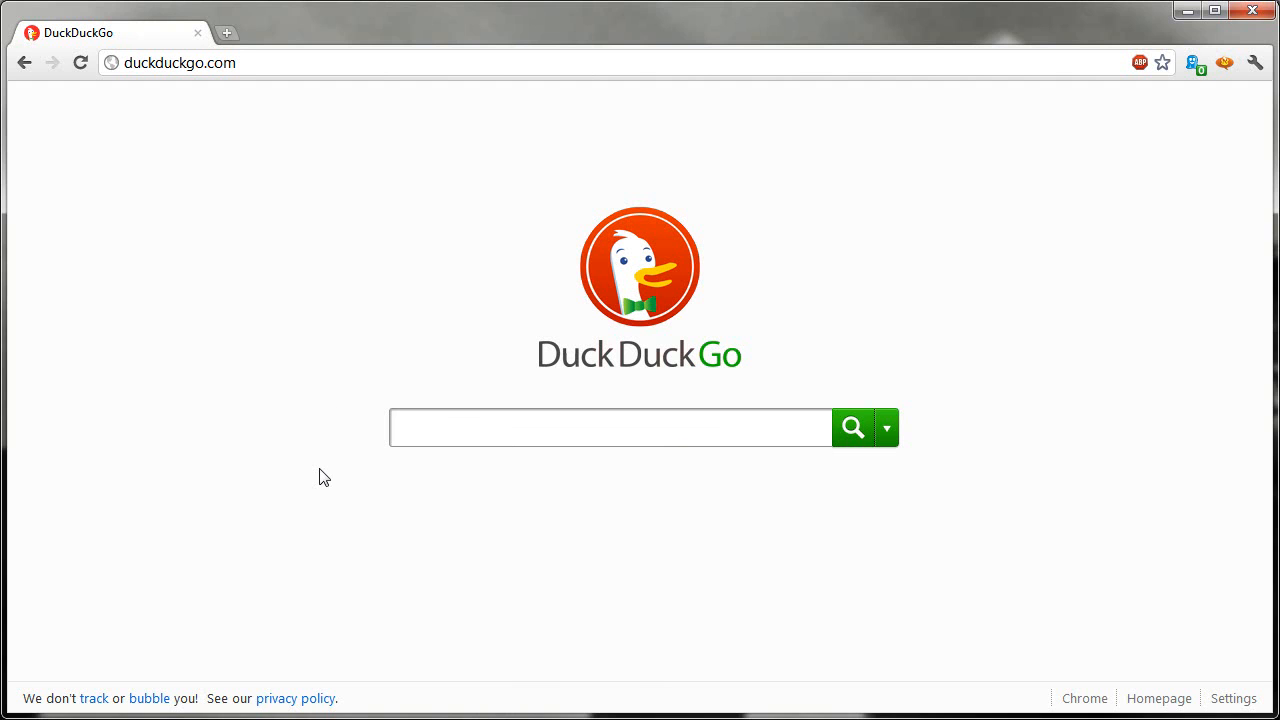
{"action": "mouse_move", "coordinate": [318, 356]}
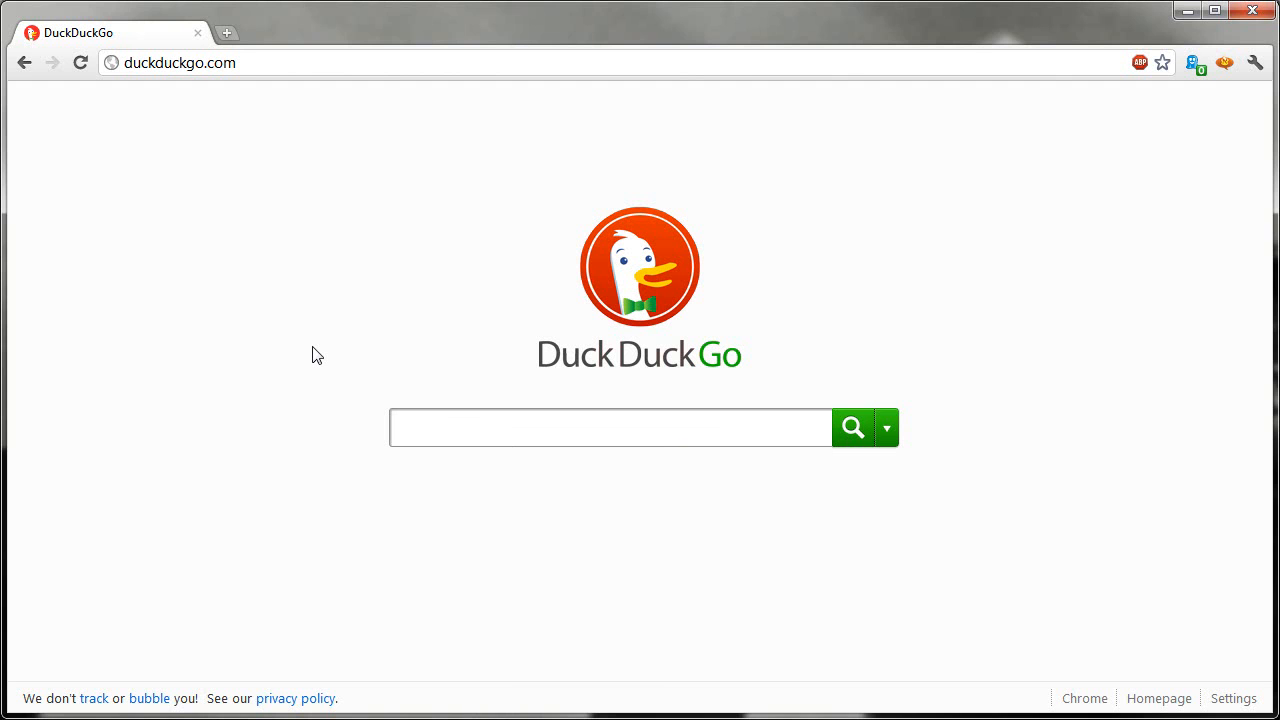
- Show Chrome's Manage search engines list and focus the address bar
{"action": "left_click", "coordinate": [1256, 62]}
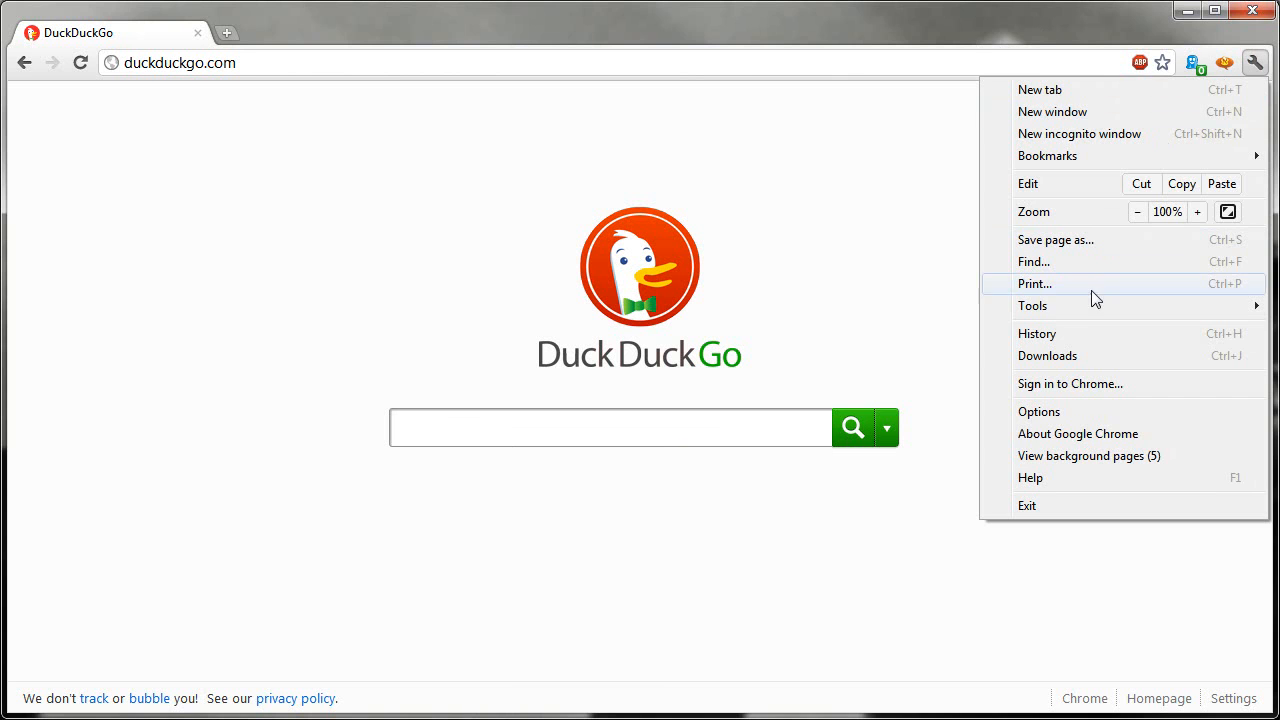
{"action": "mouse_move", "coordinate": [1060, 412]}
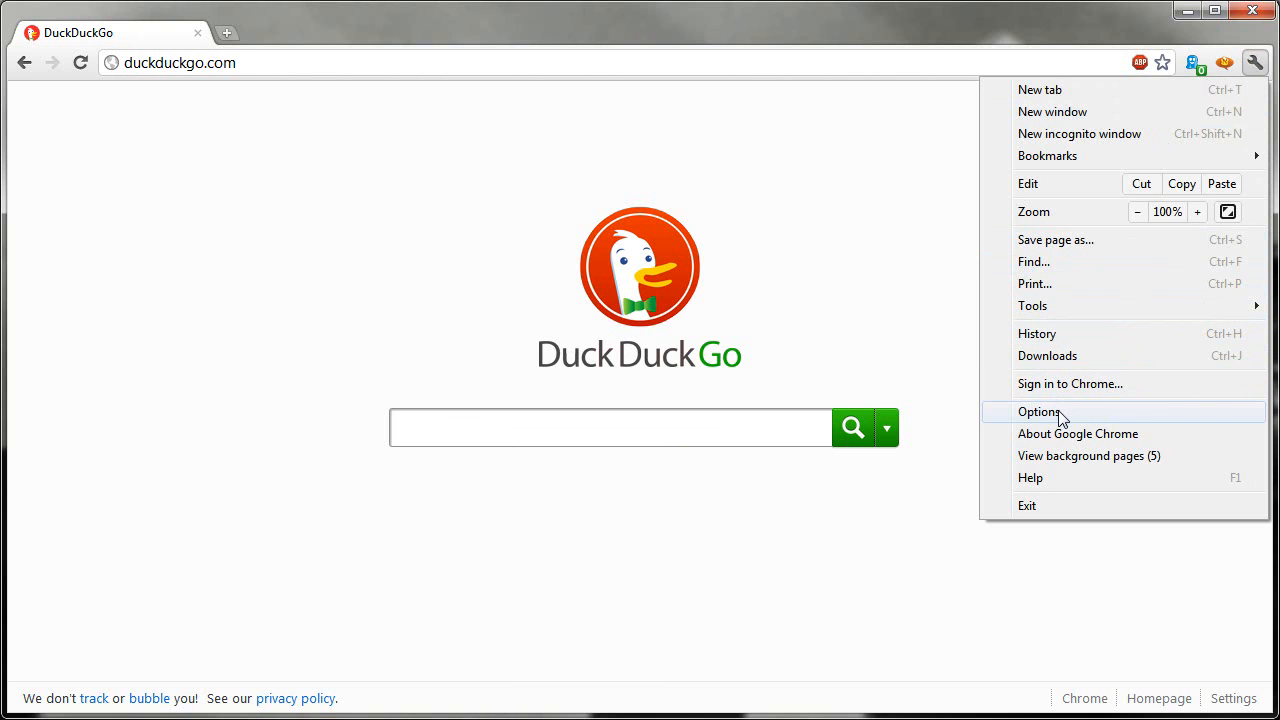
{"action": "left_click", "coordinate": [1040, 412]}
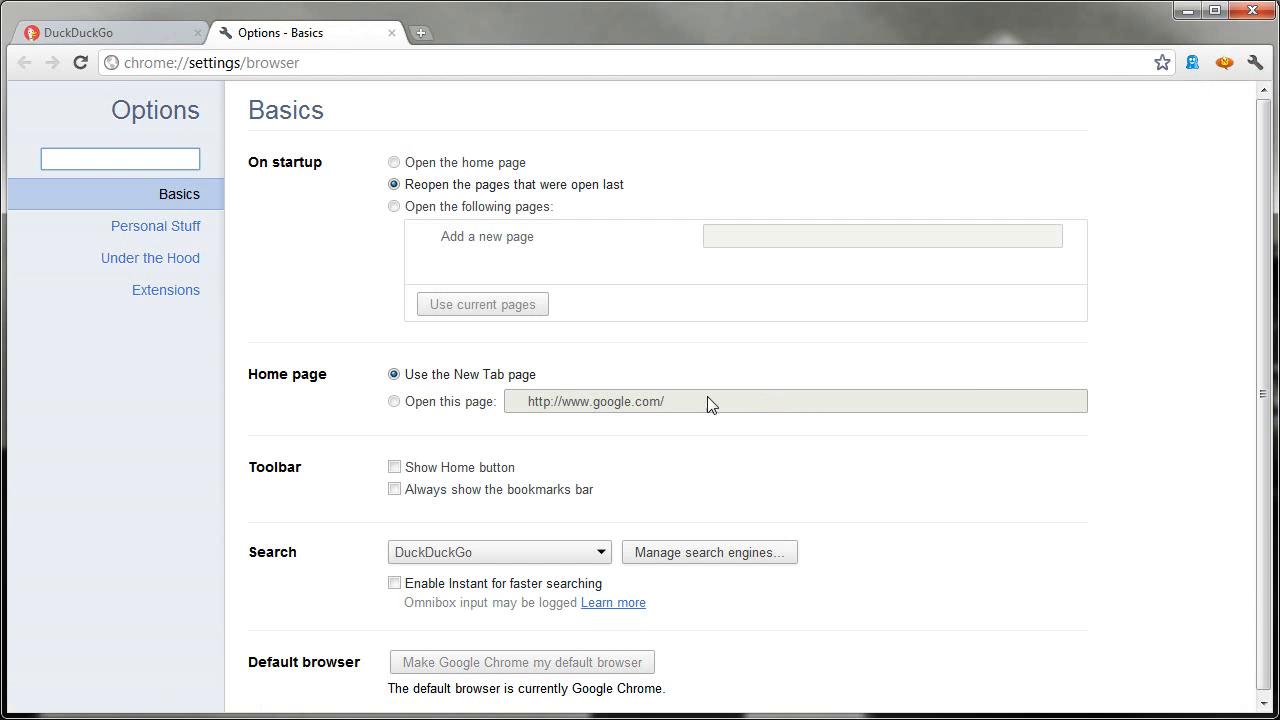
{"action": "left_click", "coordinate": [708, 552]}
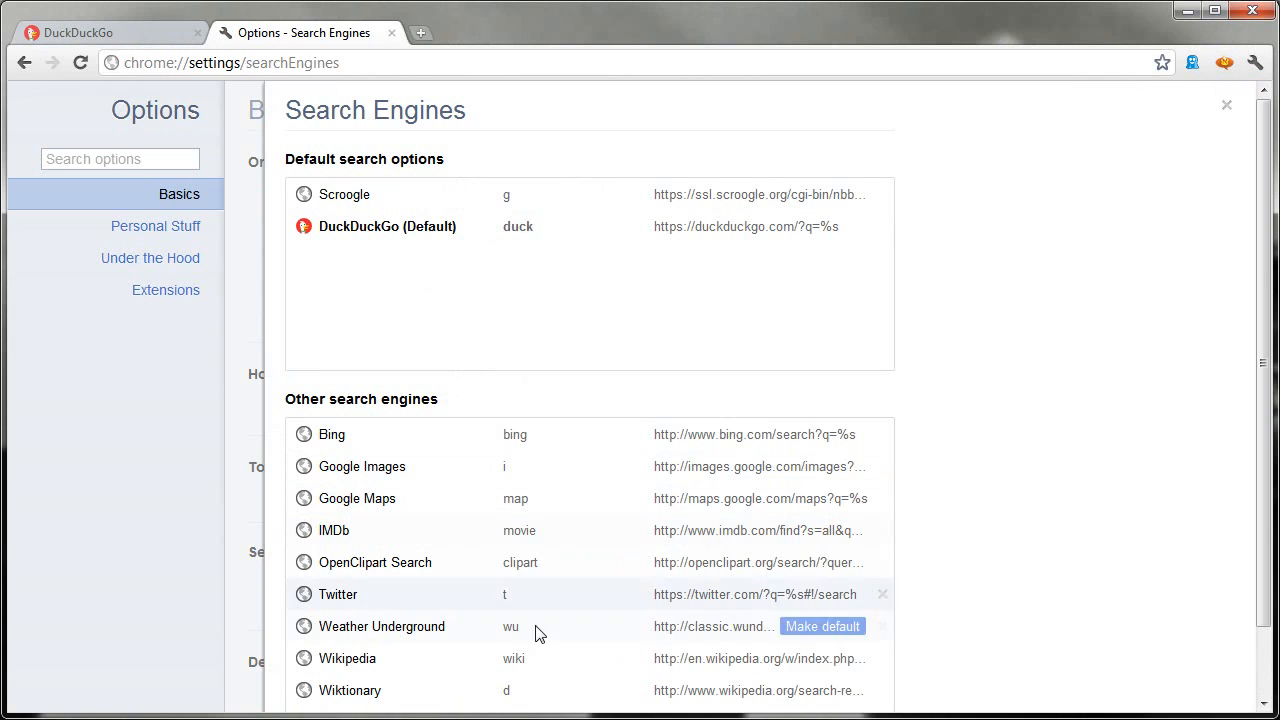
{"action": "mouse_move", "coordinate": [508, 690]}
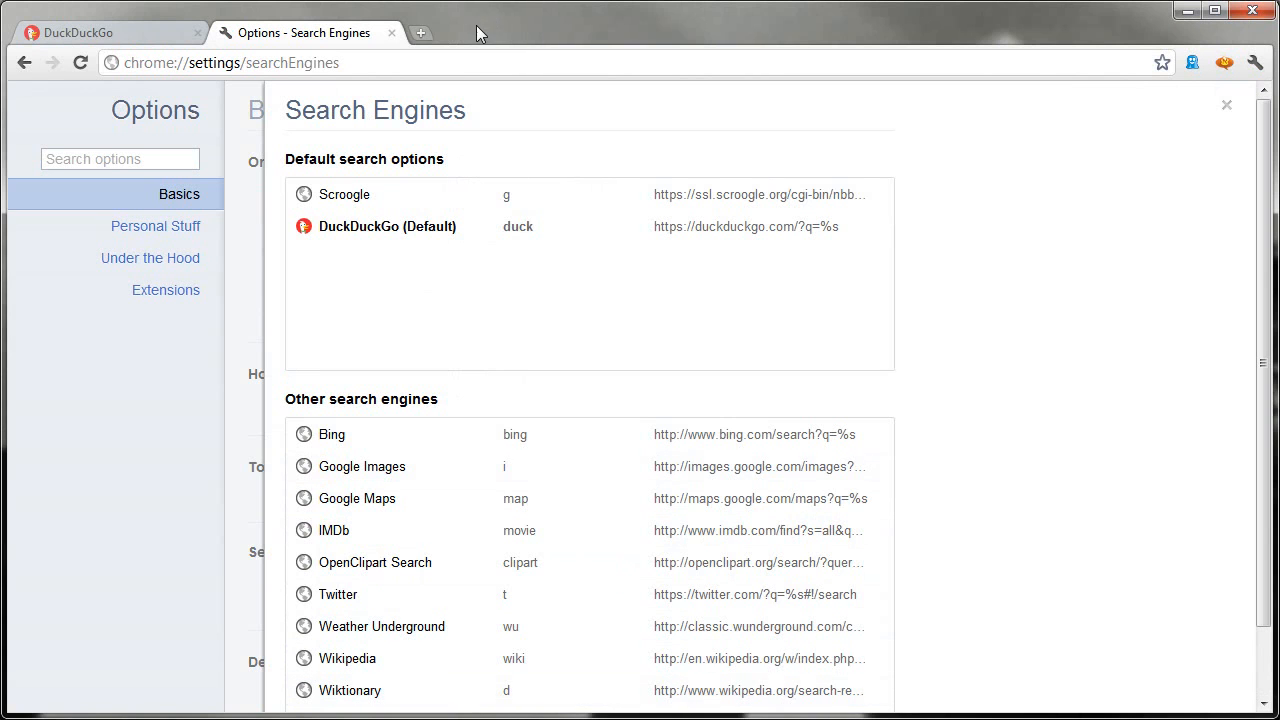
{"action": "left_click", "coordinate": [230, 62]}
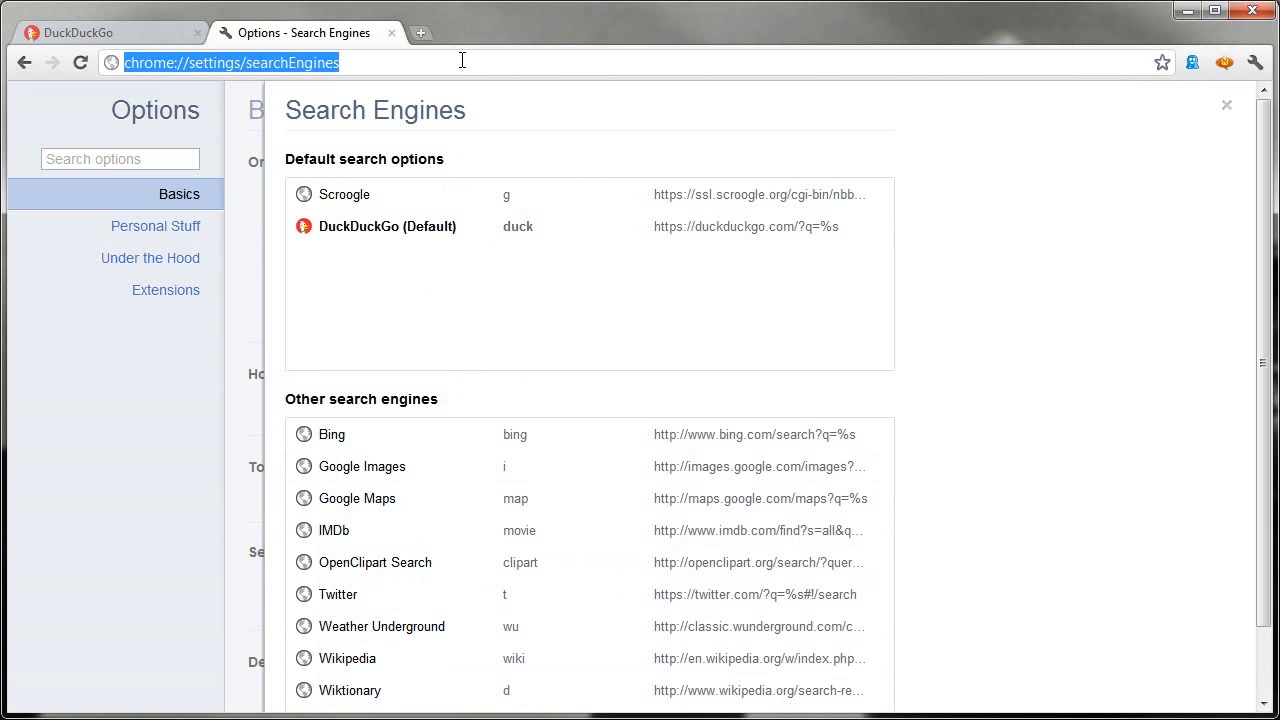
- Look up 'computer' on Wiktionary via the address-bar keyword and read its entry
{"action": "type", "text": "wikt"}
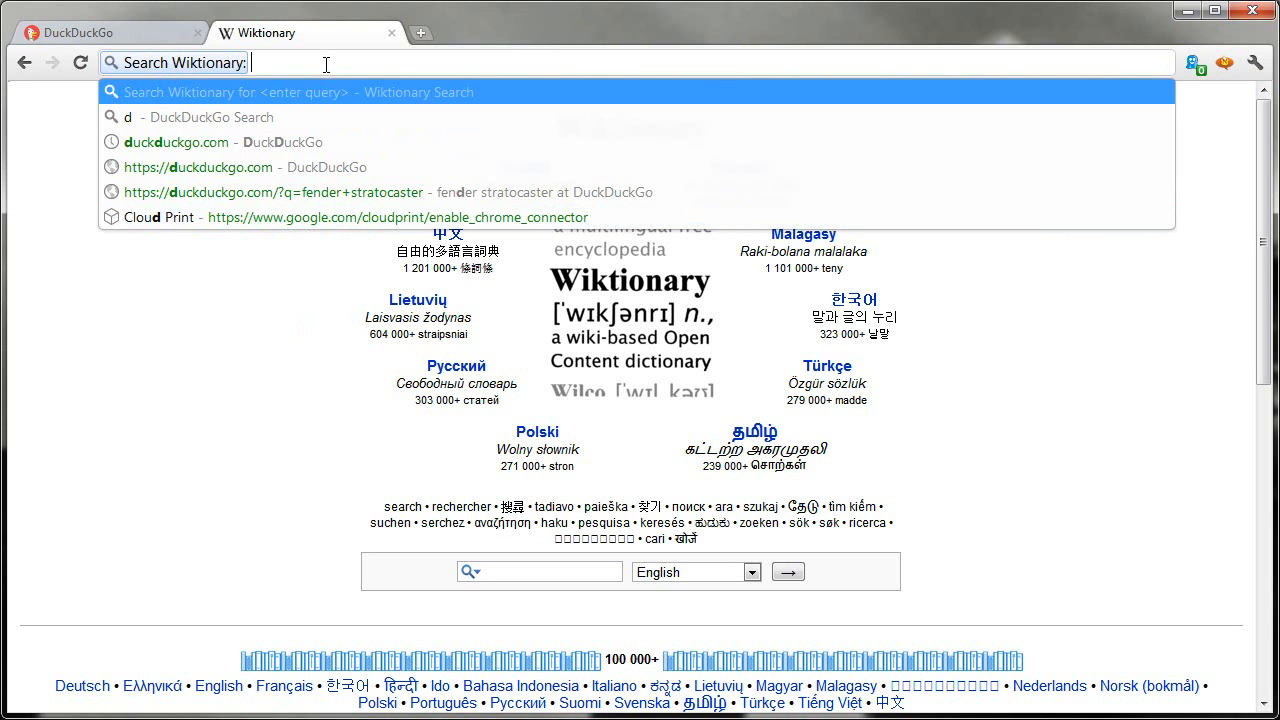
{"action": "type", "text": "computer"}
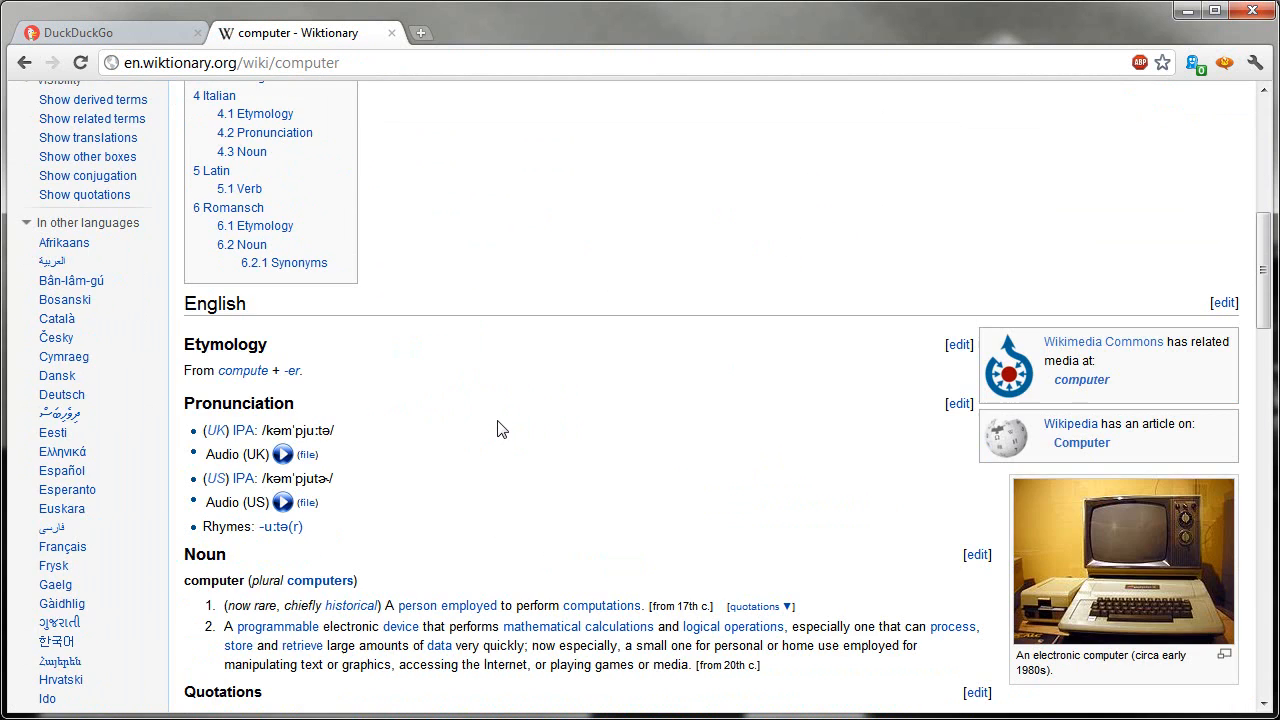
{"action": "scroll", "scroll_direction": "down", "scroll_amount": 3}
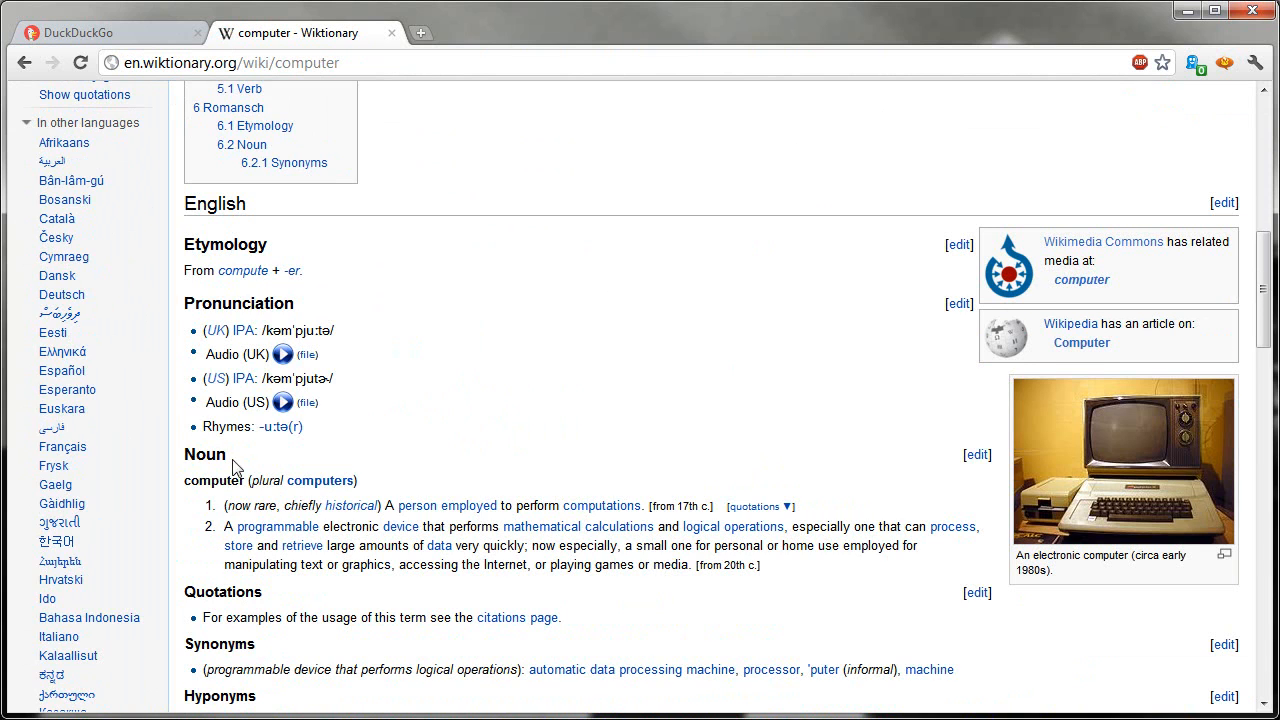
{"action": "scroll", "scroll_direction": "down", "scroll_amount": 3}
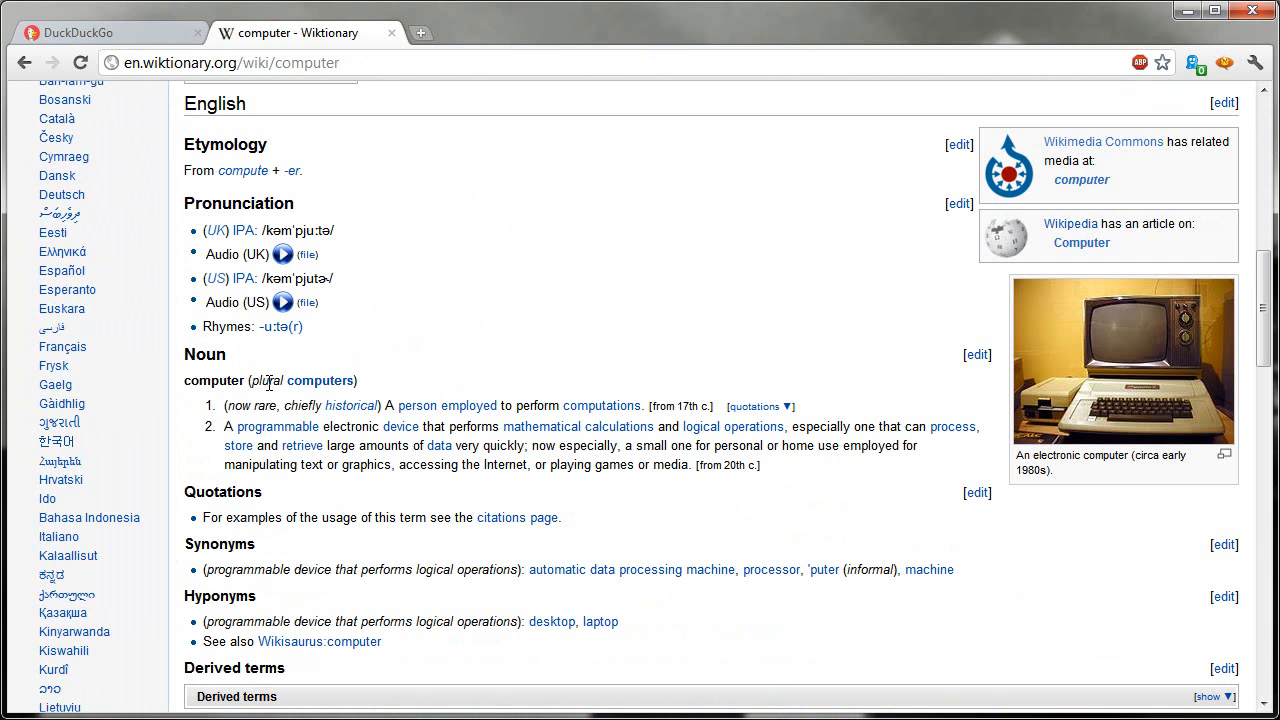
{"action": "scroll", "scroll_direction": "down", "scroll_amount": 3}
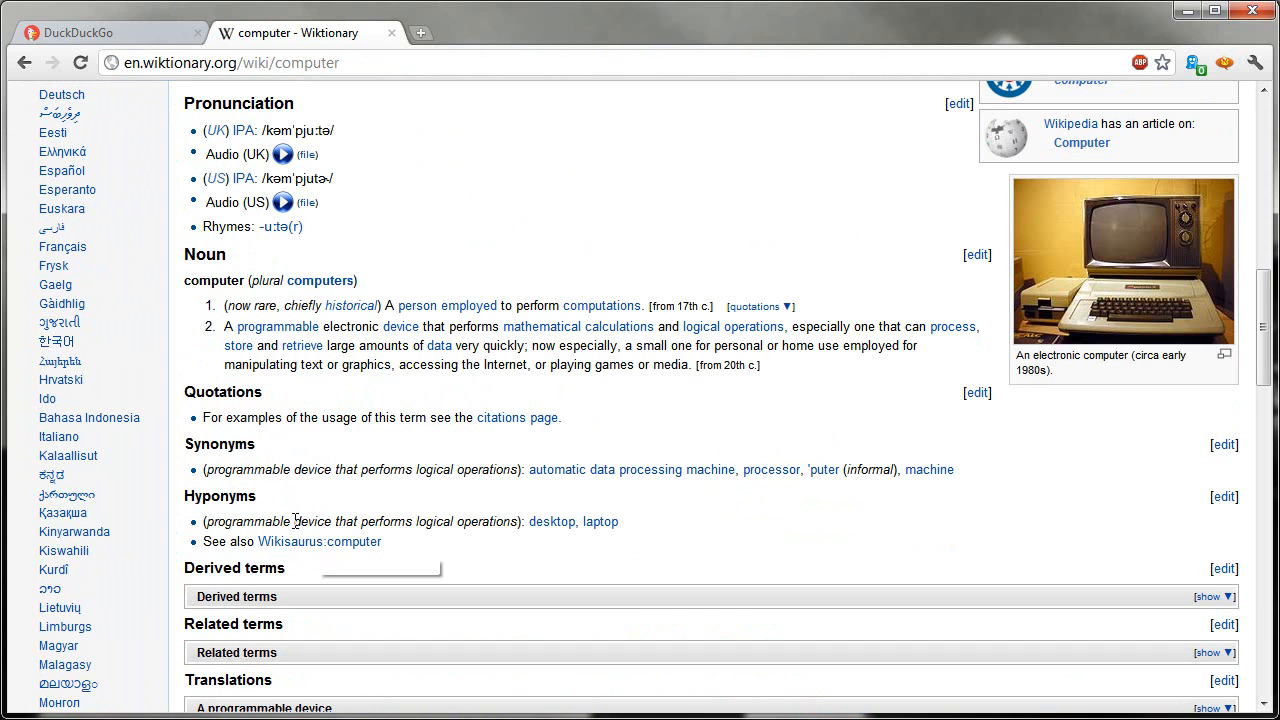
{"action": "scroll", "scroll_direction": "down", "scroll_amount": 3}
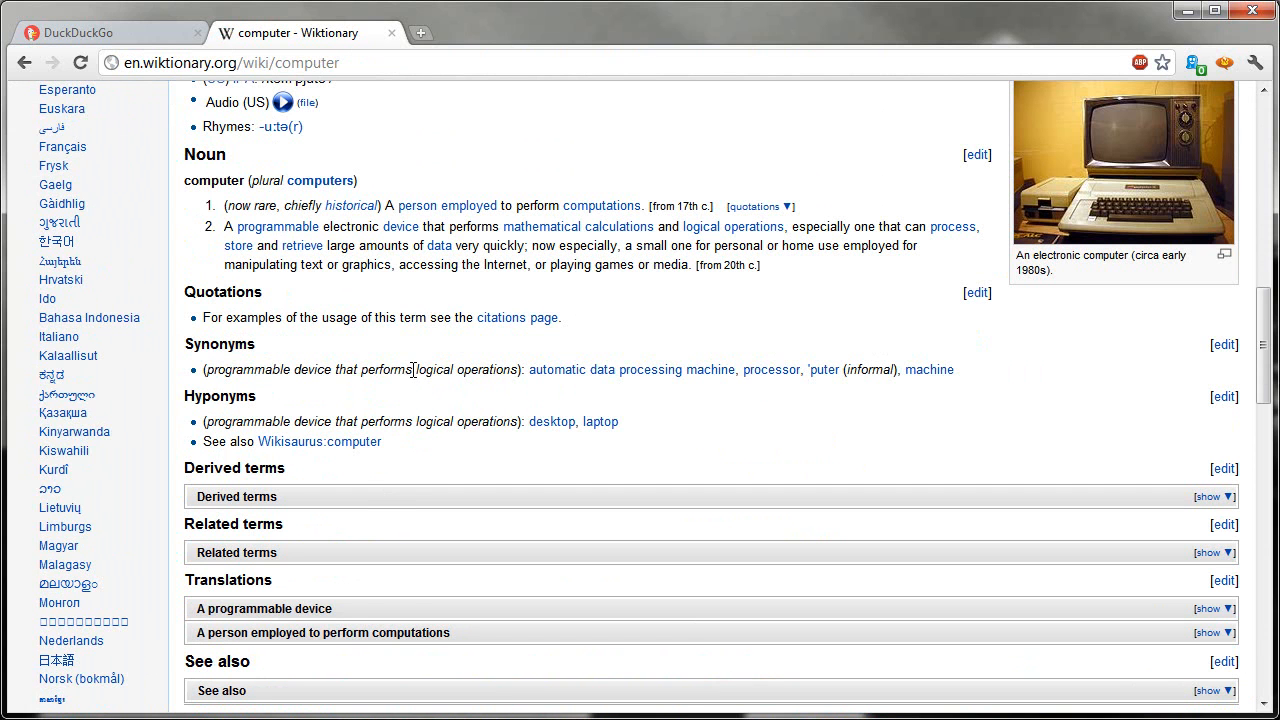
{"action": "mouse_move", "coordinate": [386, 504]}
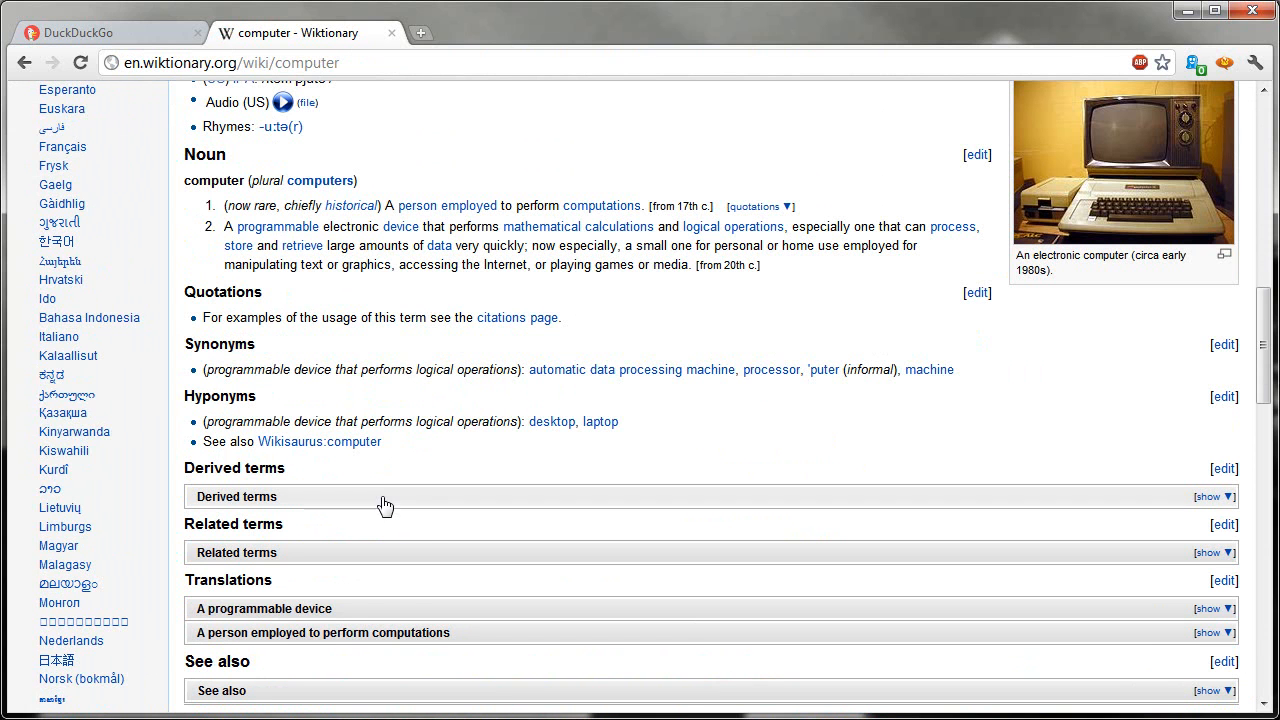
{"action": "scroll", "scroll_direction": "up", "scroll_amount": 3}
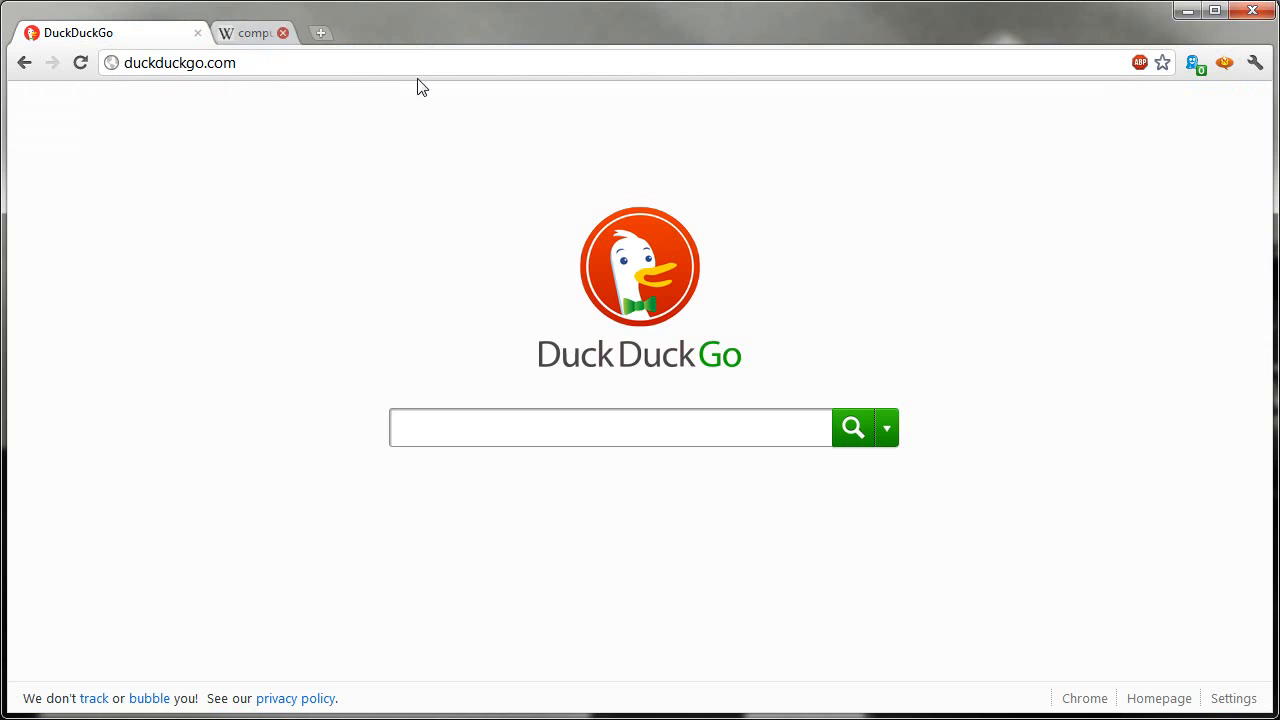
- Close the Wiktionary tab and run a plain address-bar DuckDuckGo search for 'computer'
{"action": "left_click", "coordinate": [284, 32]}
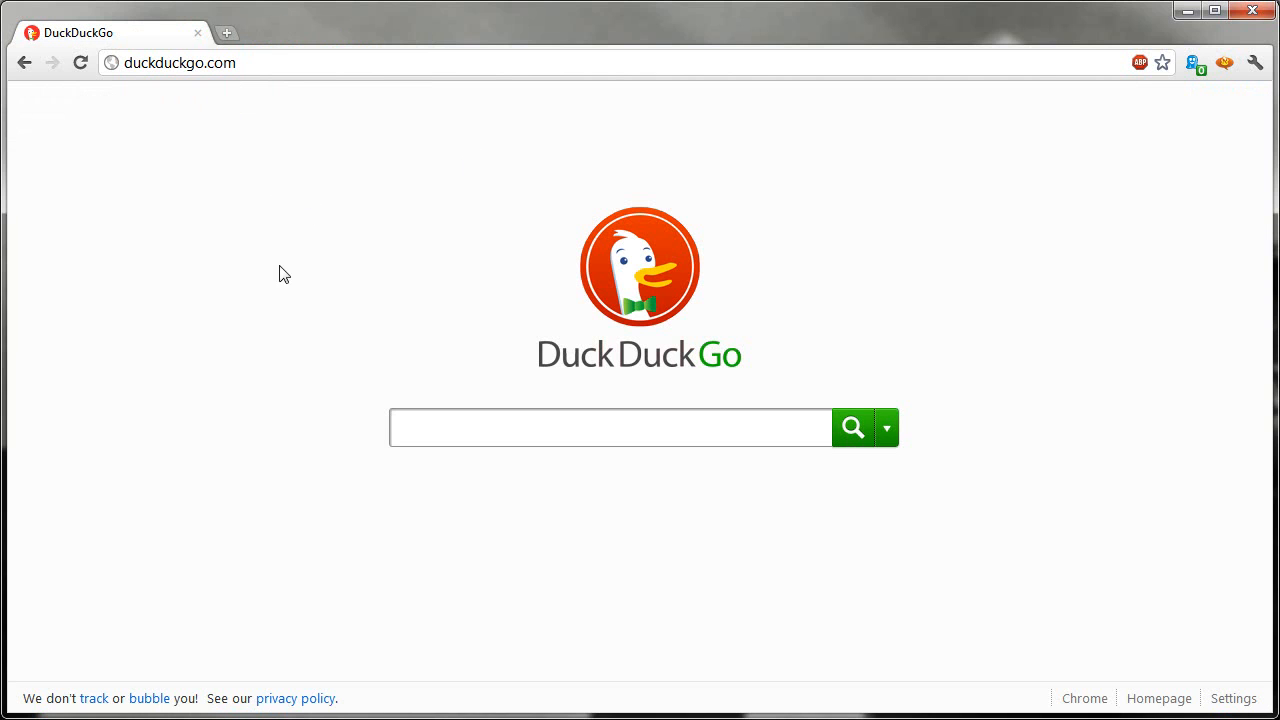
{"action": "mouse_move", "coordinate": [306, 186]}
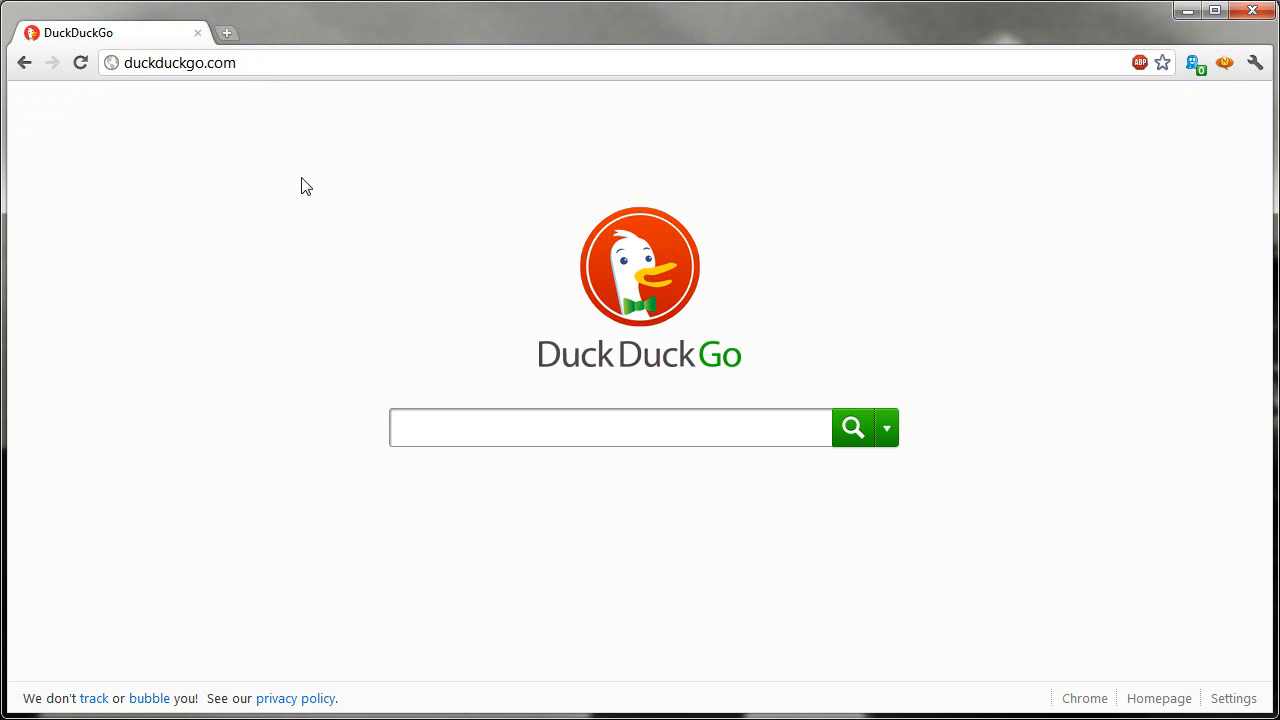
{"action": "left_click", "coordinate": [180, 62]}
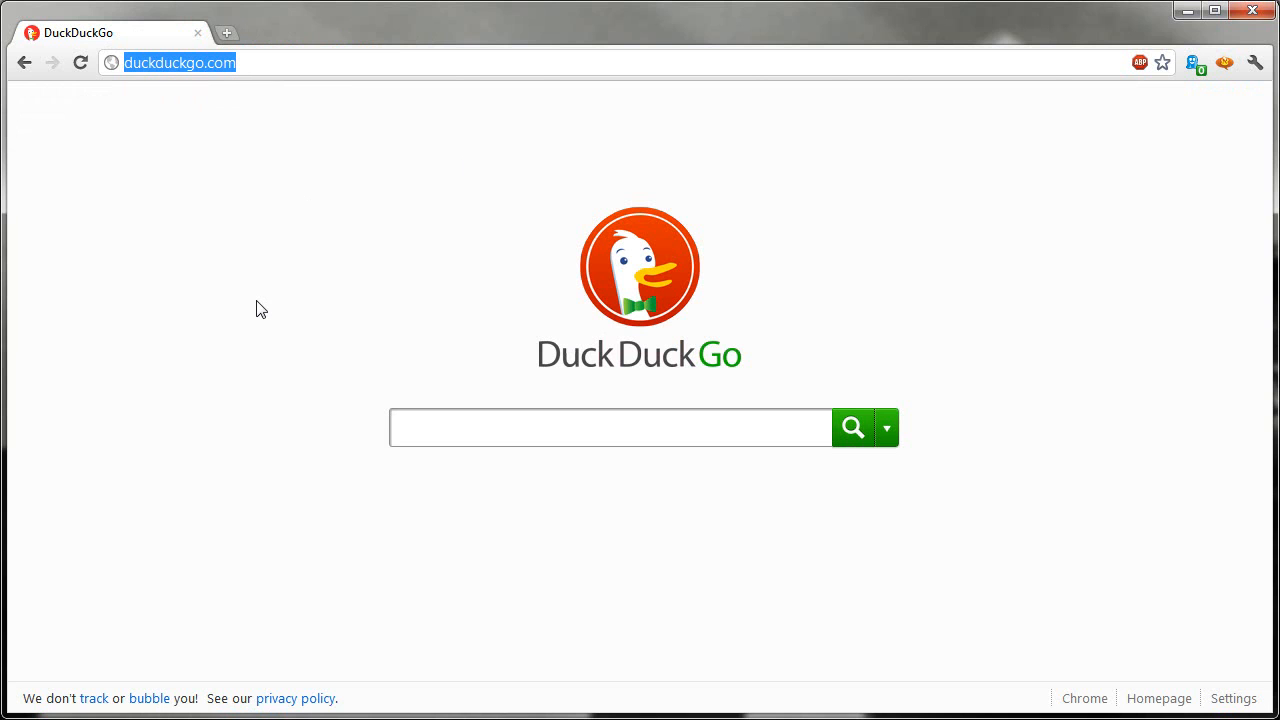
{"action": "type", "text": "computer"}
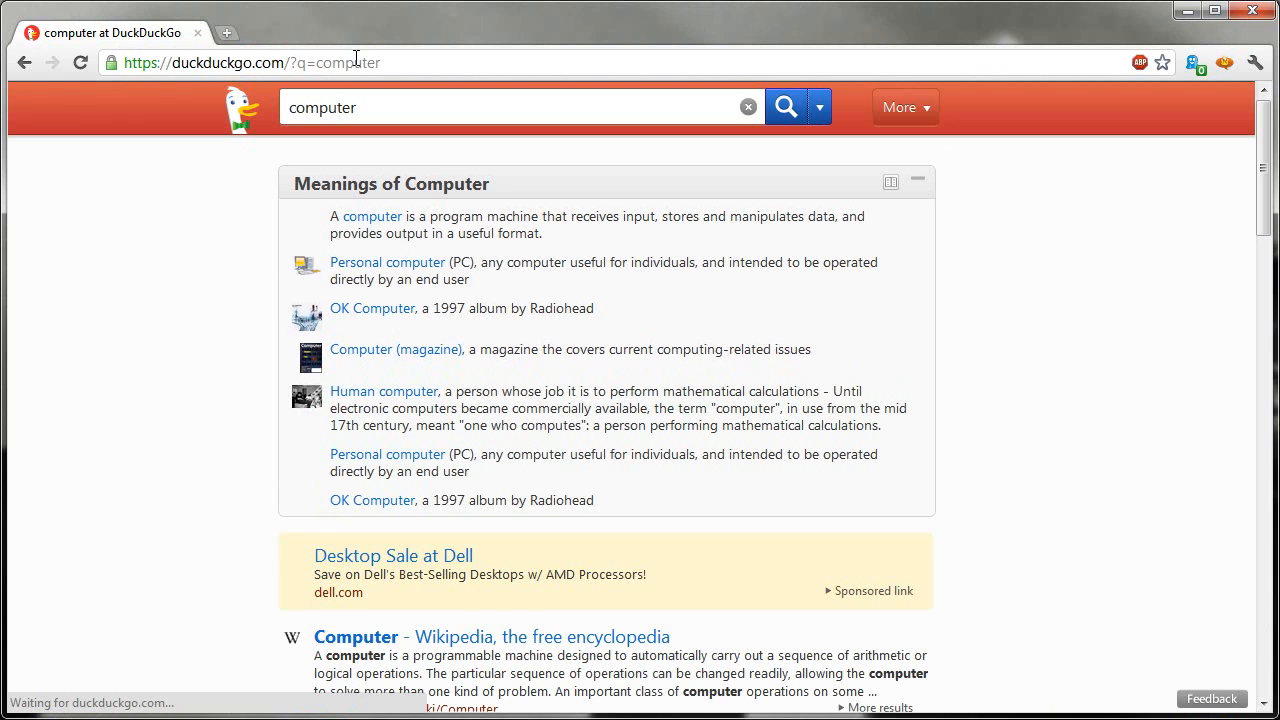
{"action": "left_click", "coordinate": [250, 62]}
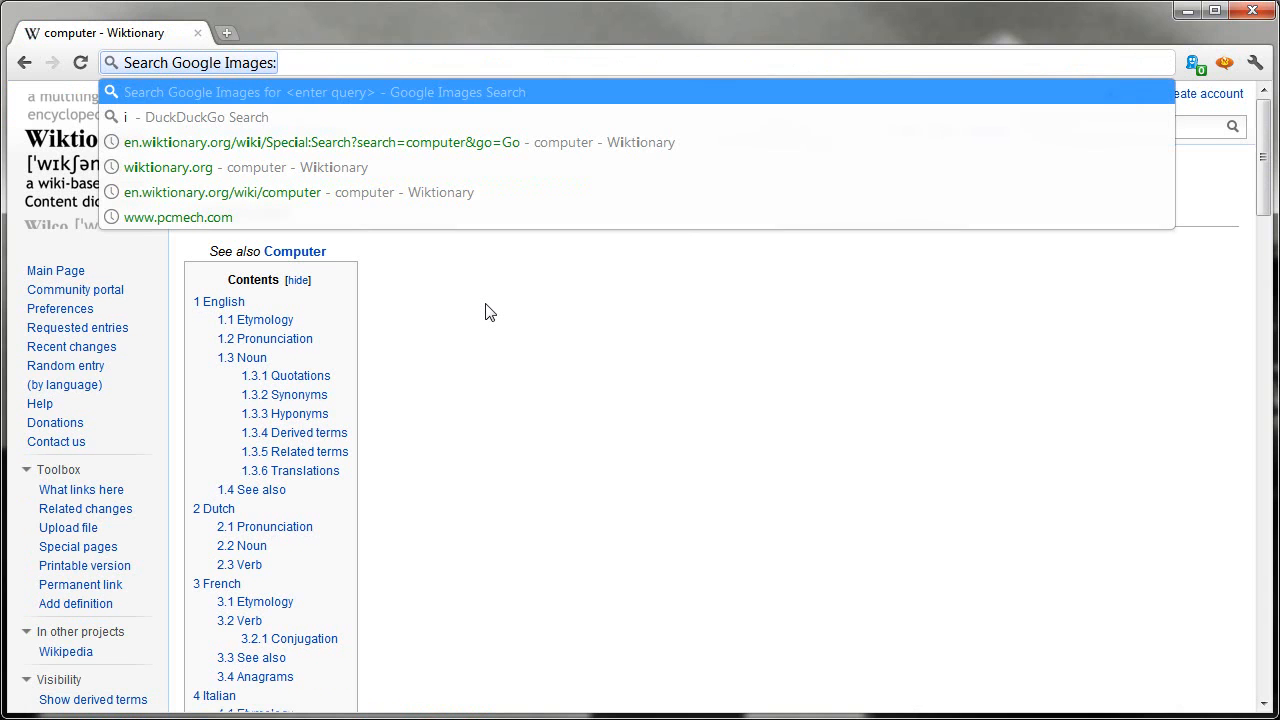
- Get Google Images results for 'computer' via keyword i, then head back to duckduckgo.com
{"action": "type", "text": "computer&sout=1"}
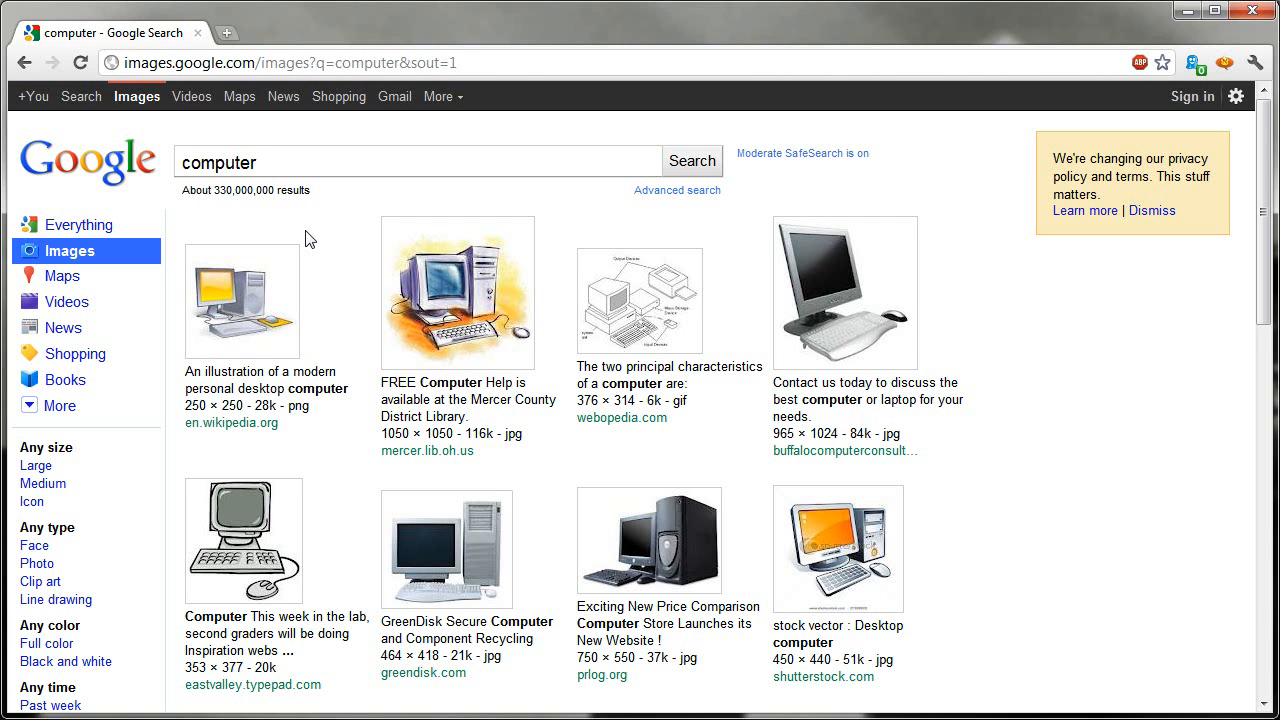
{"action": "mouse_move", "coordinate": [332, 224]}
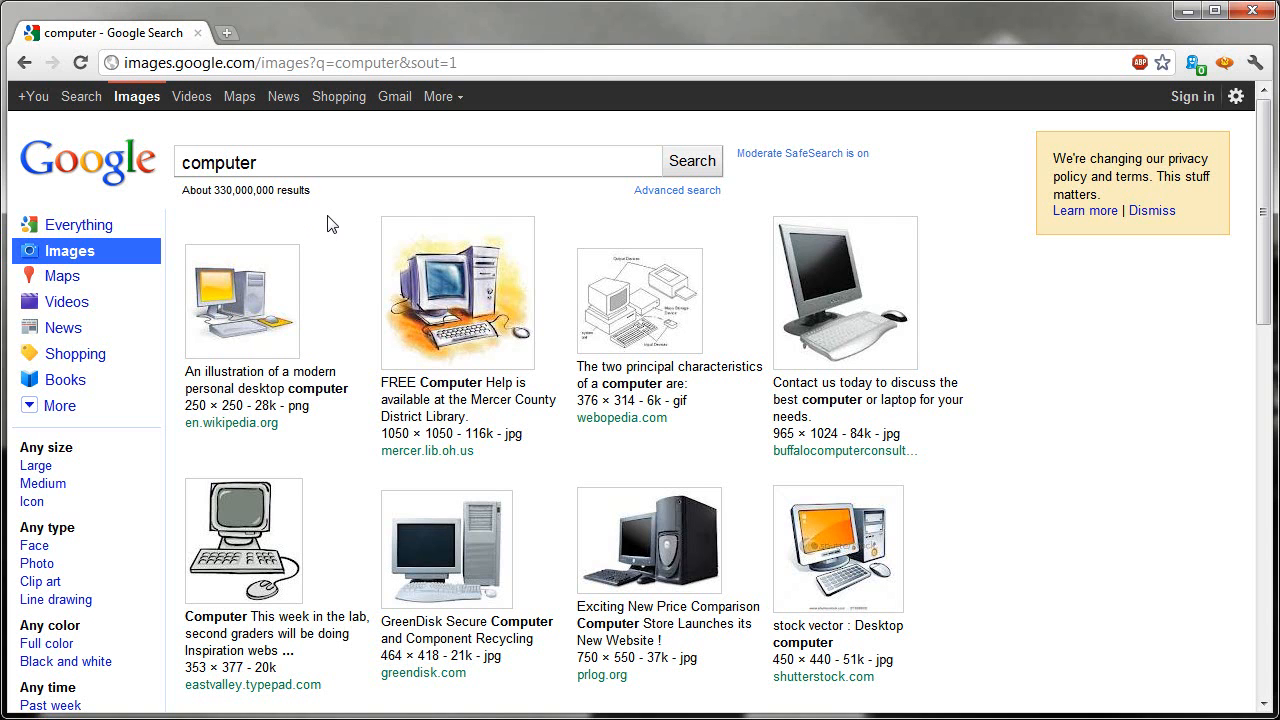
{"action": "left_click", "coordinate": [290, 62]}
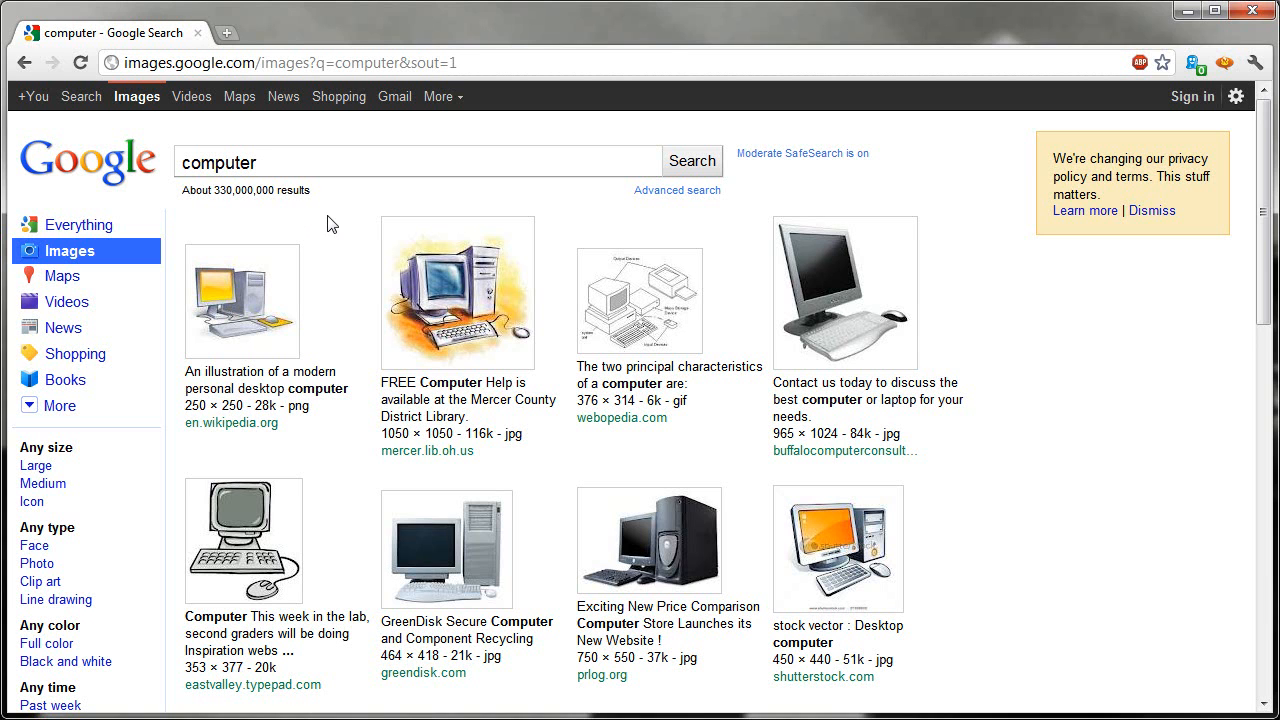
{"action": "left_click", "coordinate": [288, 62]}
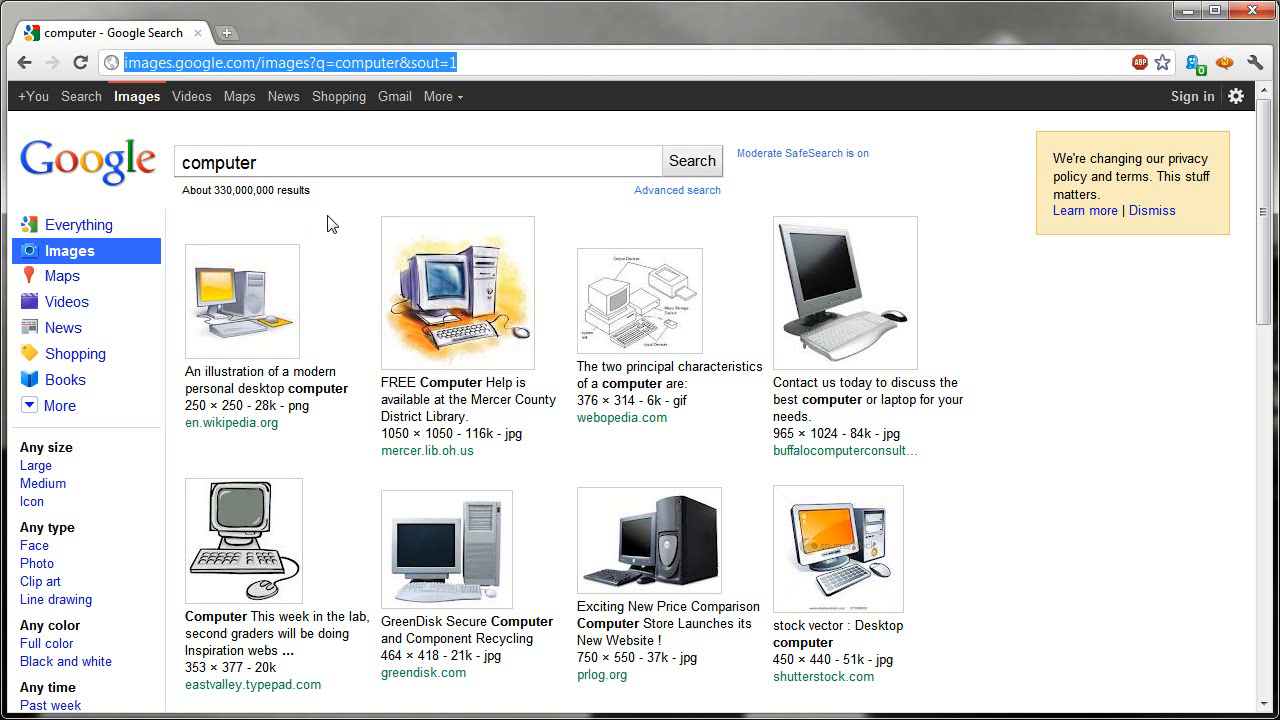
{"action": "type", "text": "duckduckgo.com"}
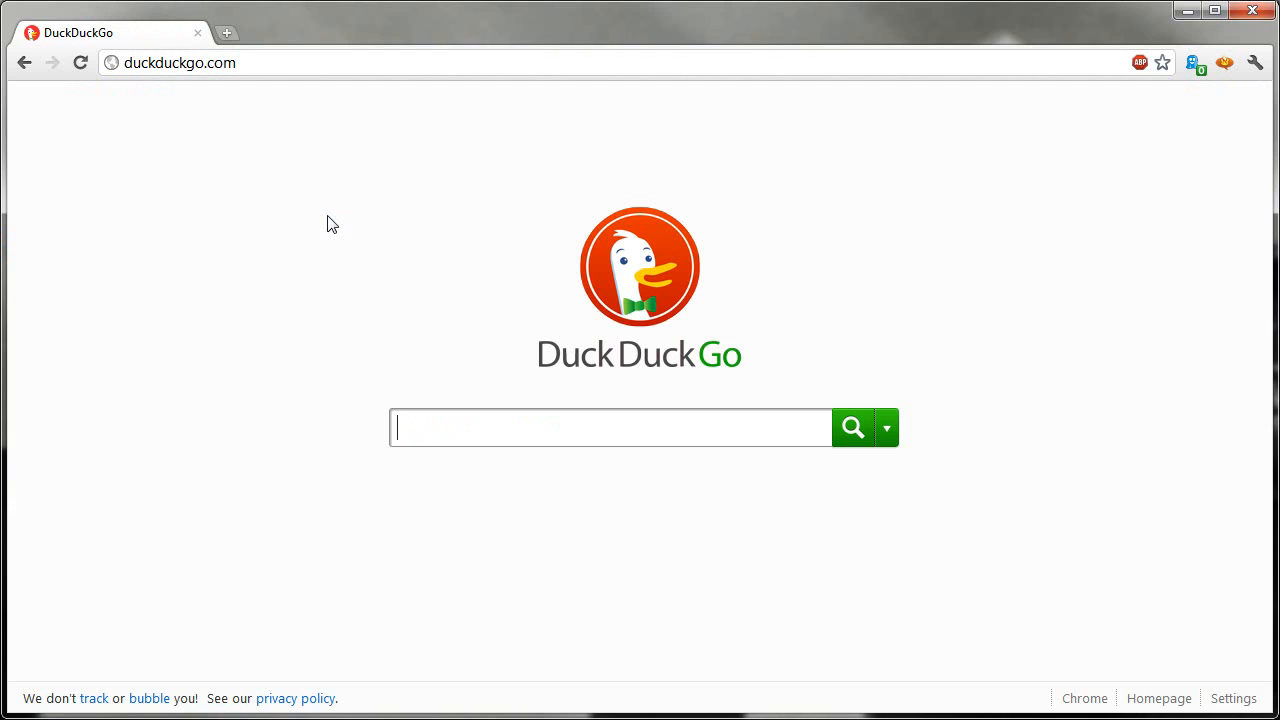
{"action": "mouse_move", "coordinate": [304, 298]}
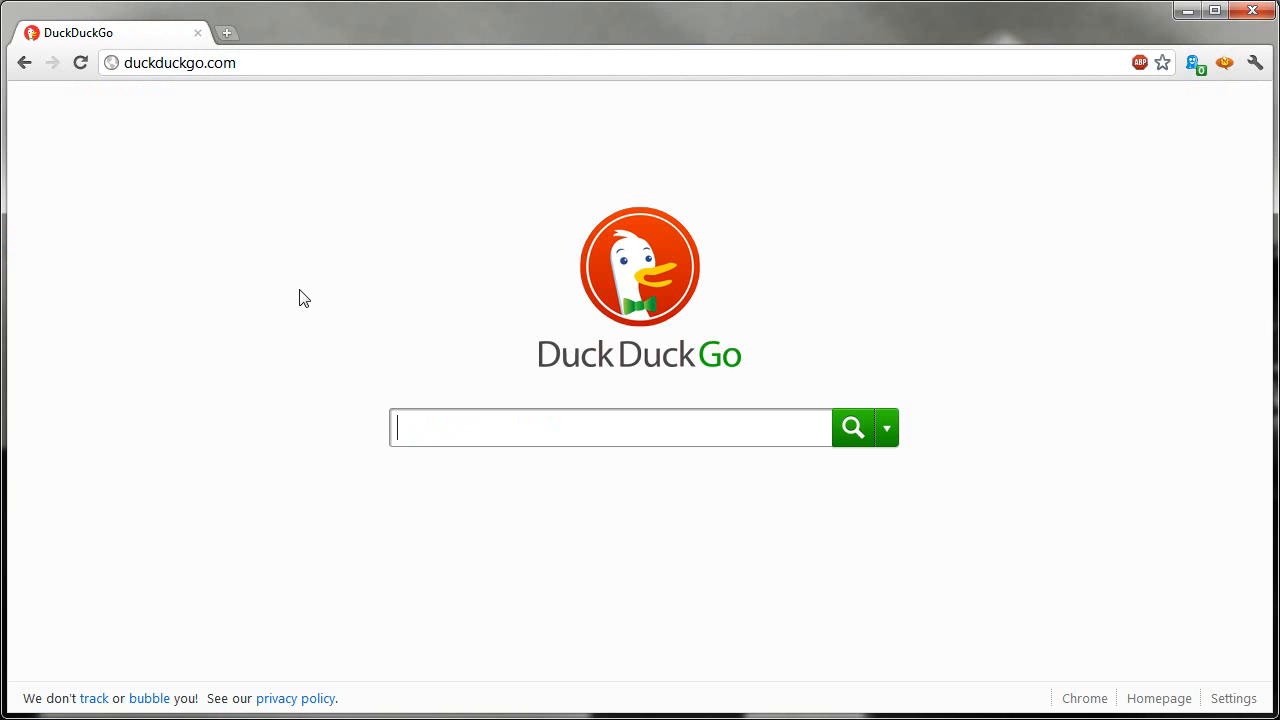